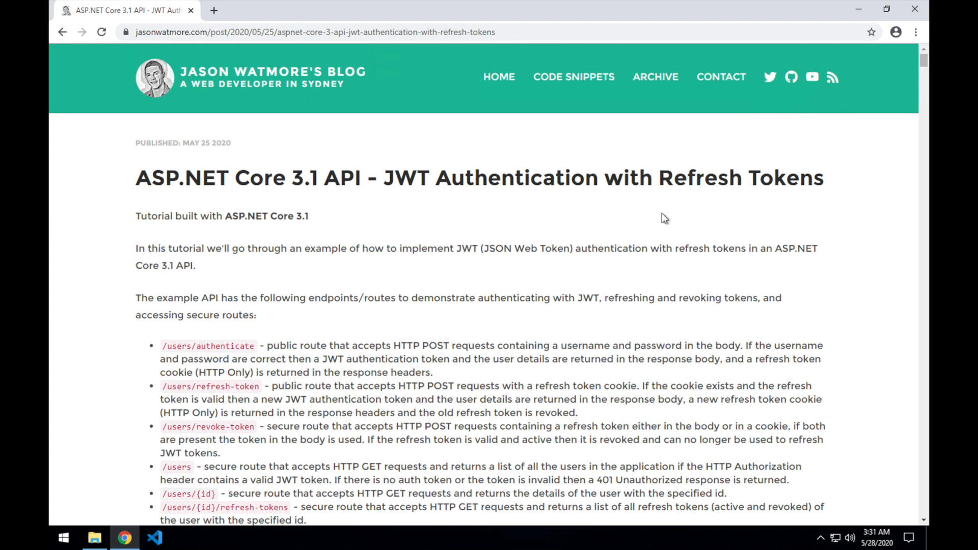
Scroll the tutorial down to the 'Running the ASP.NET Core JWT with Refresh Tokens API Locally' section.
scroll("down", 3)
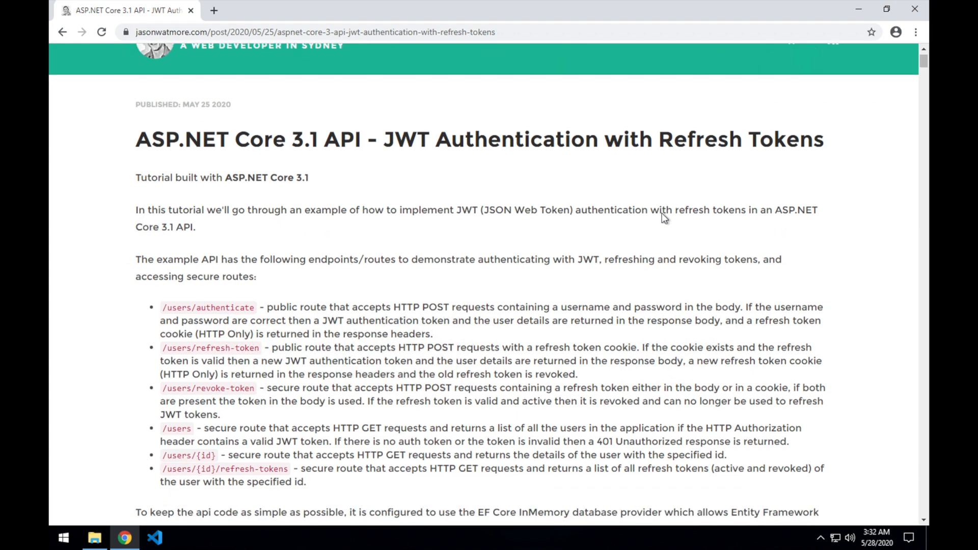
scroll("down", 3)
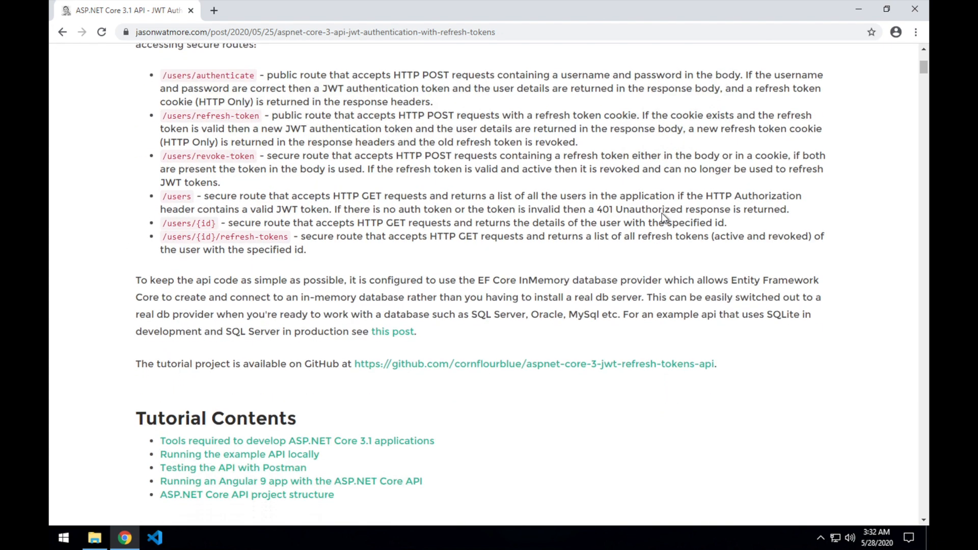
scroll("down", 3)
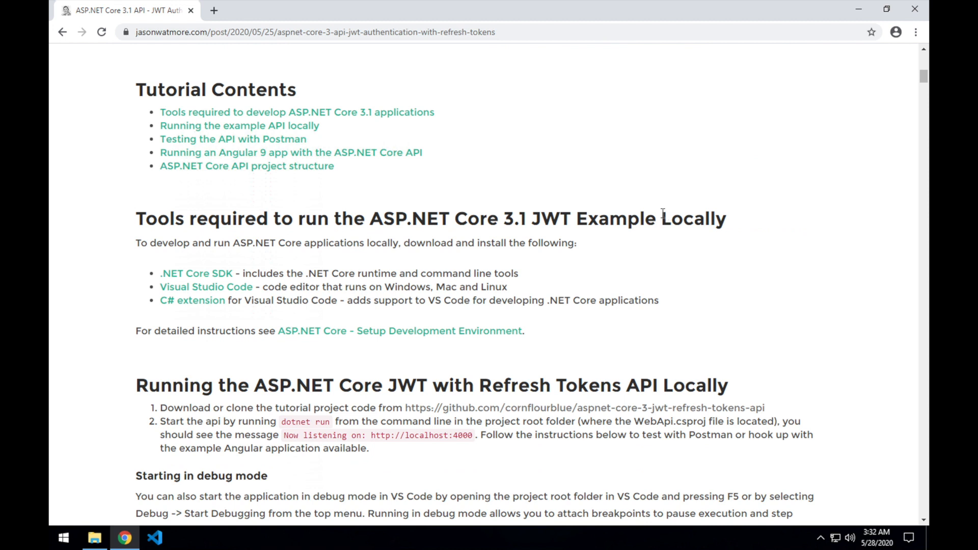
mouse_move(413, 255)
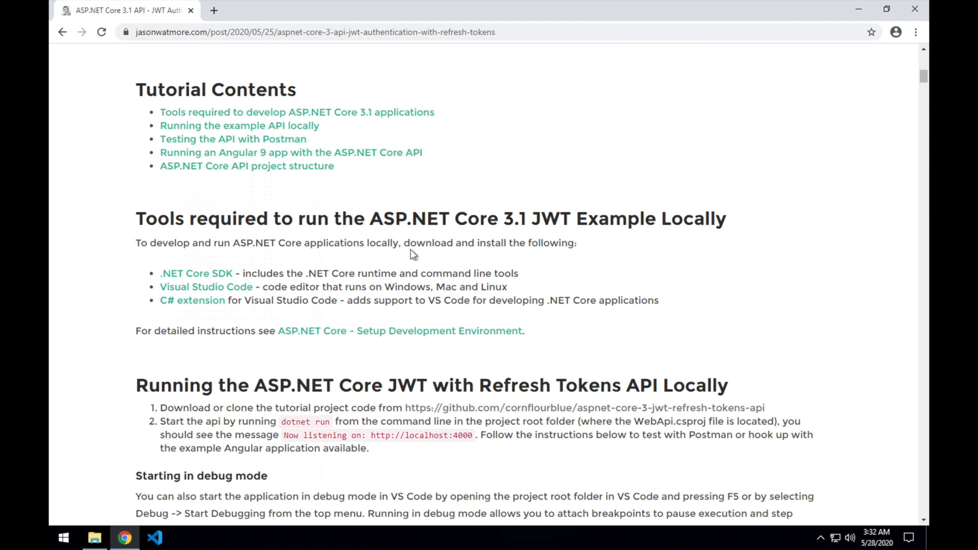
mouse_move(342, 241)
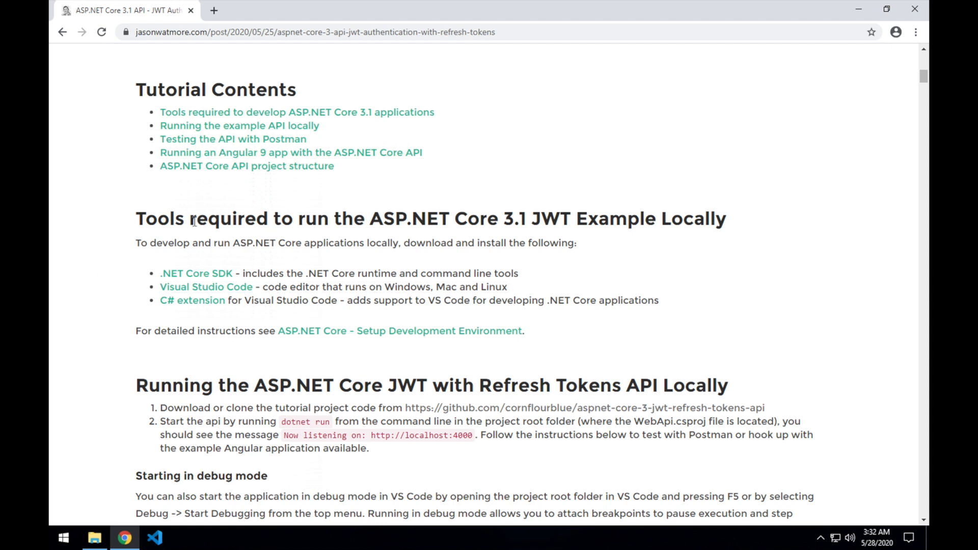
mouse_move(387, 337)
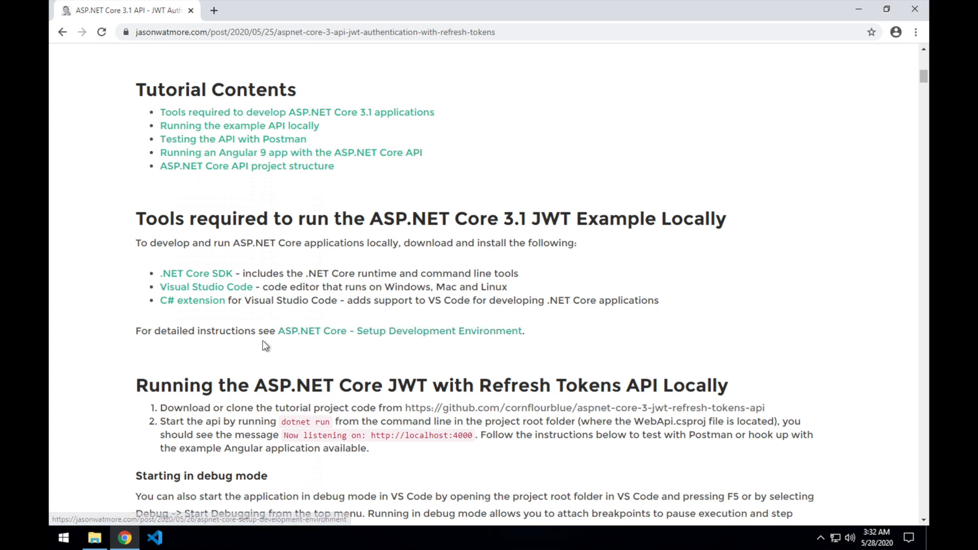
mouse_move(413, 336)
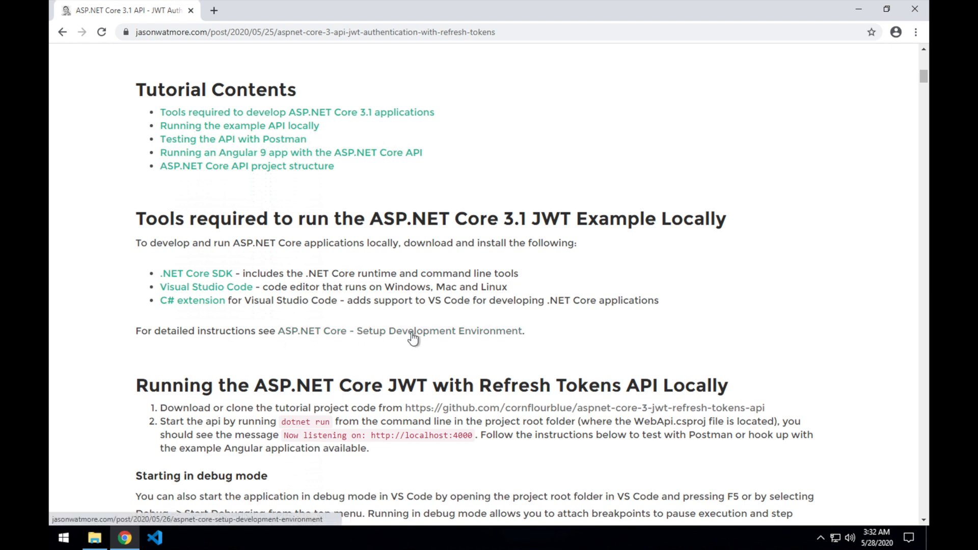
scroll("down", 3)
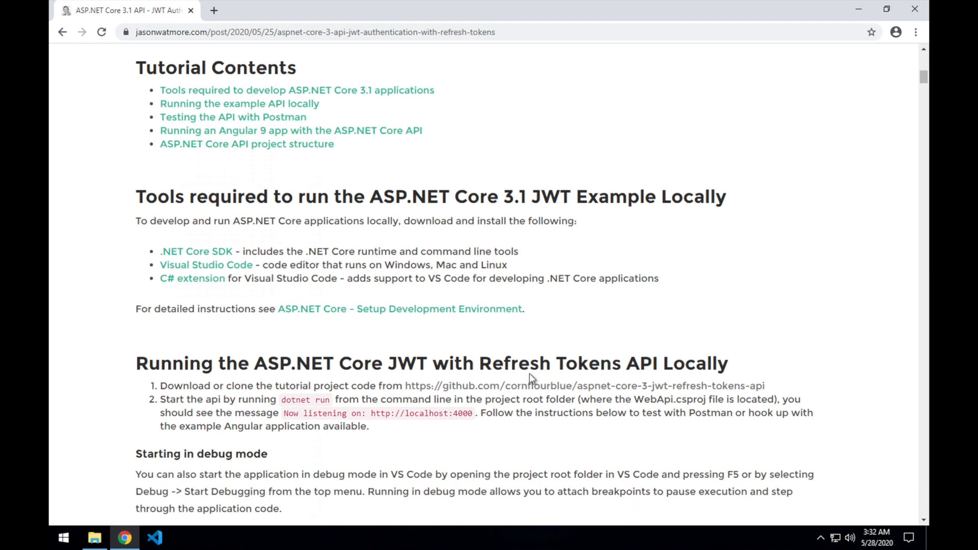
scroll("down", 3)
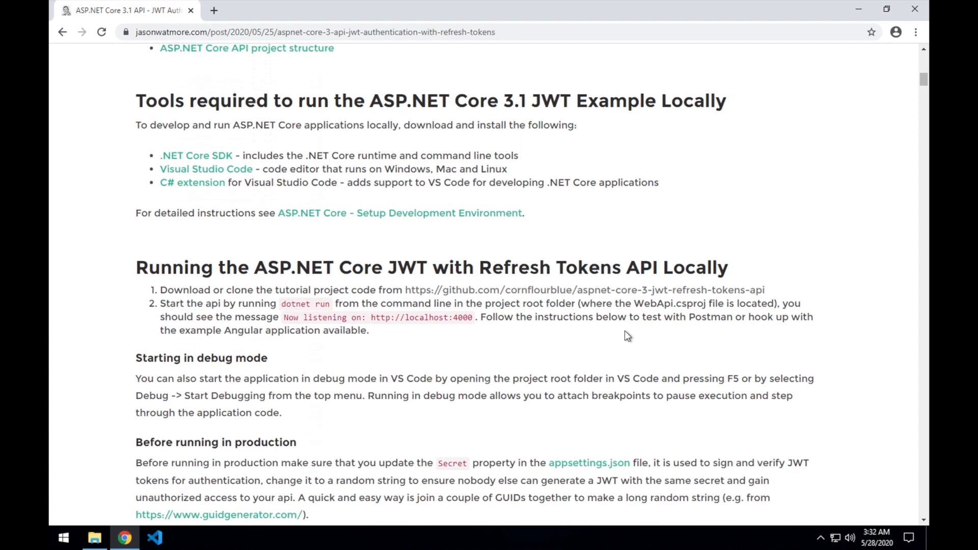
scroll("down", 3)
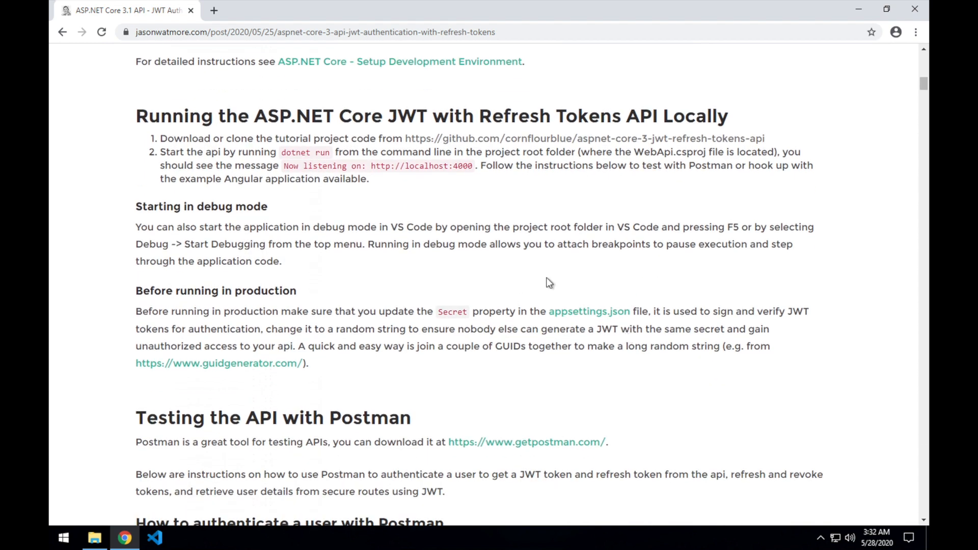
scroll("down", 3)
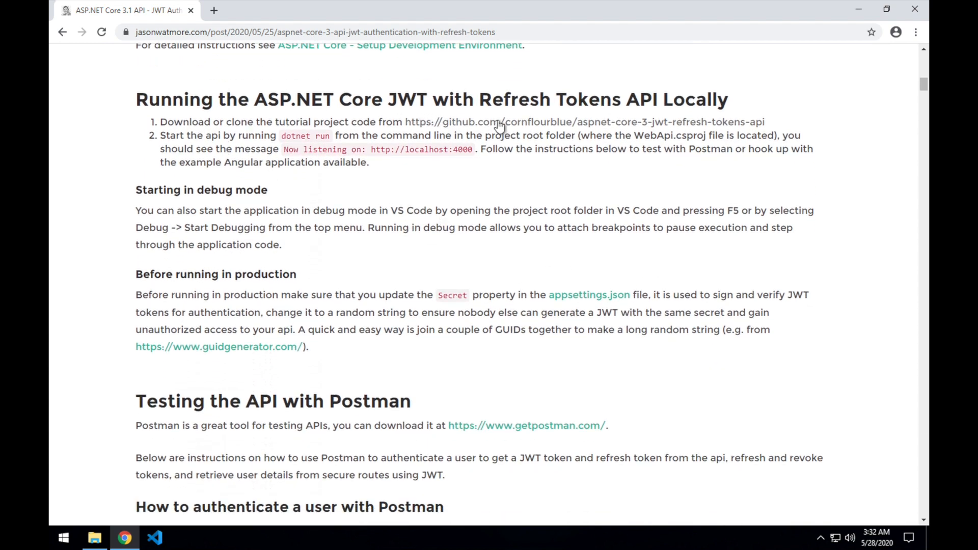
mouse_move(578, 129)
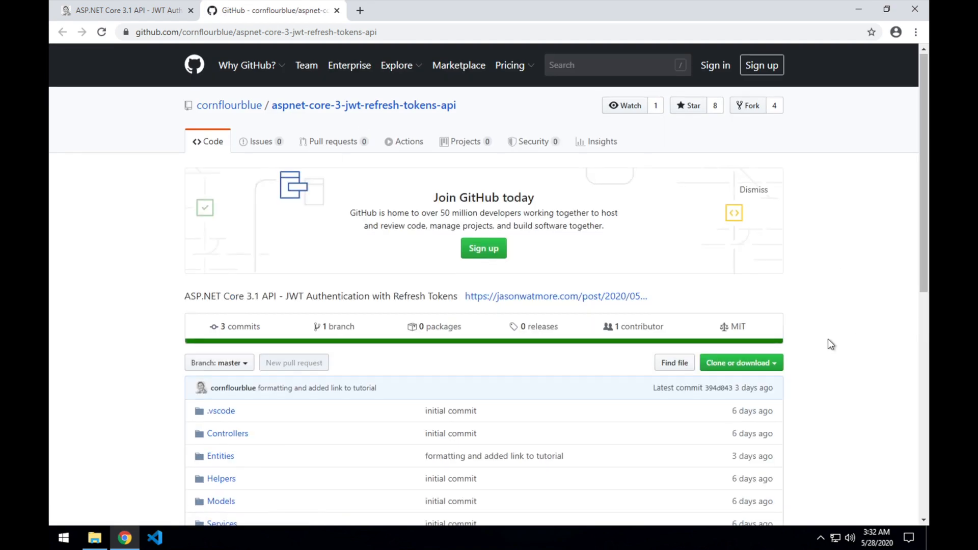
Download the aspnet-core-3-jwt-refresh-tokens-api repository as a ZIP from 'Clone or download' and show the download's options.
scroll("down", 3)
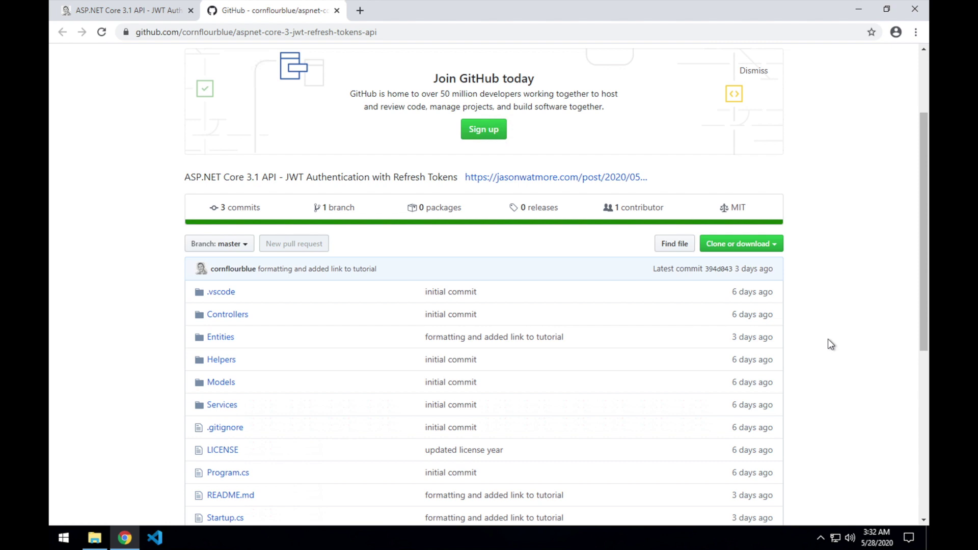
left_click(741, 244)
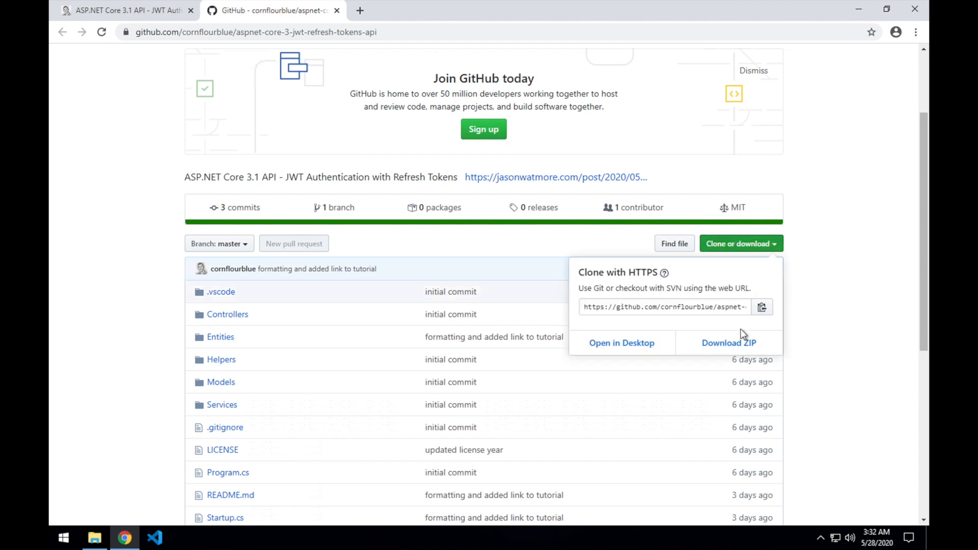
left_click(728, 343)
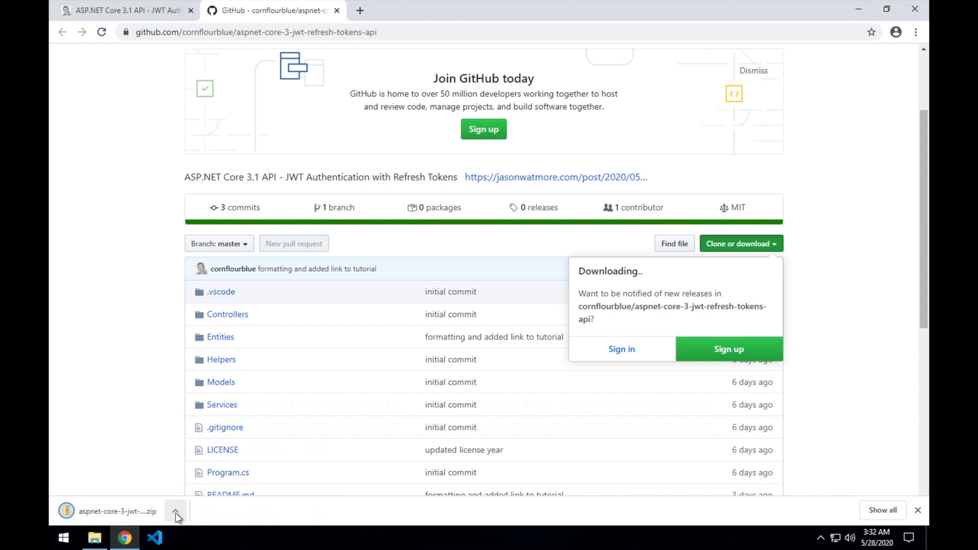
left_click(176, 515)
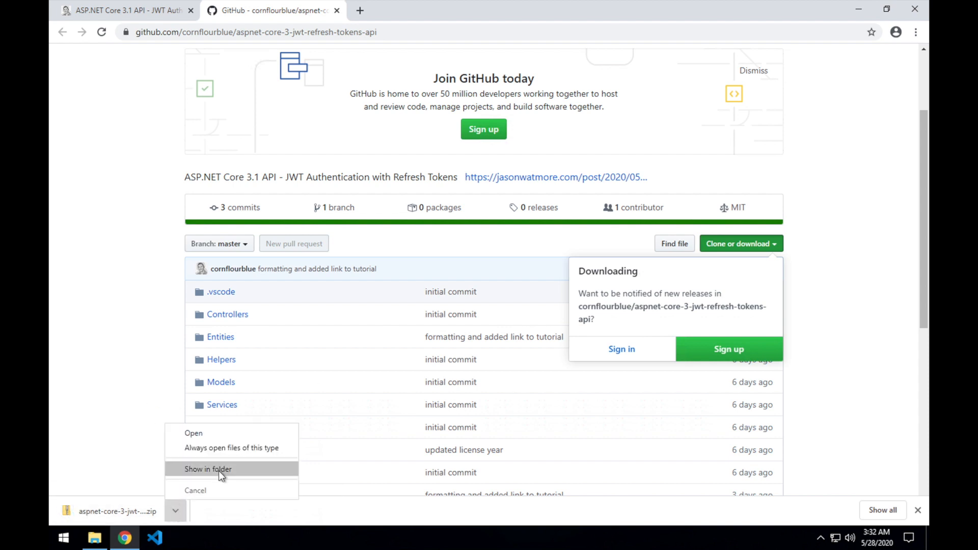
Show the zip in its folder and extract it with 'Extract All' into C:\Users\...\Downloads.
left_click(208, 468)
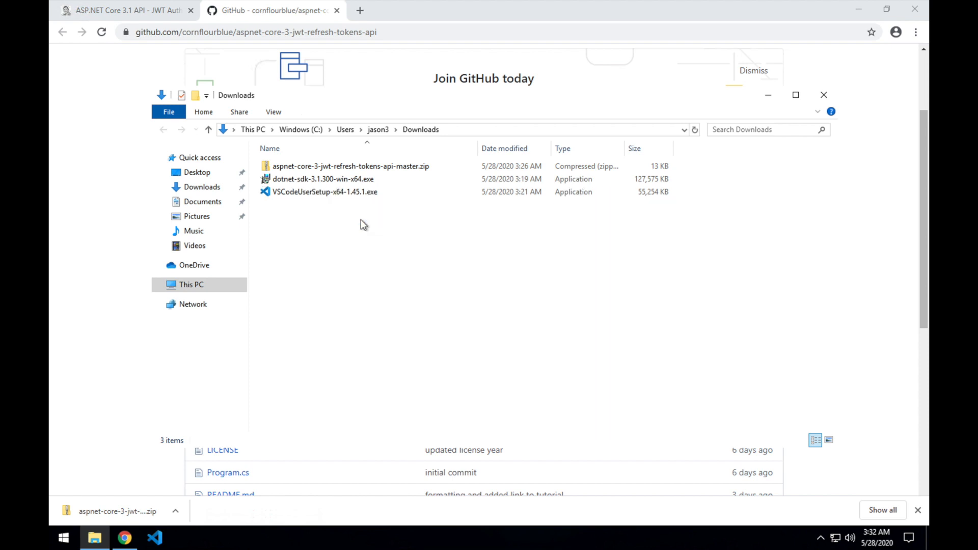
left_click(350, 166)
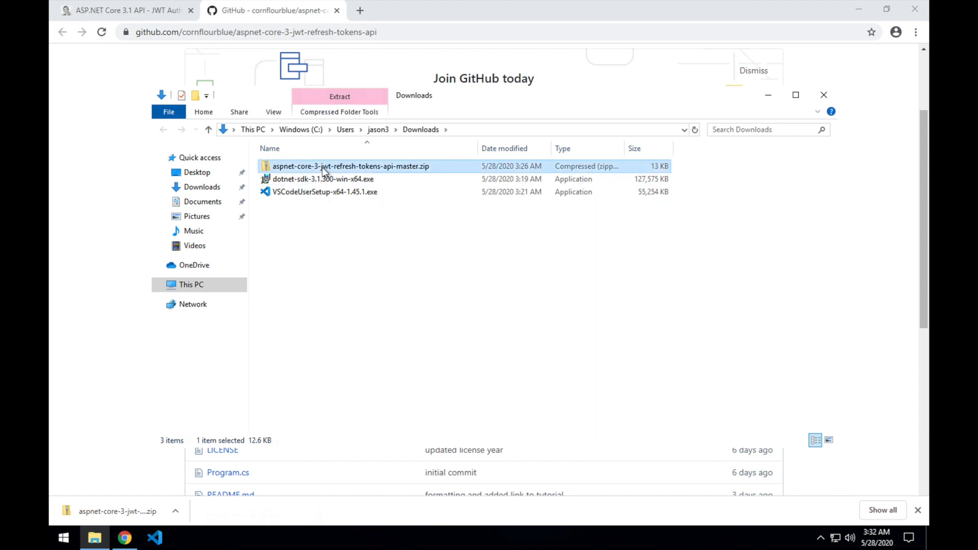
right_click(325, 167)
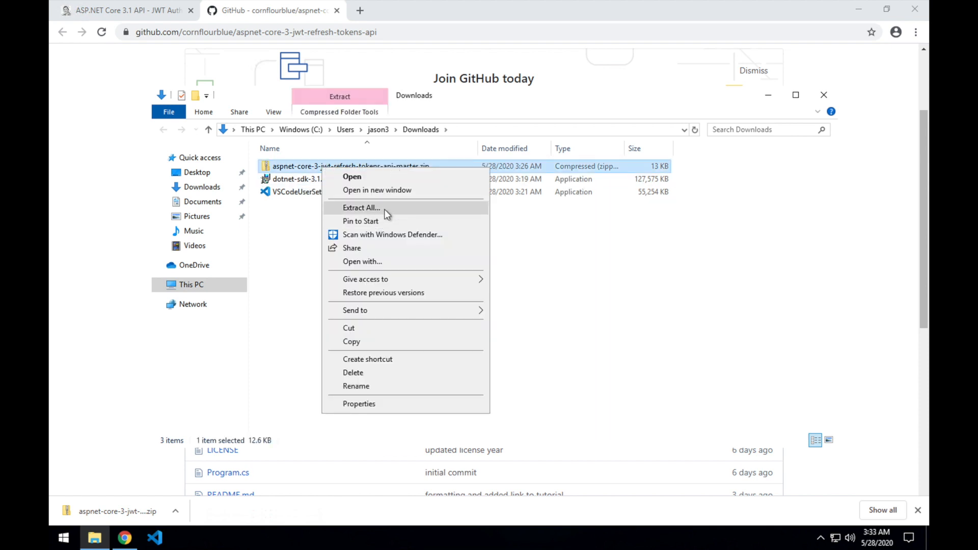
left_click(360, 207)
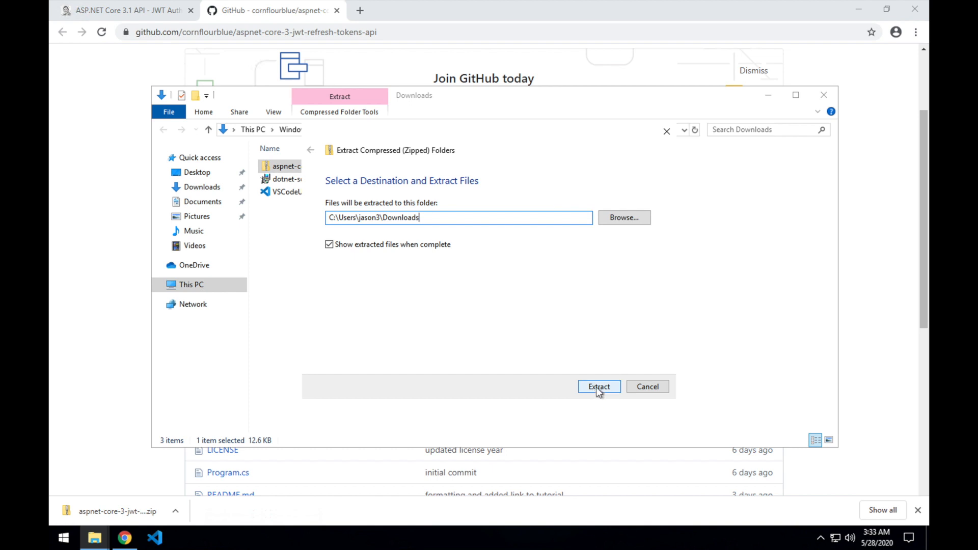
left_click(598, 387)
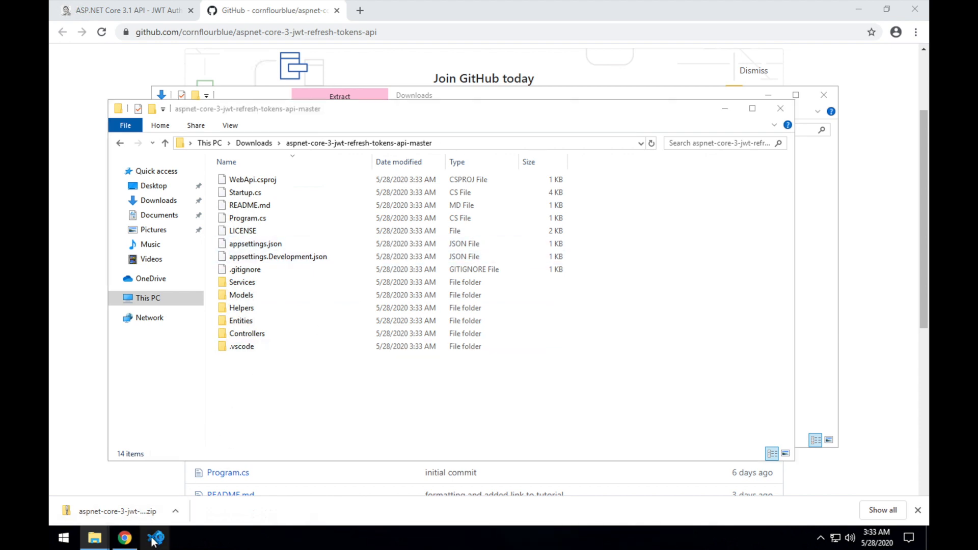
Open the aspnet-core-3-jwt-refresh-tokens-api-master folder in VS Code and view Program.cs showing localhost:4000.
left_click(155, 540)
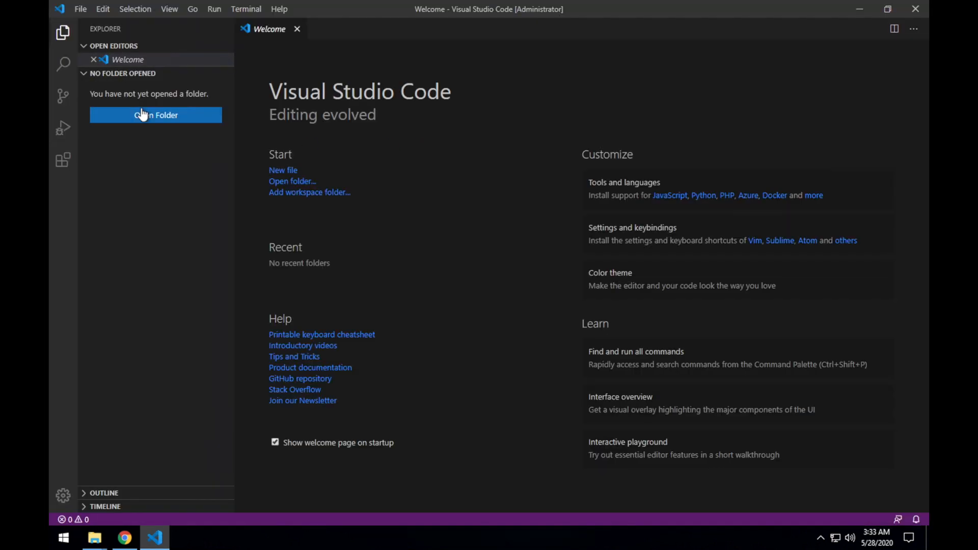
left_click(155, 114)
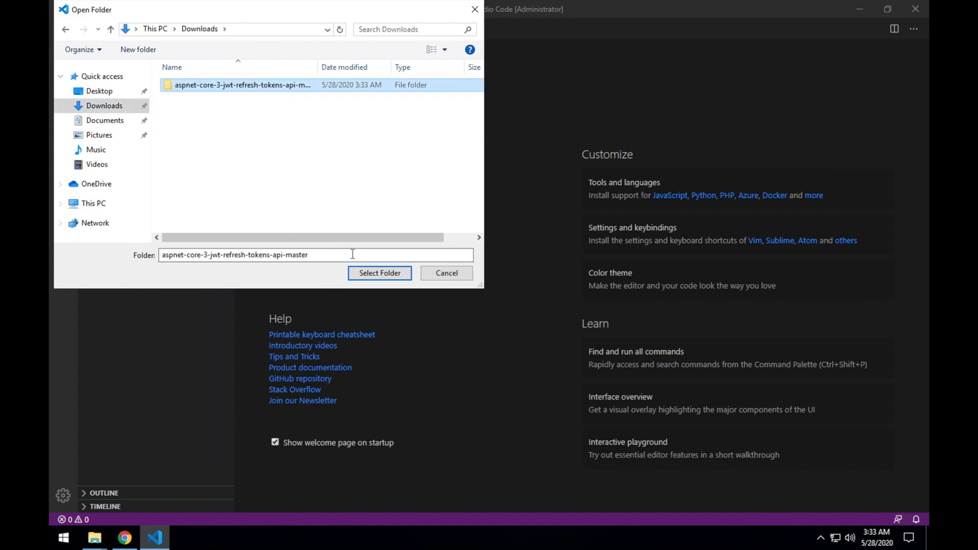
left_click(378, 273)
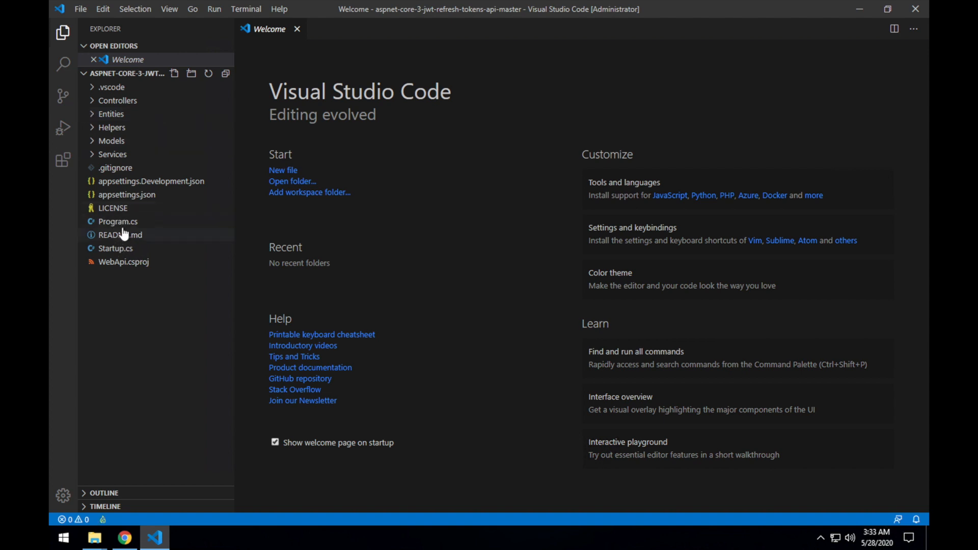
double_click(118, 222)
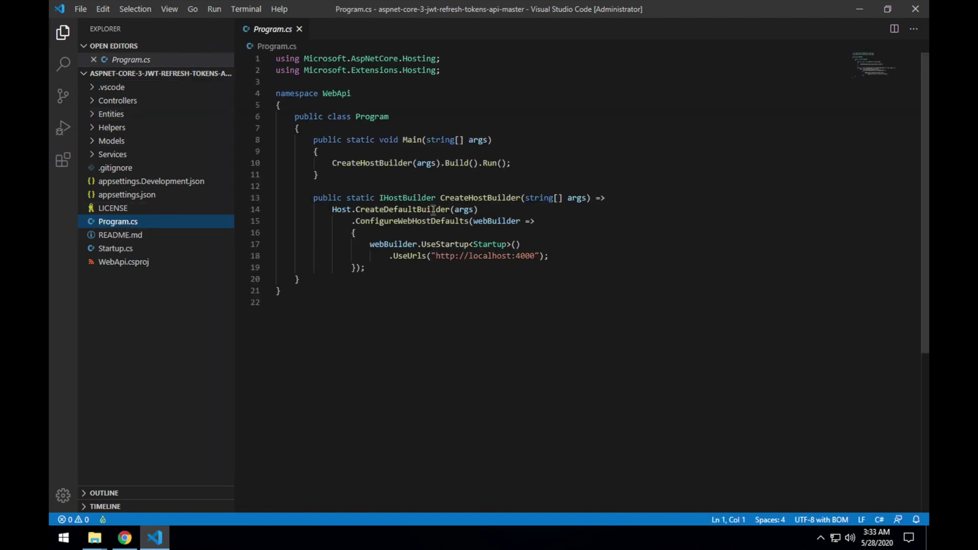
key("alt+tab")
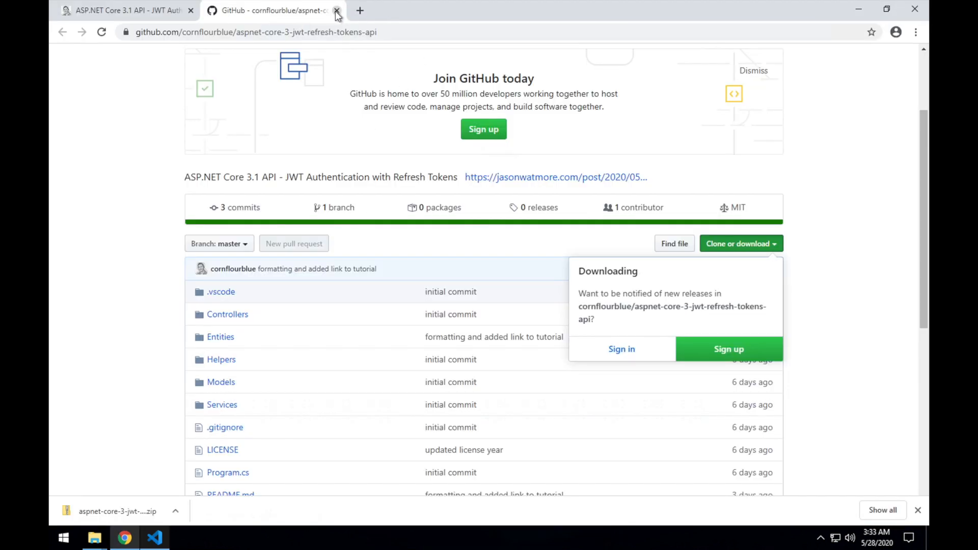
Close the GitHub tab and return to the blog's local-run steps with dotnet run.
left_click(337, 10)
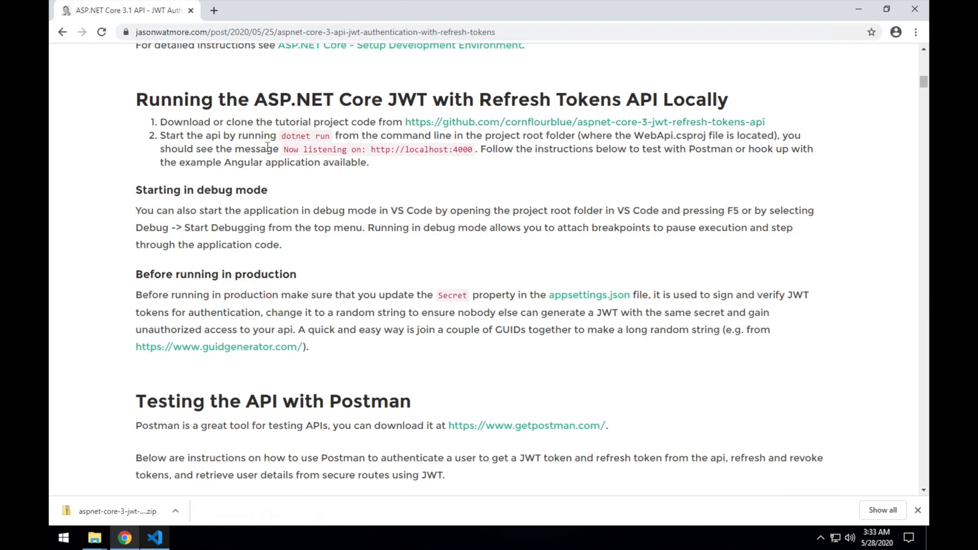
mouse_move(296, 151)
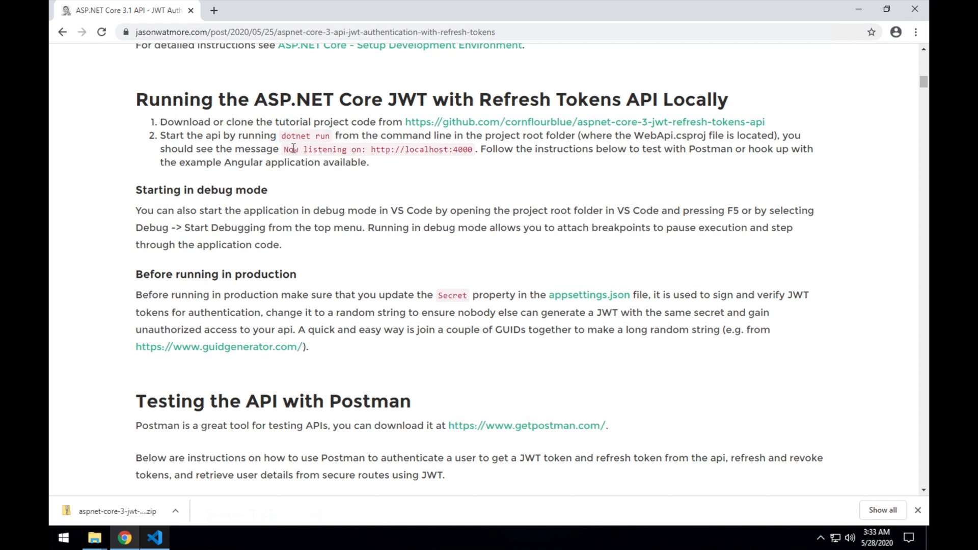
mouse_move(257, 470)
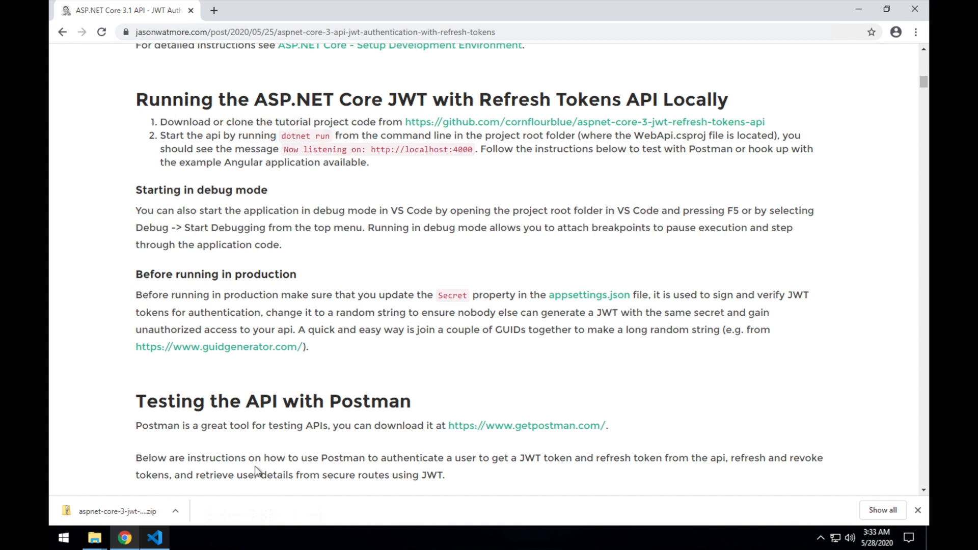
left_click(63, 547)
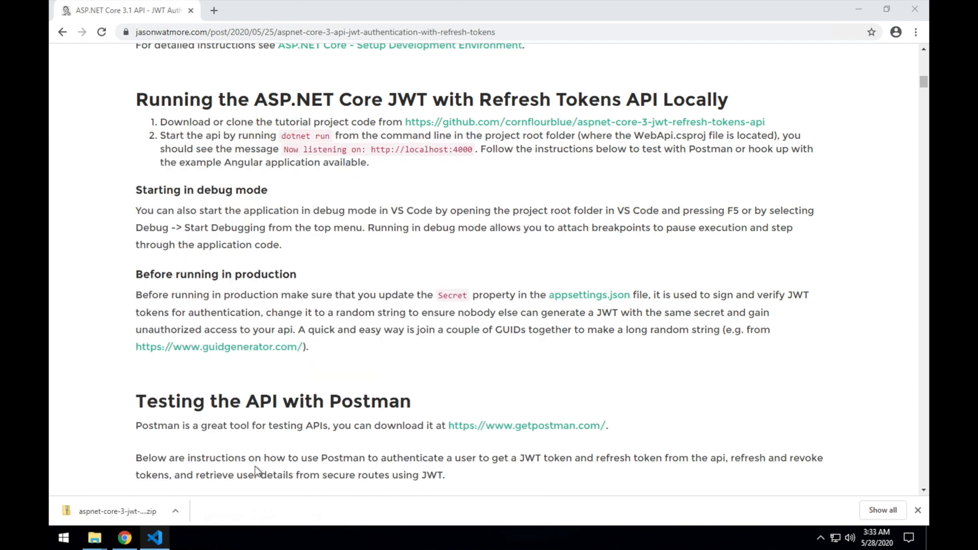
In an admin Command Prompt, cd into Downloads\aspnet-core-3-jwt-refresh-tokens-api-master and run dotnet run.
left_click(186, 537)
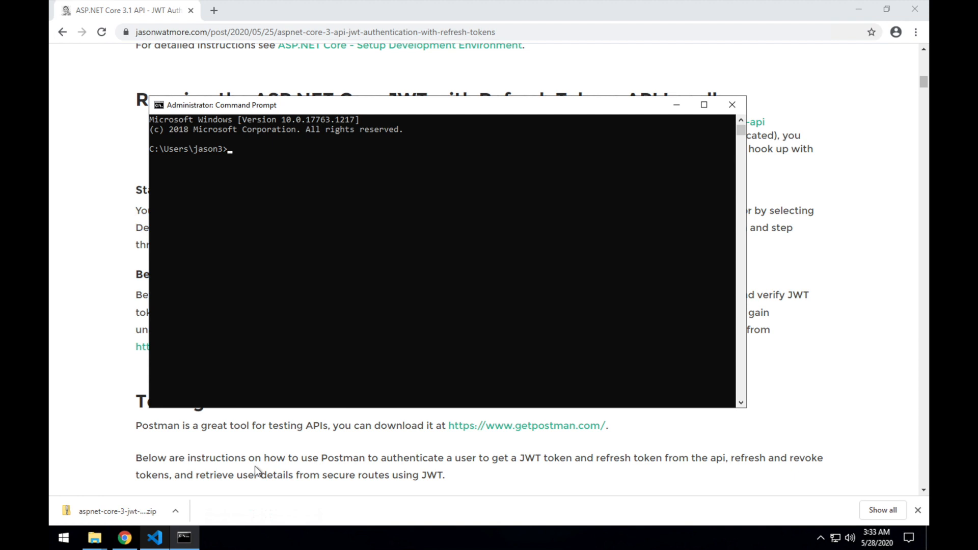
type("cd Down")
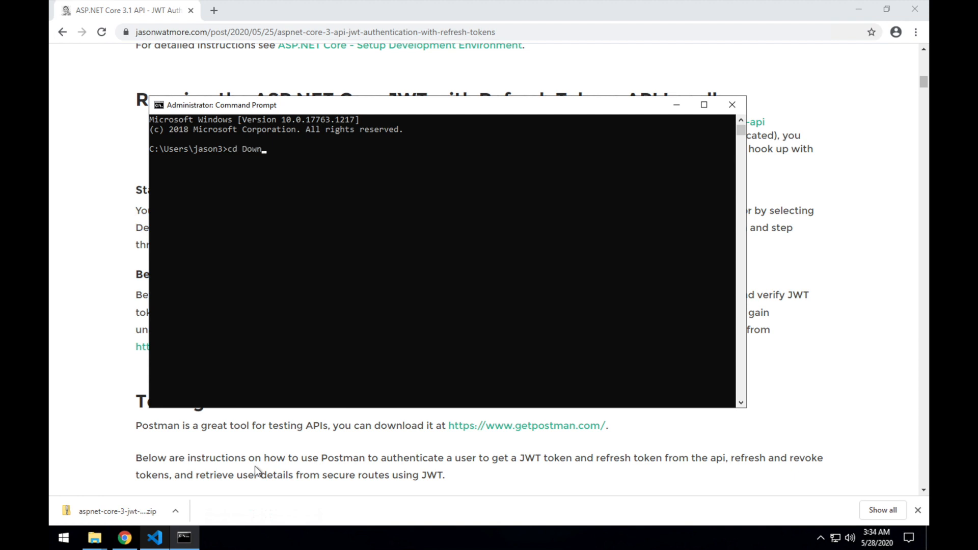
type("loads\\aspnet-core-3-jwt-refresh-tokens-api-master")
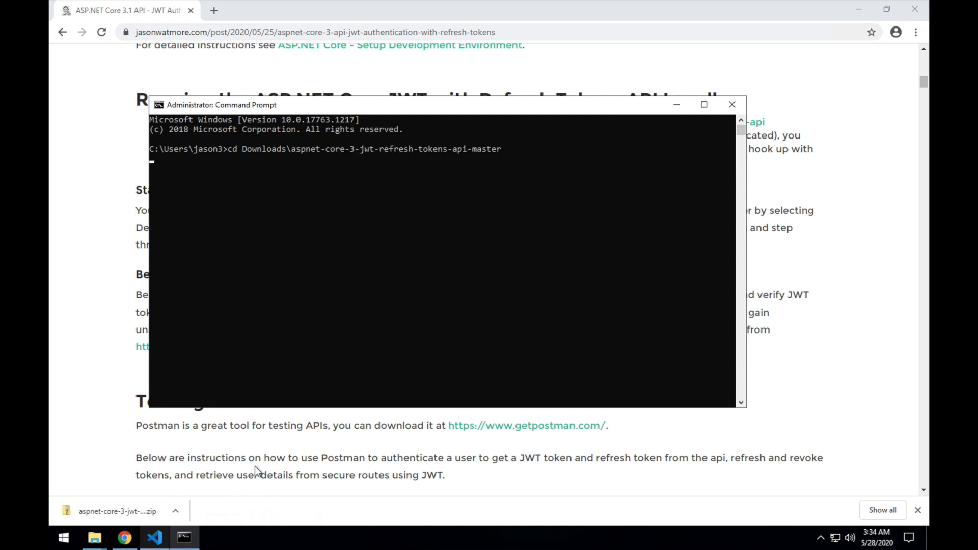
type("dot")
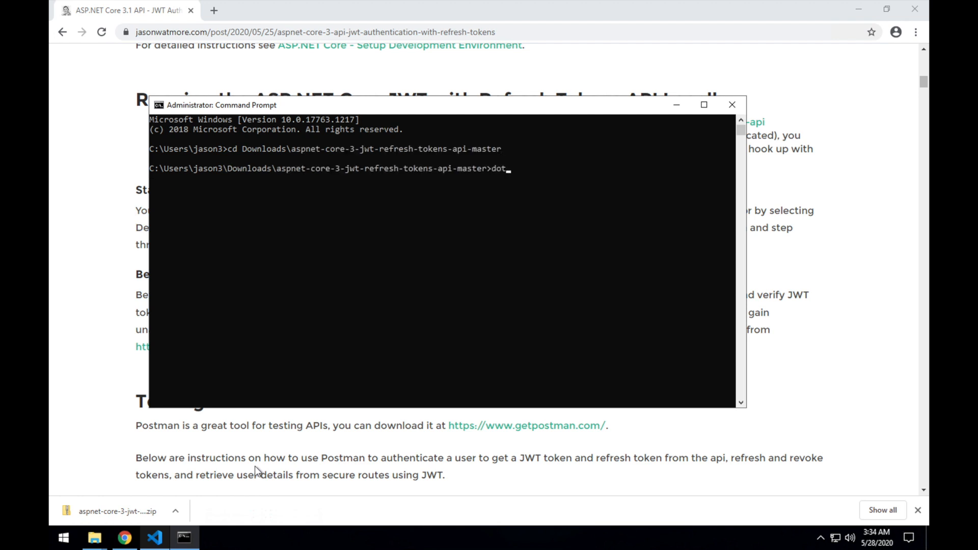
type("net run")
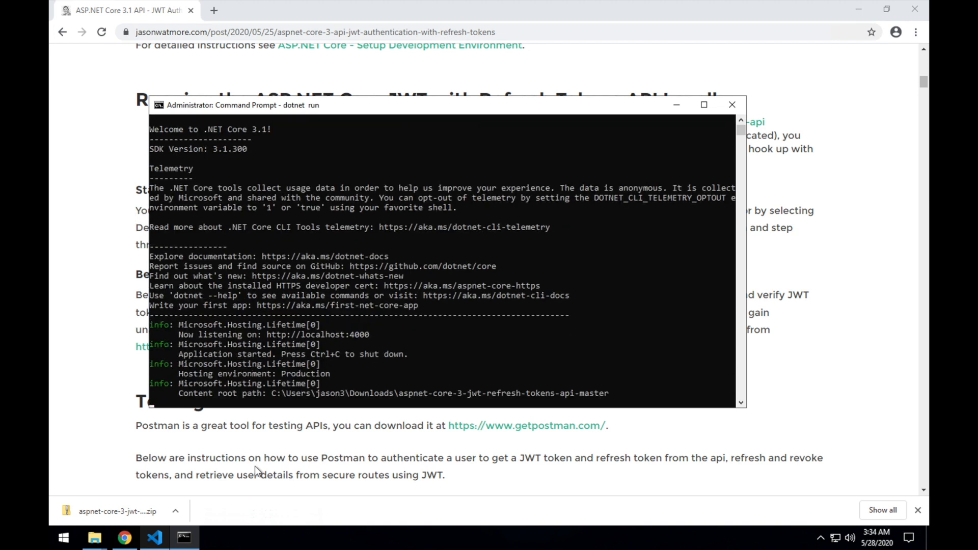
mouse_move(257, 344)
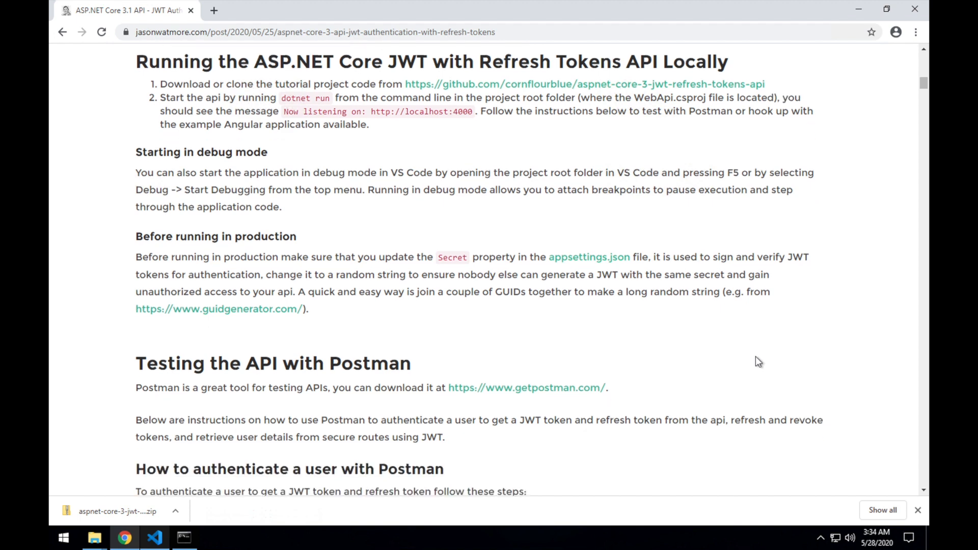
scroll("down", 3)
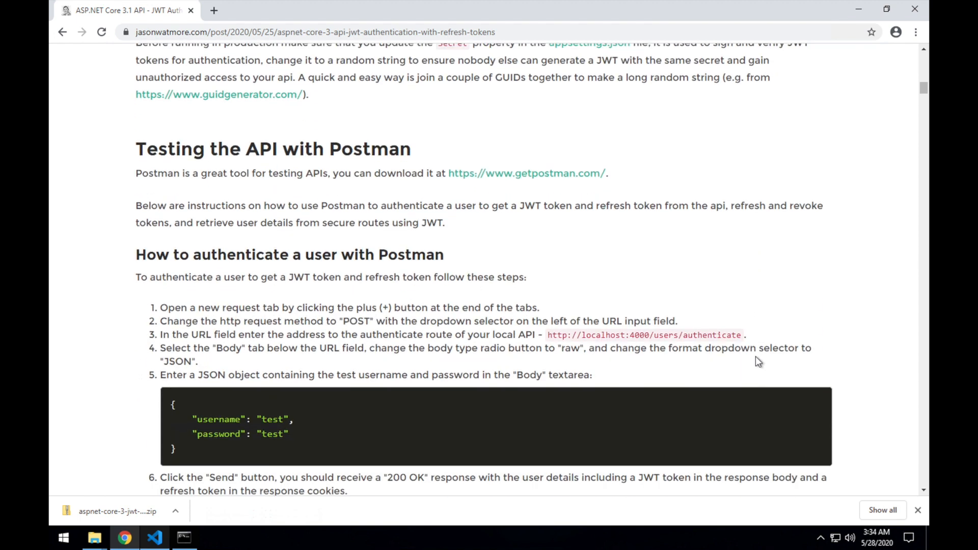
scroll("down", 3)
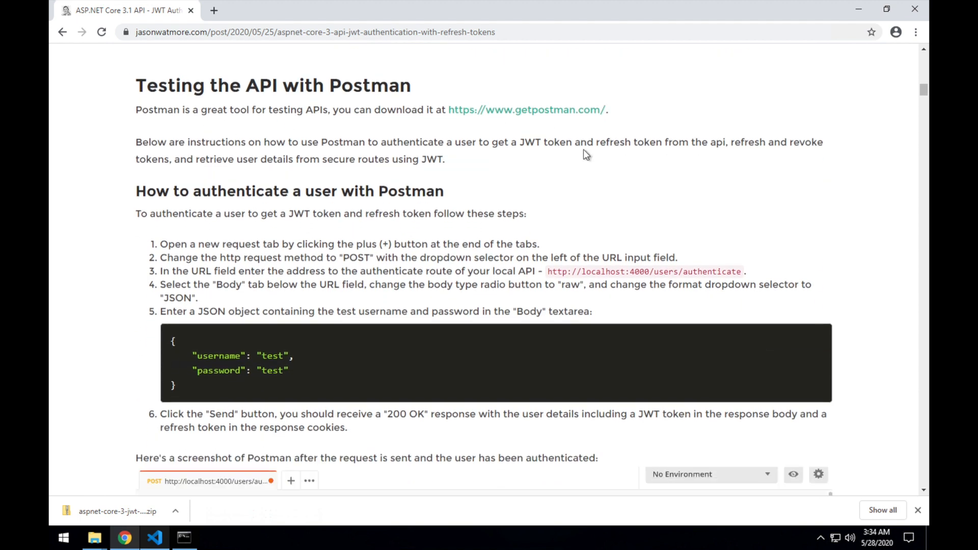
scroll("down", 3)
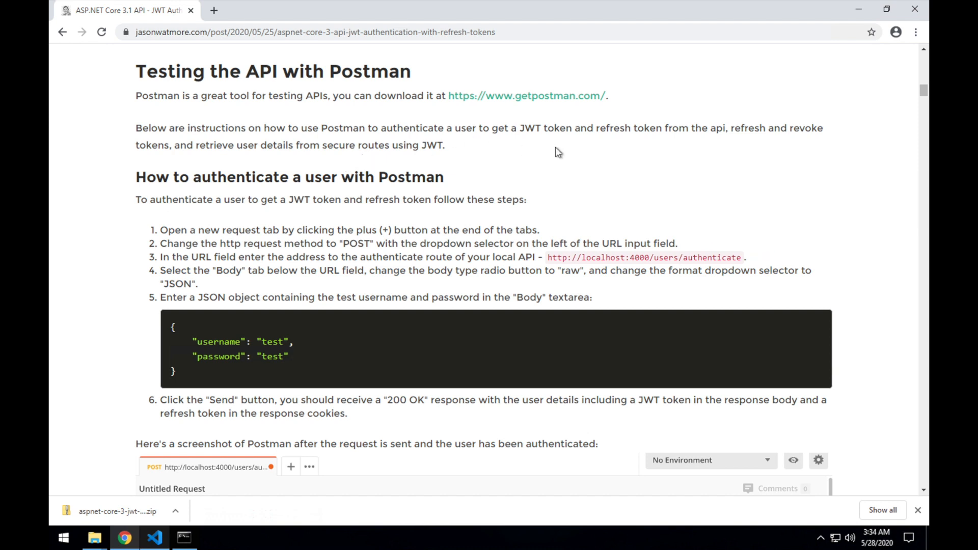
scroll("down", 3)
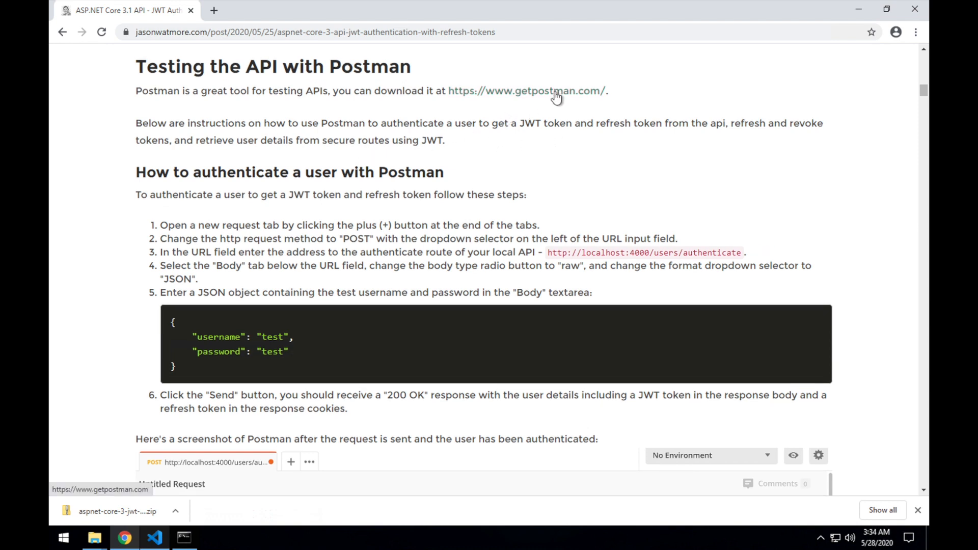
mouse_move(565, 98)
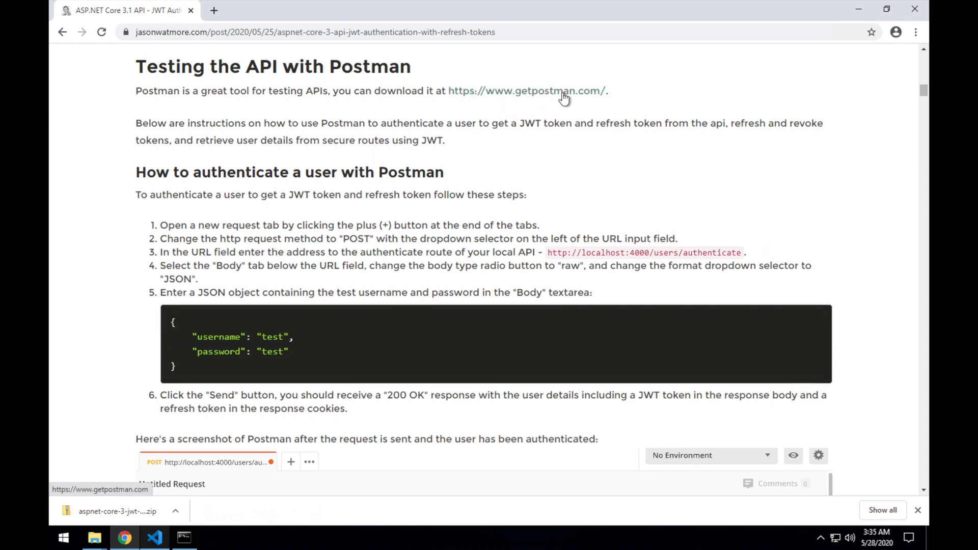
left_click(527, 90)
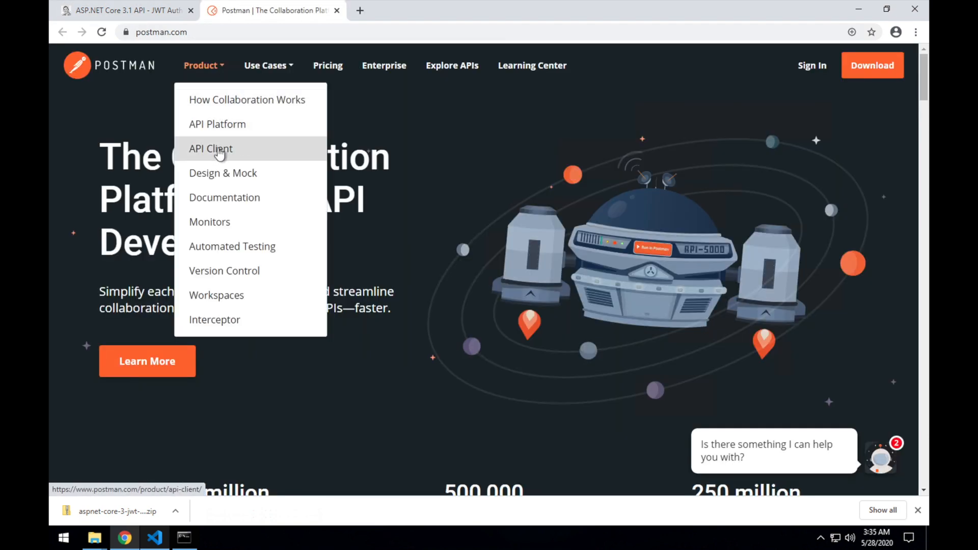
Go via Product > API Client and Download the App to the Windows download choices.
left_click(210, 149)
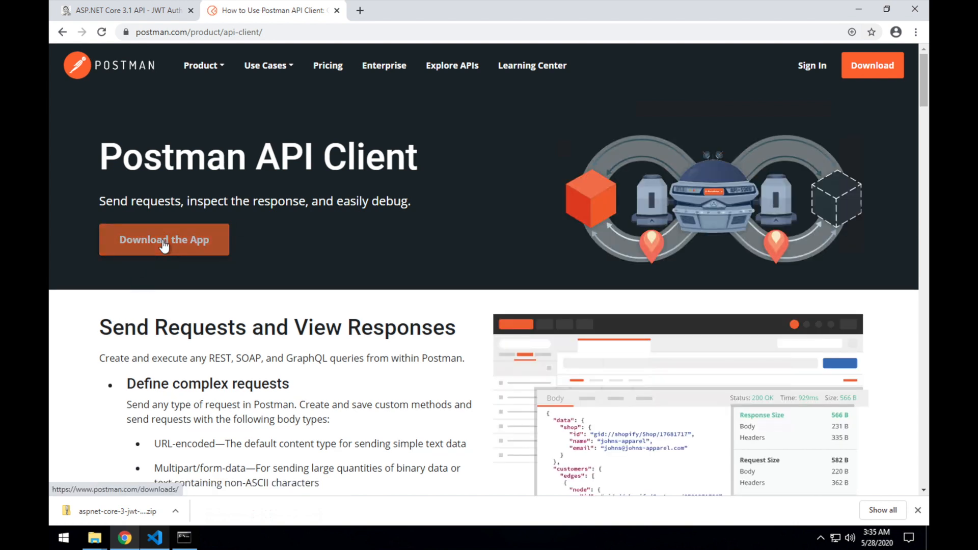
left_click(163, 239)
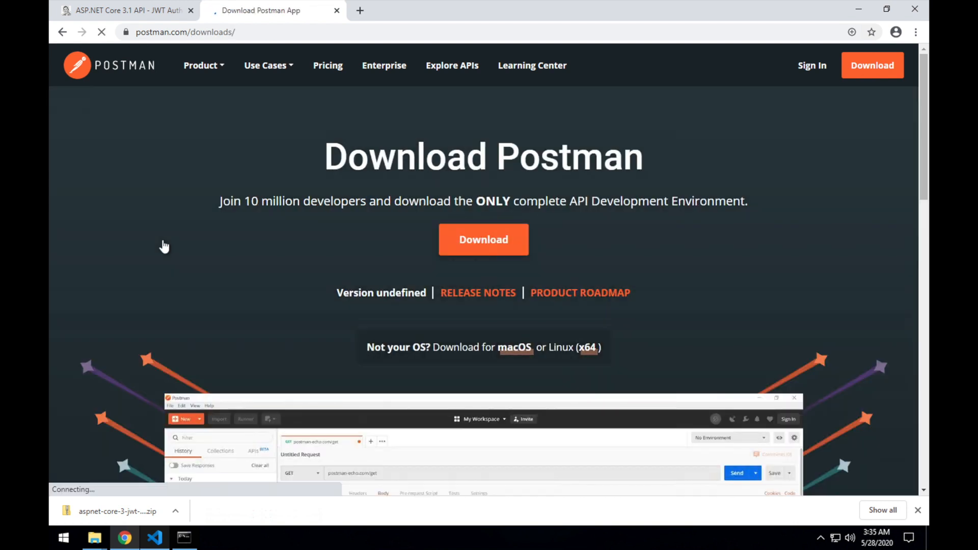
left_click(483, 240)
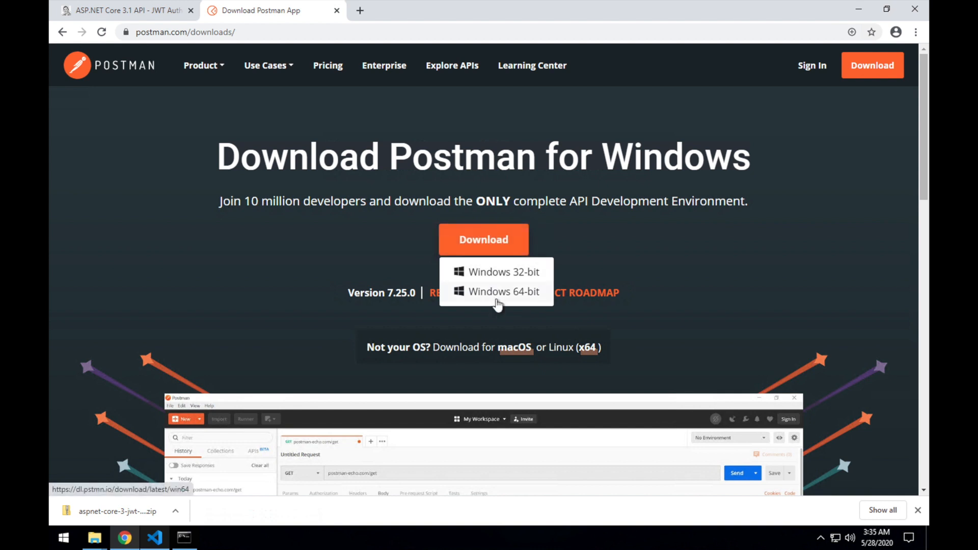
Download and run the Windows 64-bit installer, skip signing in, maximize Postman and close the Launchpad tab.
left_click(503, 291)
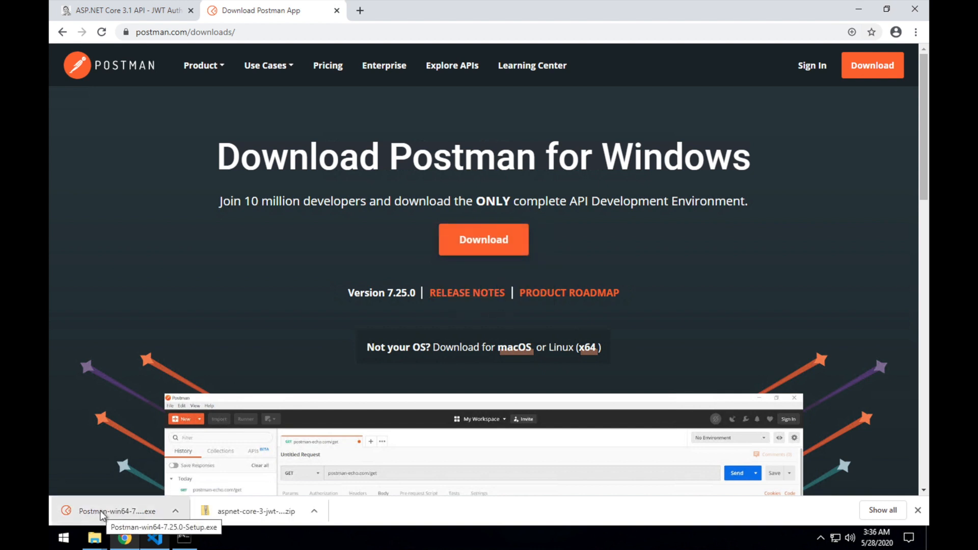
left_click(117, 509)
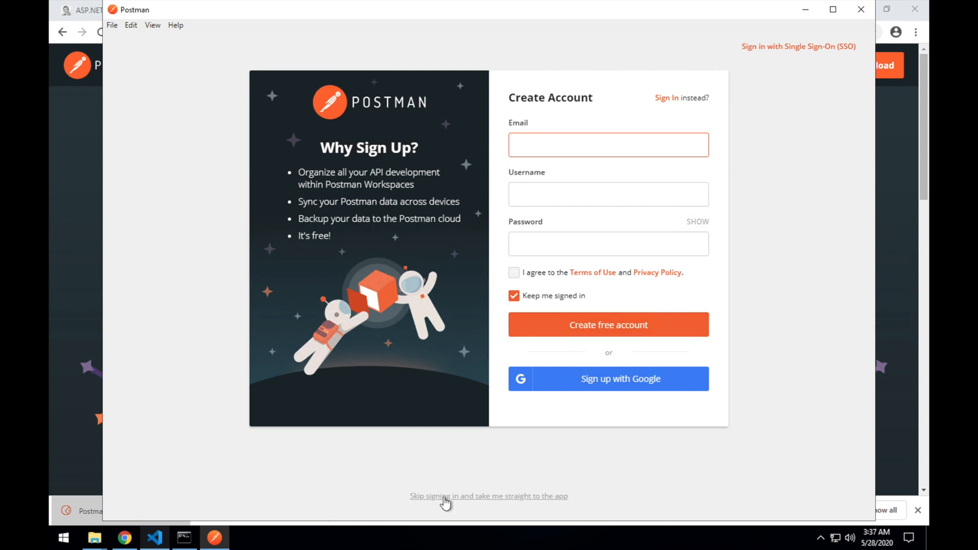
left_click(489, 496)
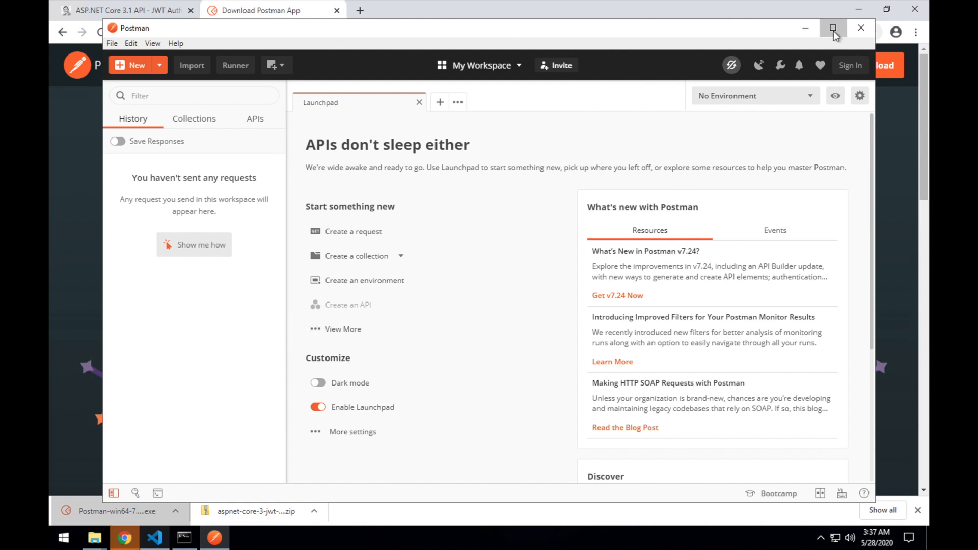
left_click(832, 28)
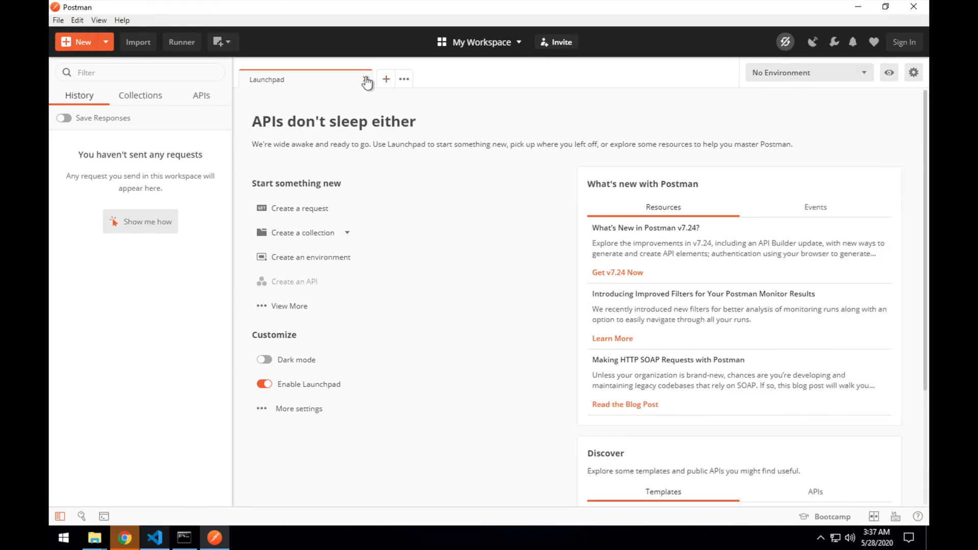
left_click(364, 79)
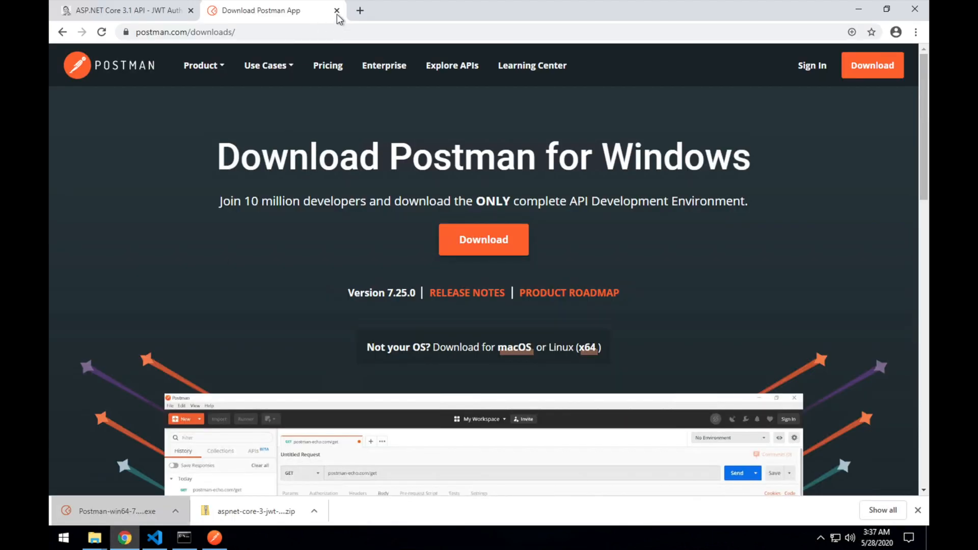
Close the Download Postman App tab and scroll to 'How to authenticate a user with Postman'.
left_click(336, 10)
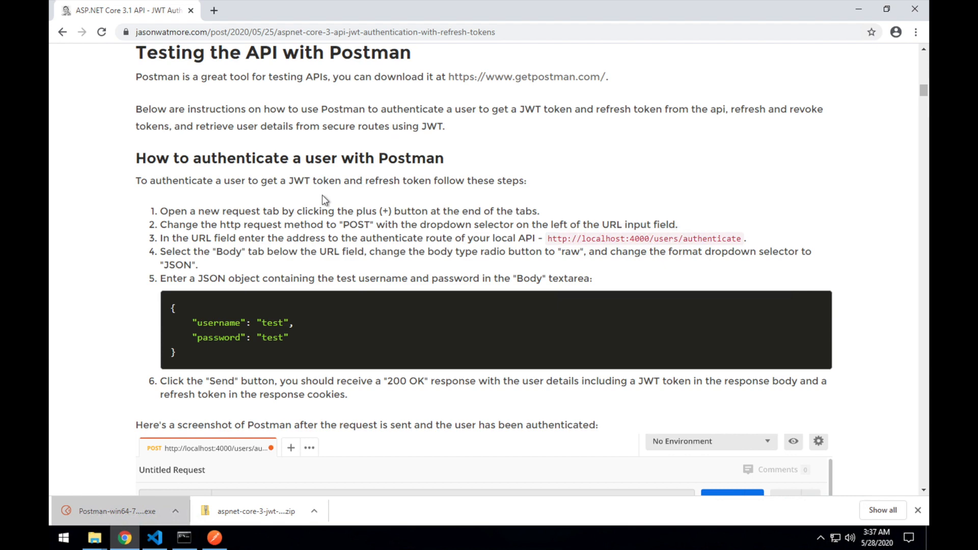
scroll("down", 3)
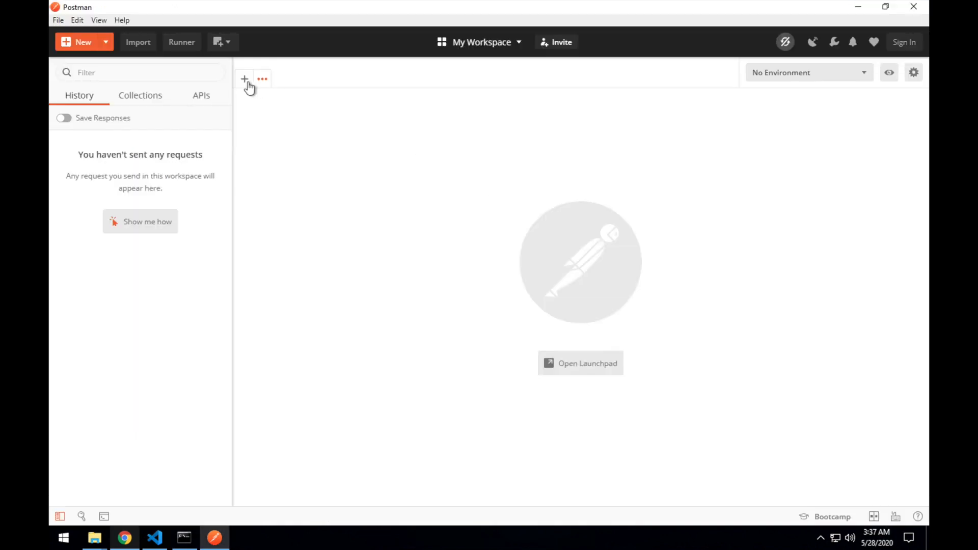
left_click(245, 79)
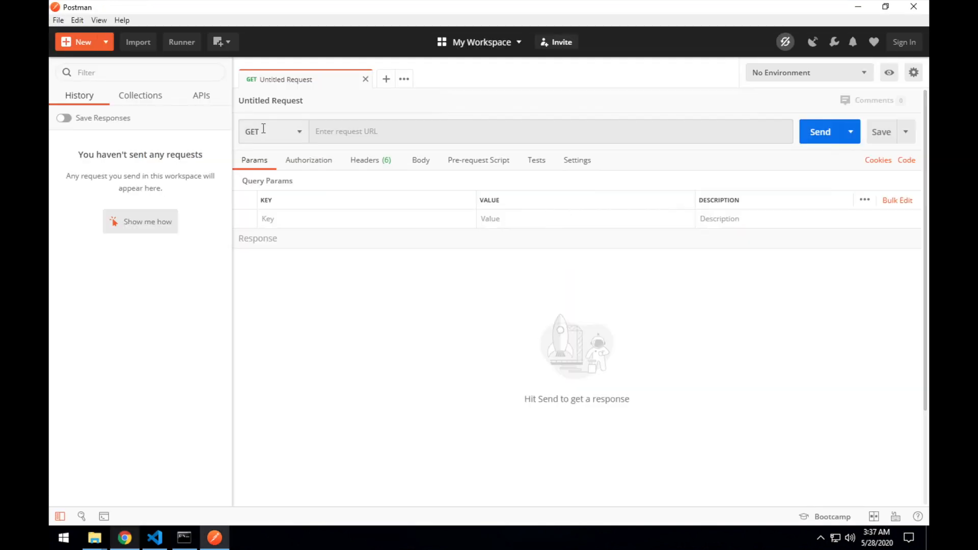
left_click(273, 131)
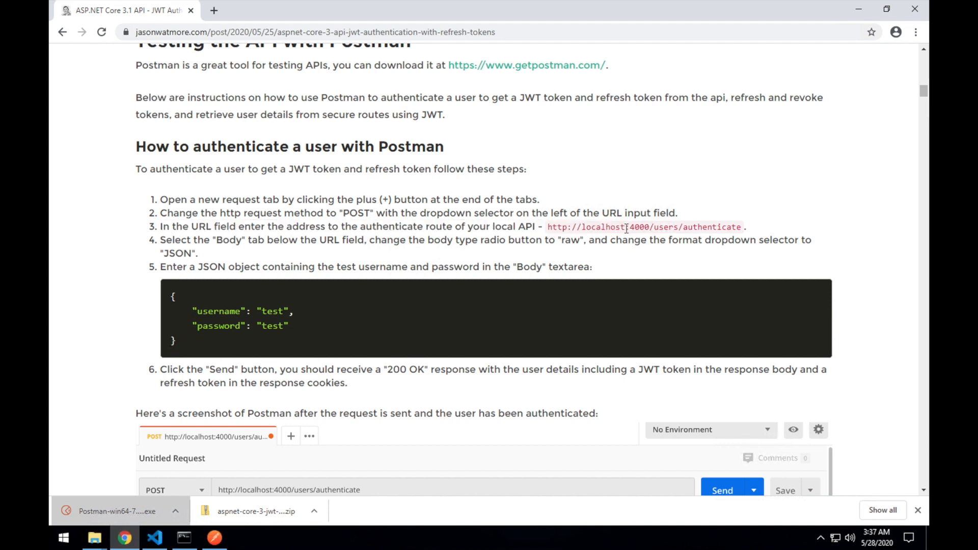
left_click_drag(651, 227, 741, 227)
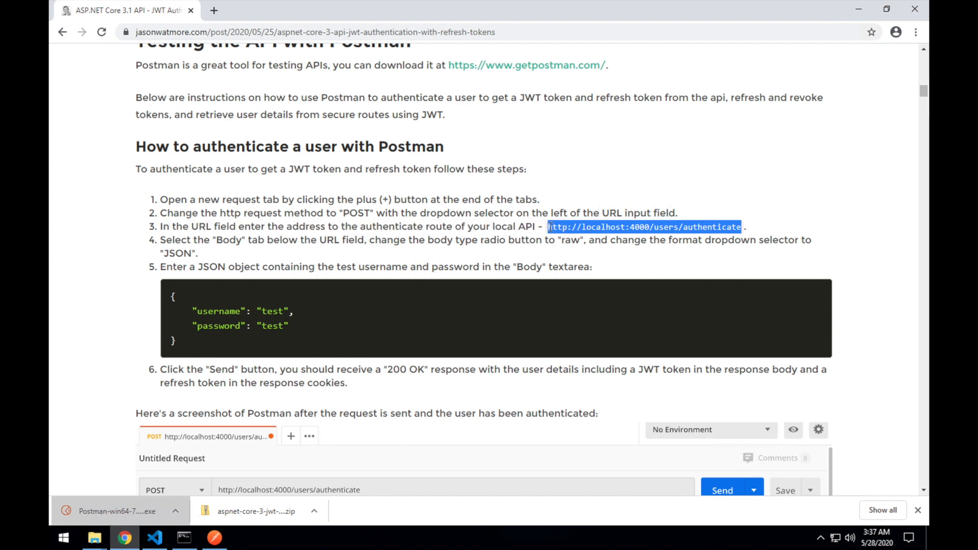
left_click(552, 231)
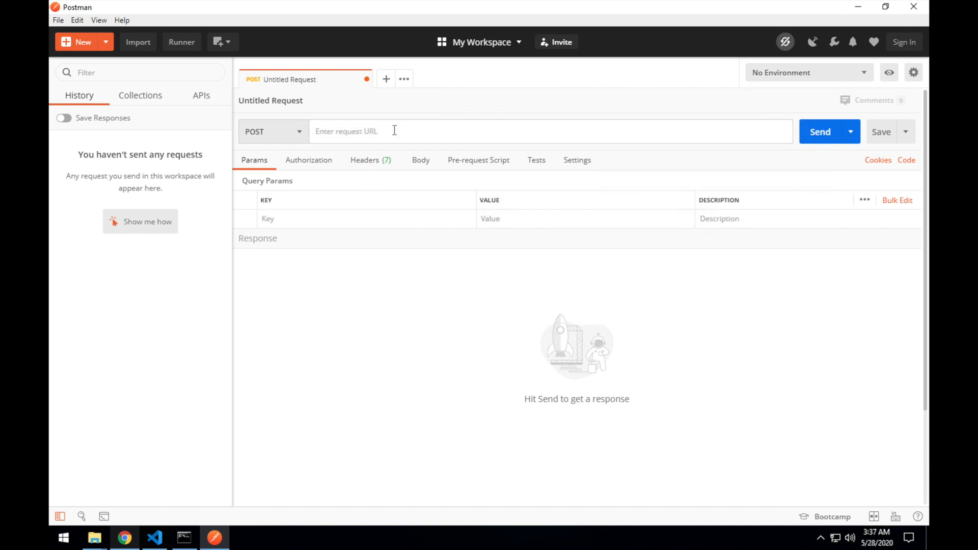
type("http://localhost:4000/users/authenticate")
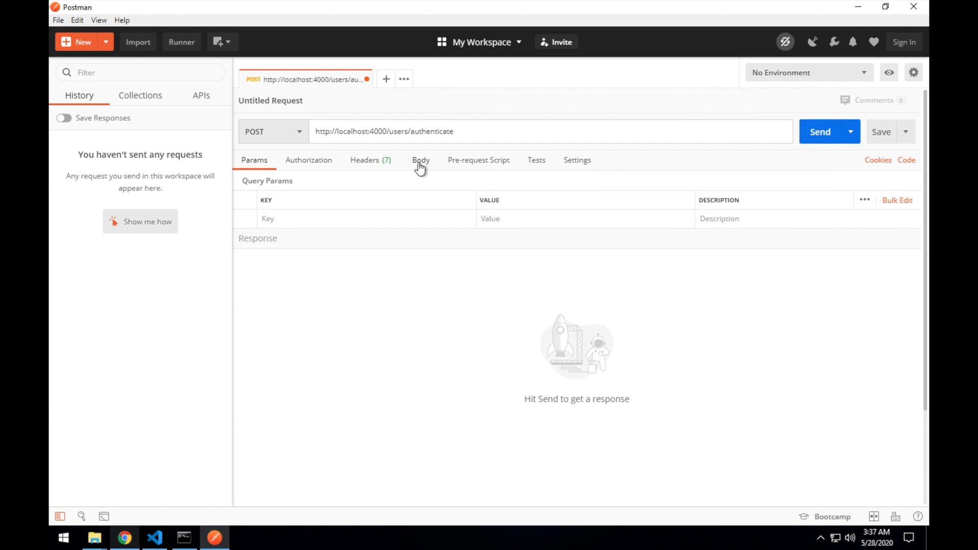
Set the request body to raw JSON and select the tutorial's sample username/password JSON.
left_click(419, 160)
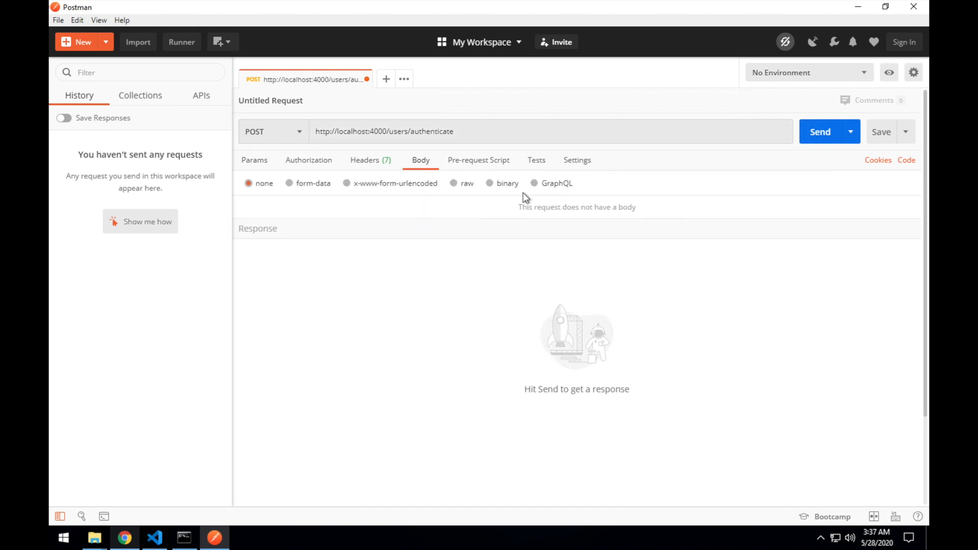
left_click(454, 183)
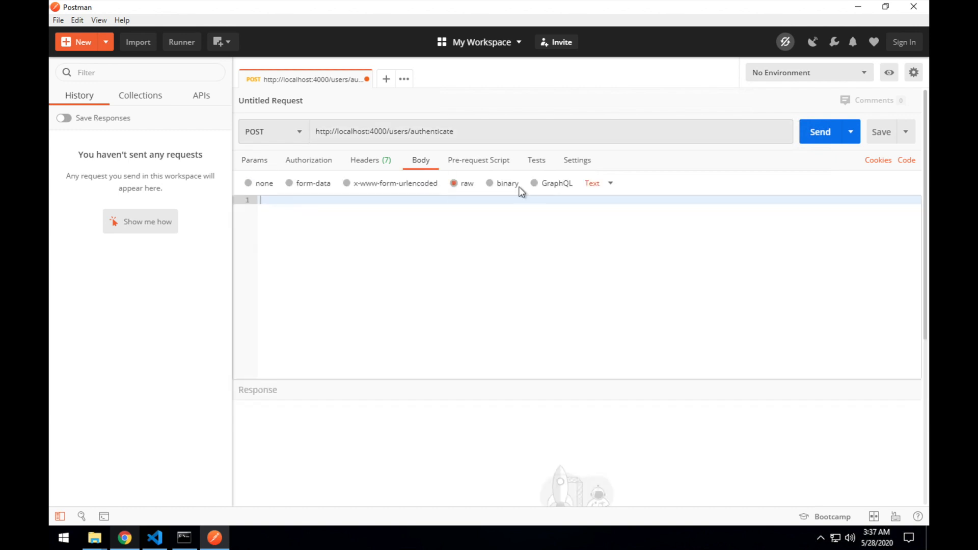
left_click(592, 183)
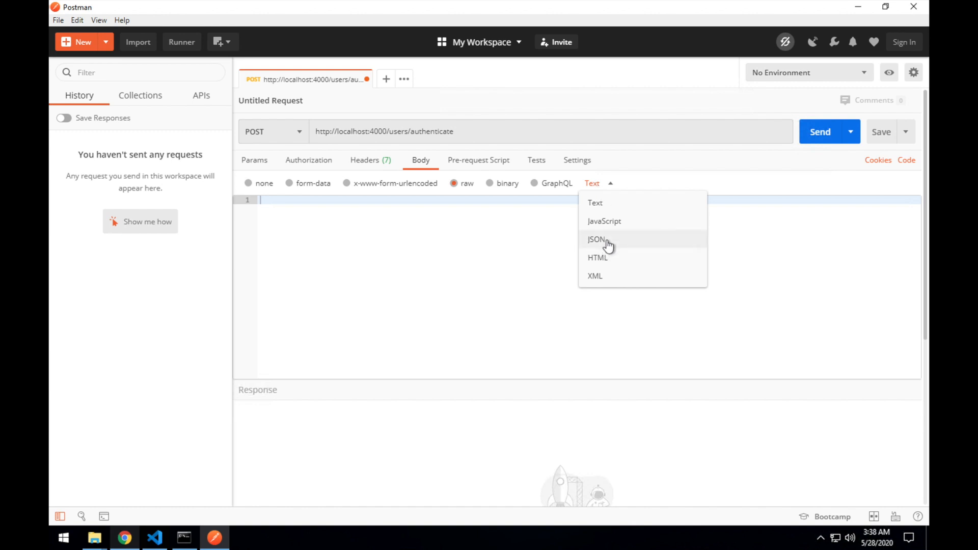
left_click(595, 240)
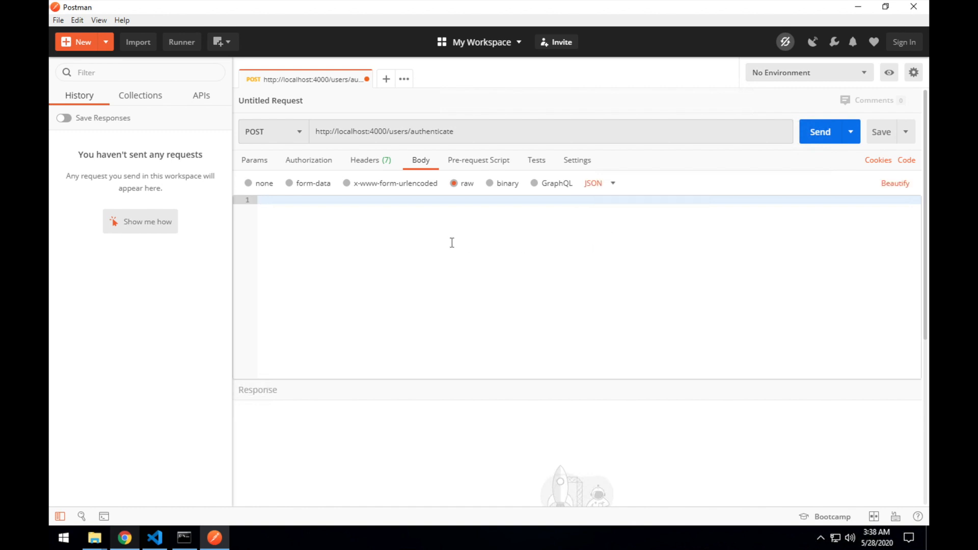
left_click(124, 538)
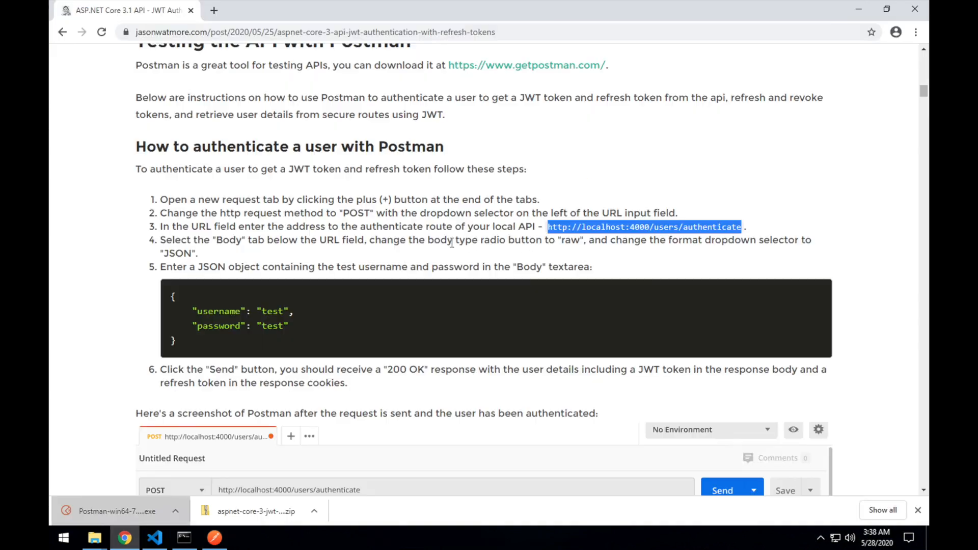
left_click_drag(193, 311, 288, 326)
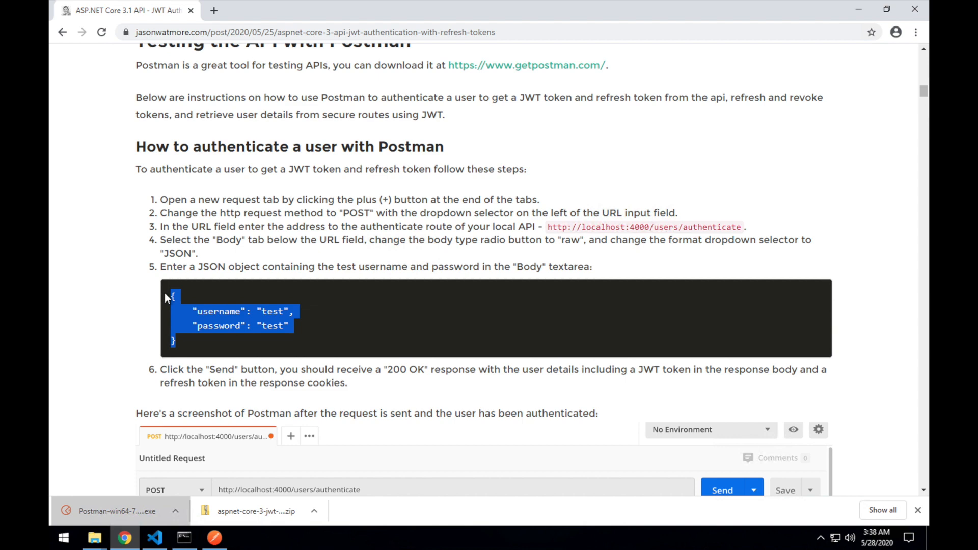
left_click(214, 537)
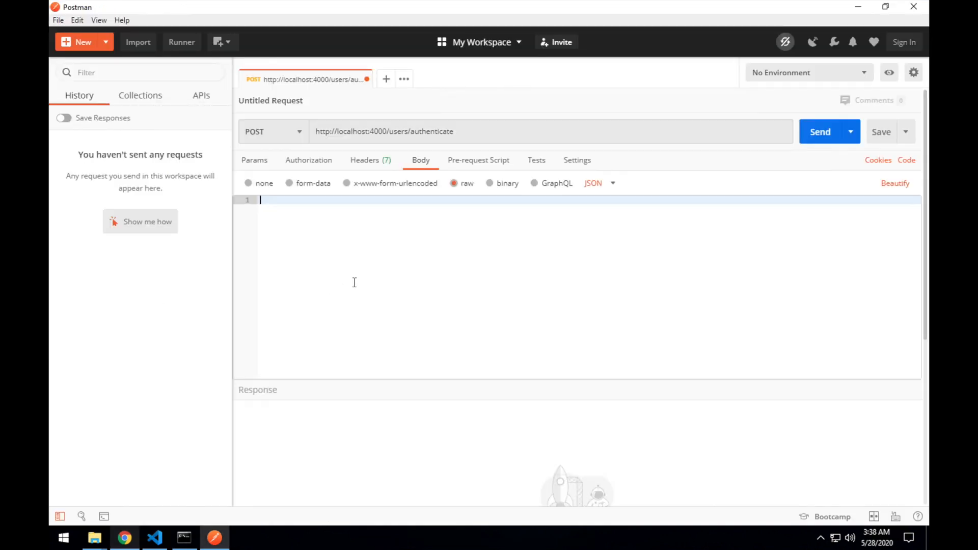
type("{\"username\": \"test\",\"password\": \"test\"}")
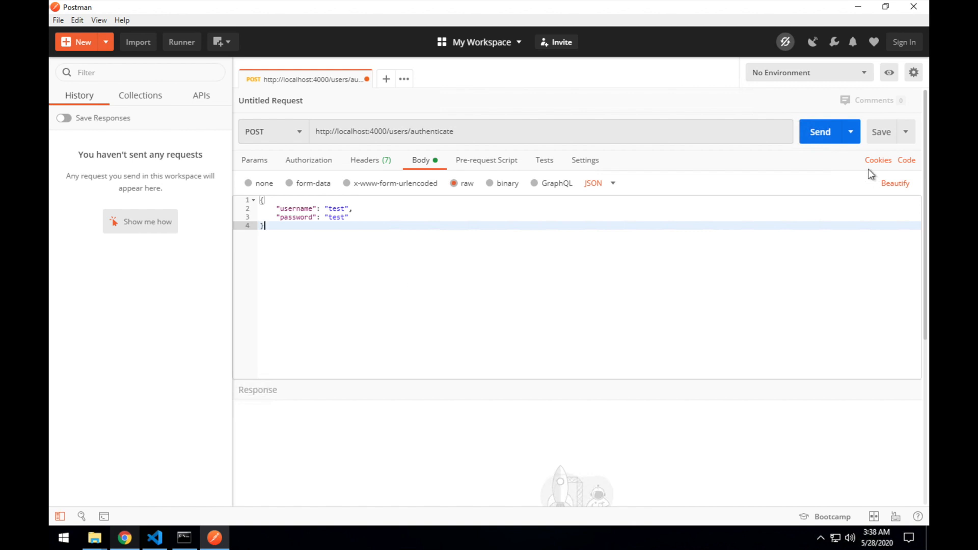
left_click(819, 132)
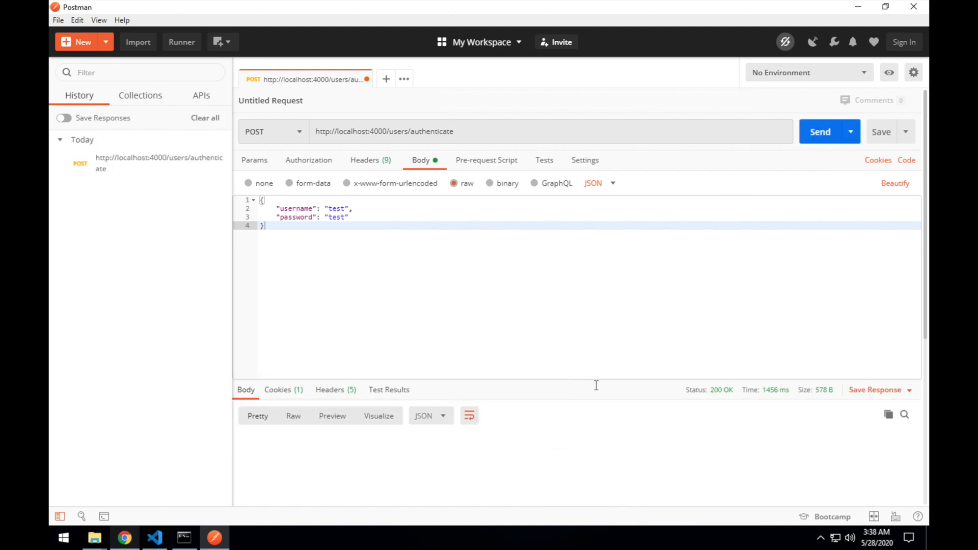
left_click(820, 131)
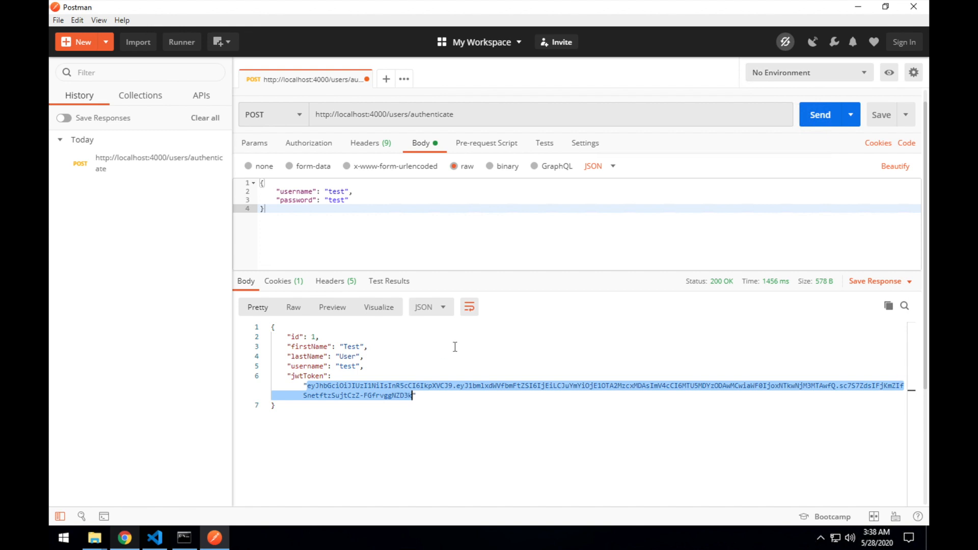
mouse_move(305, 438)
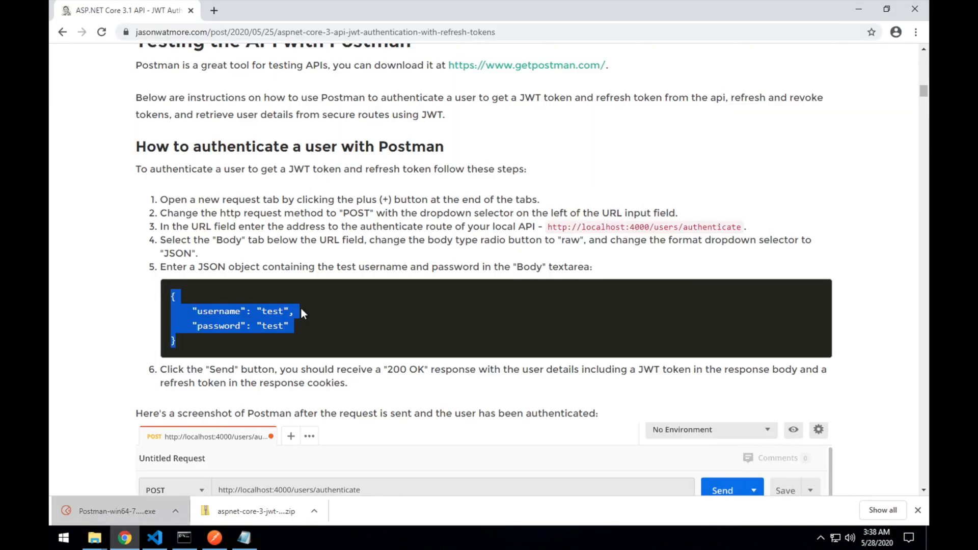
Compare the tutorial's response screenshots and view the refreshToken cookie in Postman's response.
scroll("down", 3)
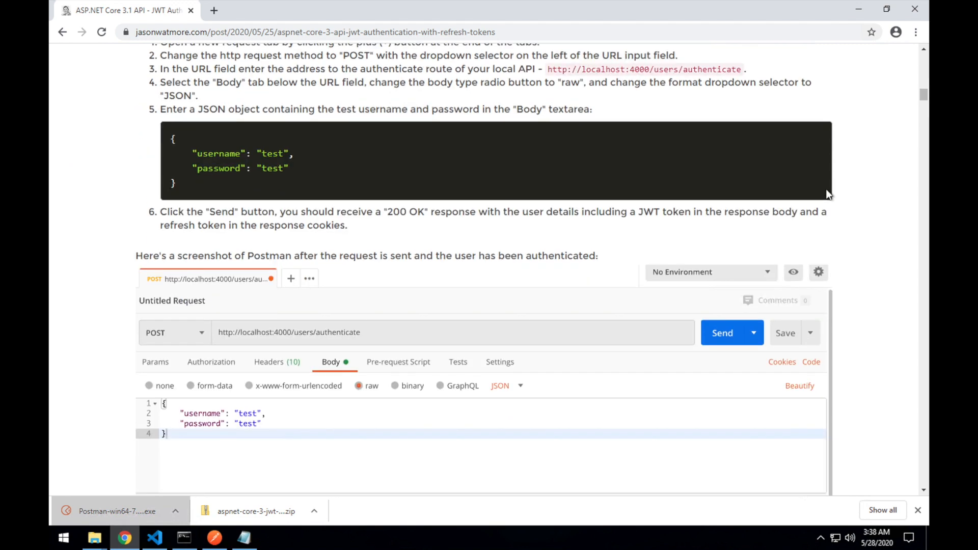
scroll("down", 3)
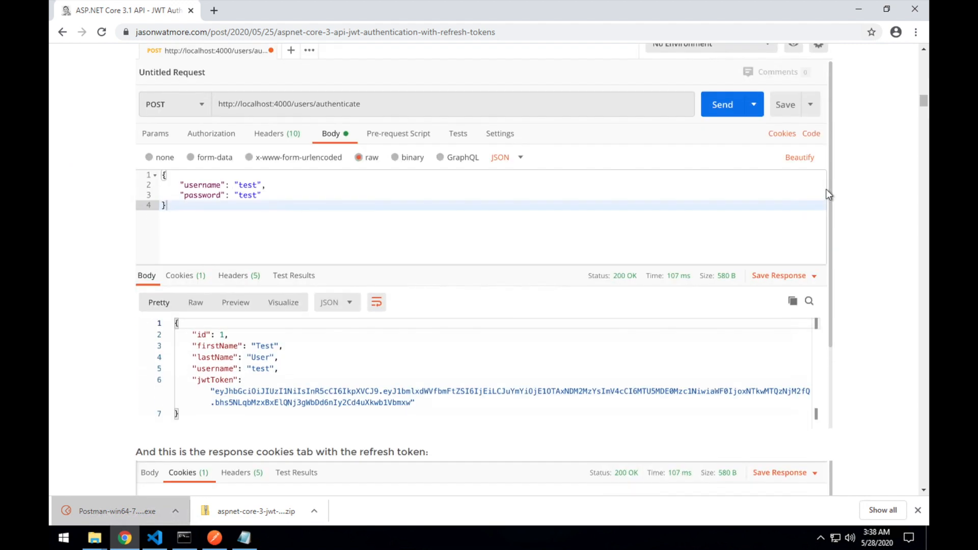
scroll("down", 3)
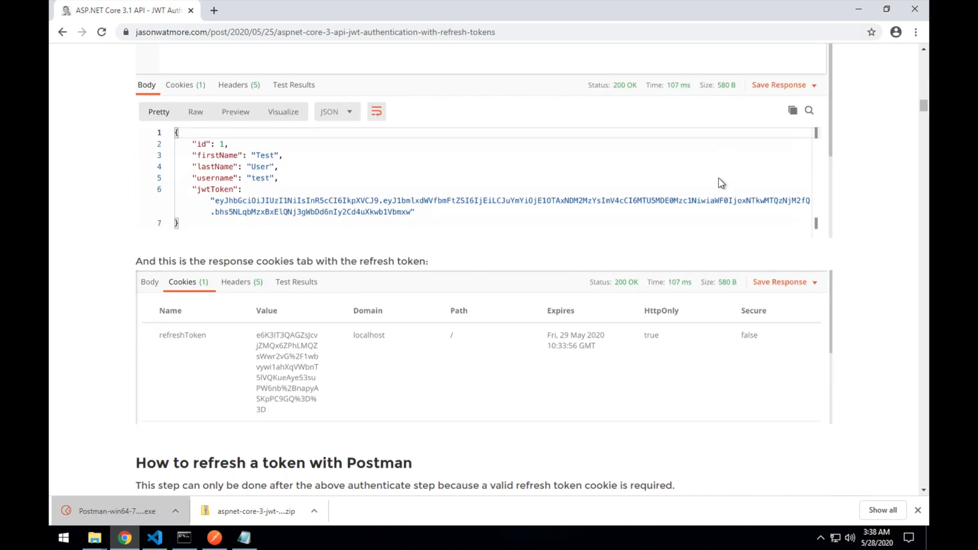
scroll("down", 3)
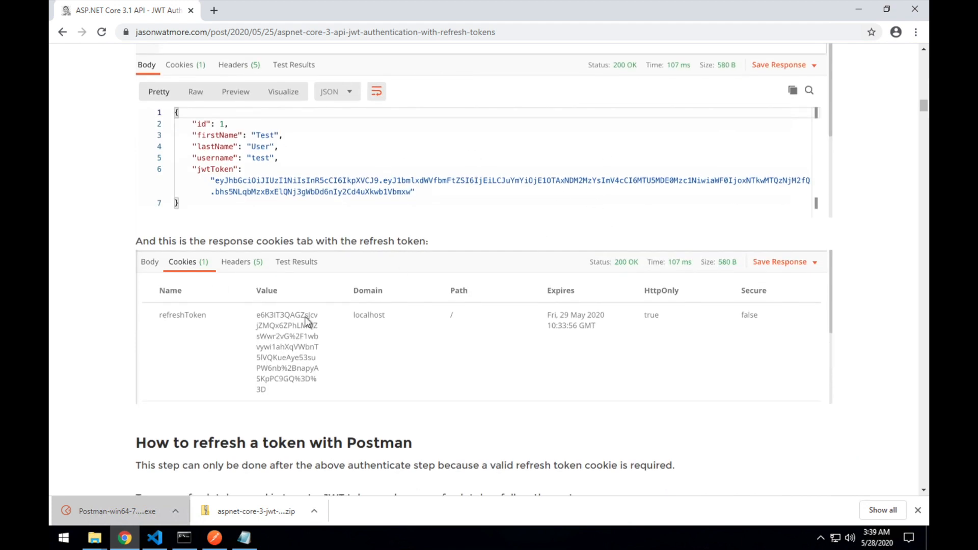
mouse_move(283, 340)
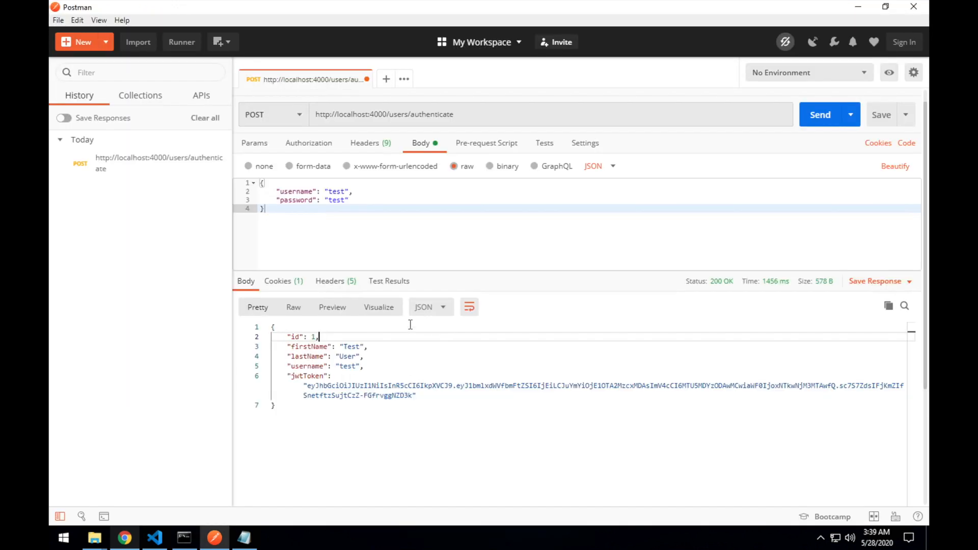
left_click(277, 281)
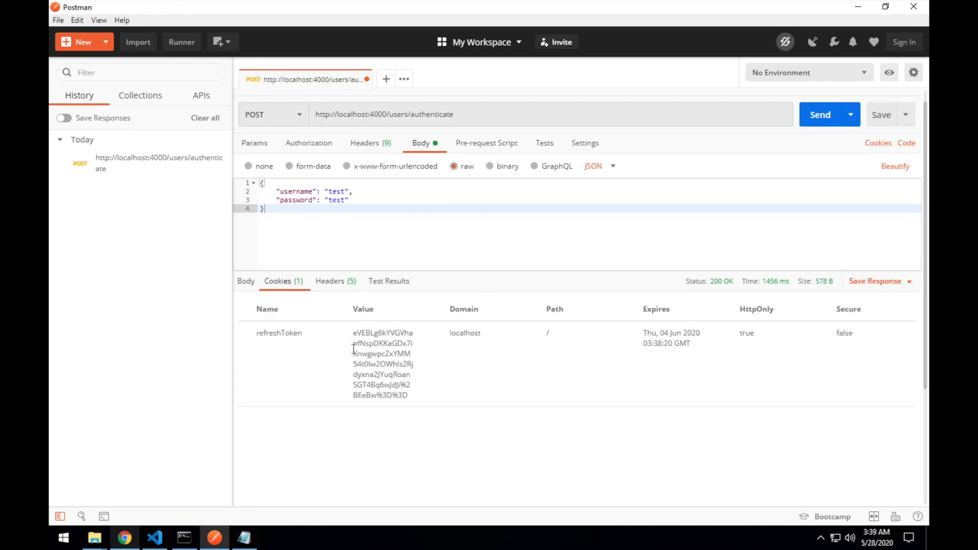
mouse_move(684, 314)
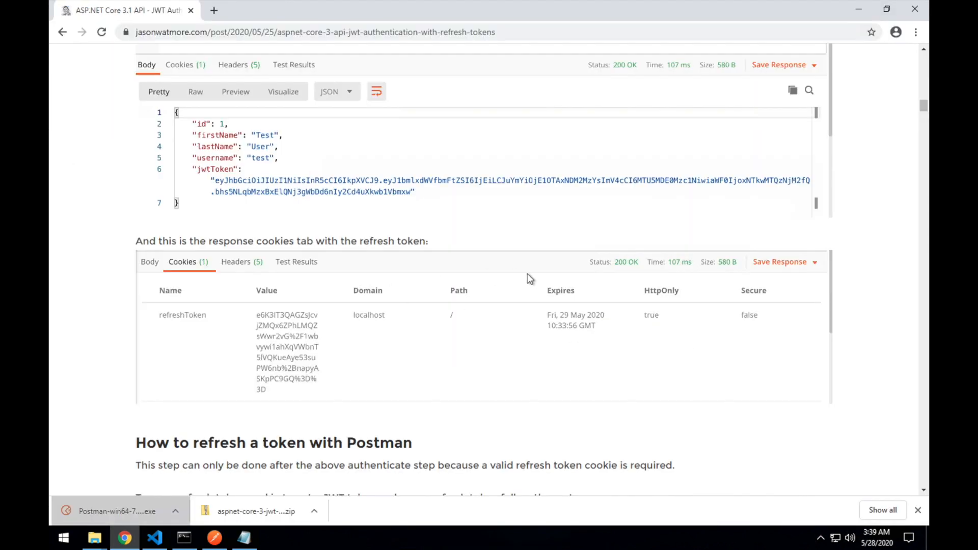
Scroll the tutorial to the 'How to refresh a token with Postman' section.
scroll("down", 3)
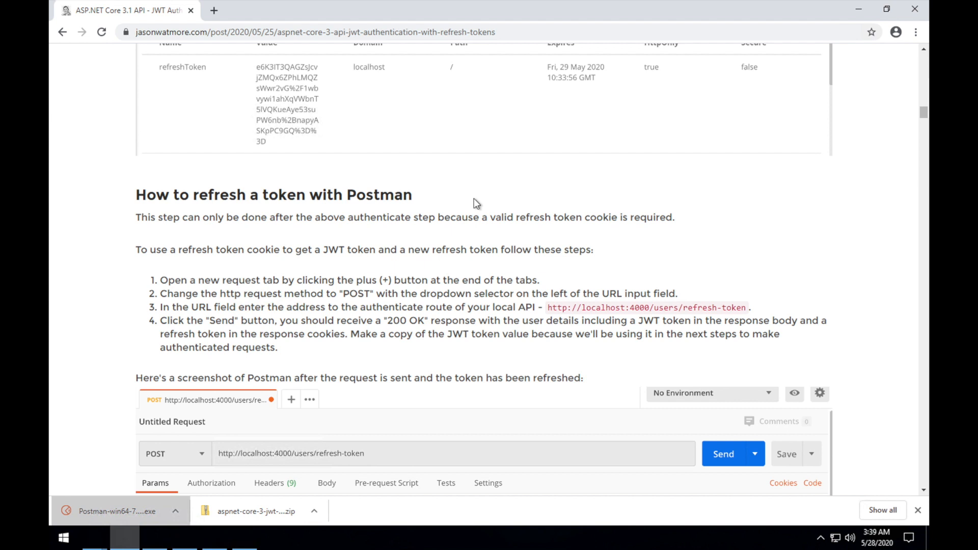
scroll("down", 3)
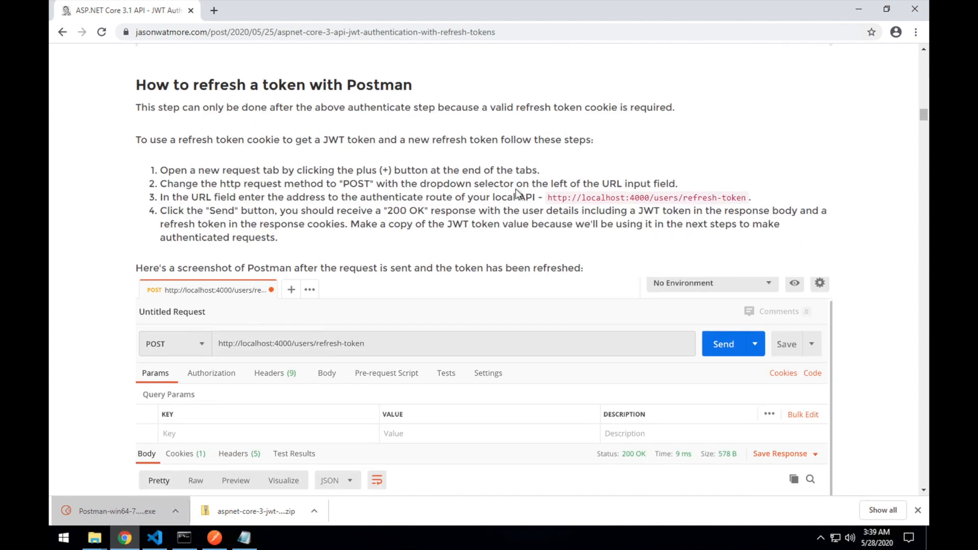
mouse_move(623, 126)
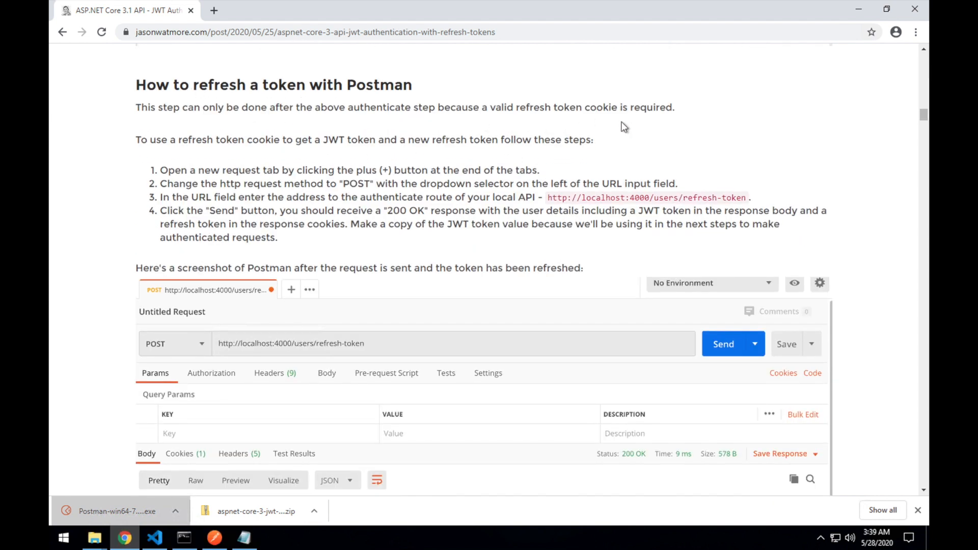
scroll("down", 3)
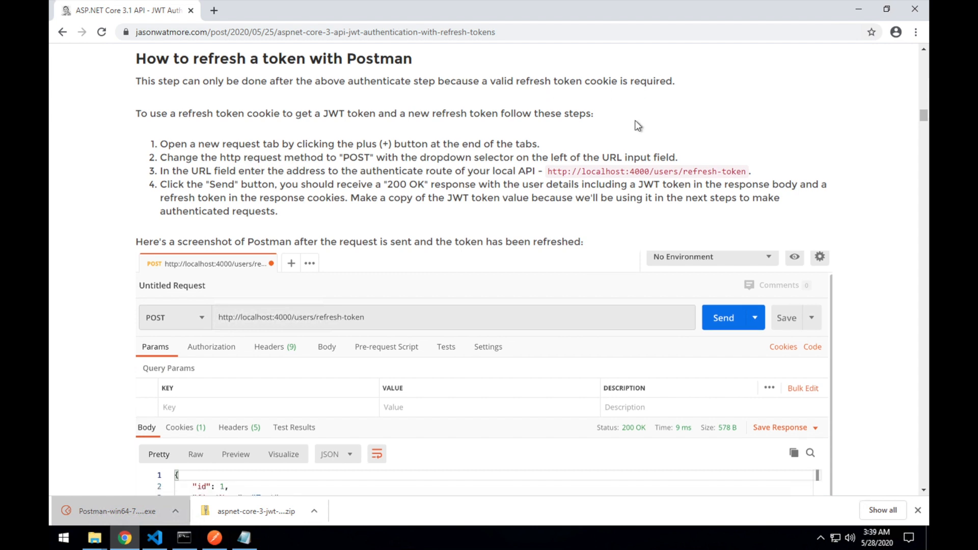
scroll("down", 3)
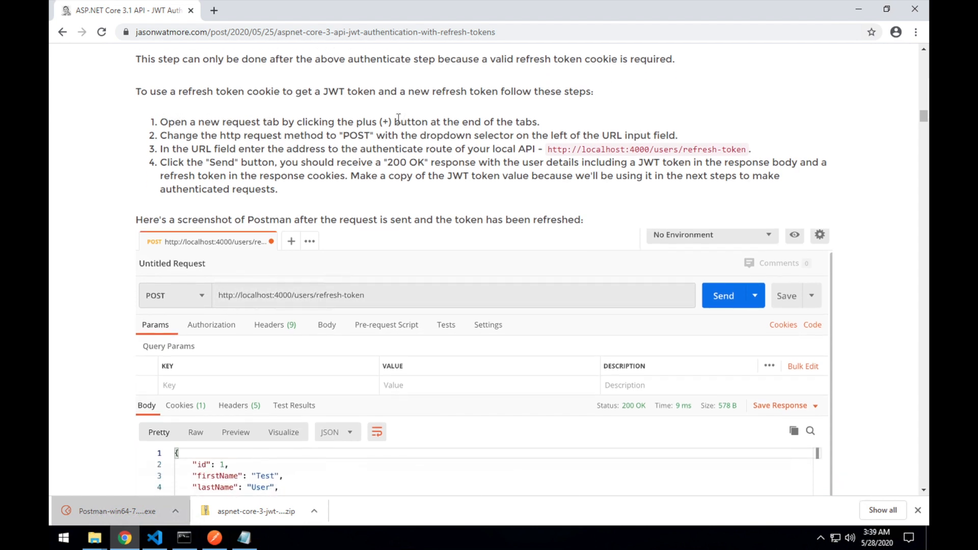
mouse_move(363, 122)
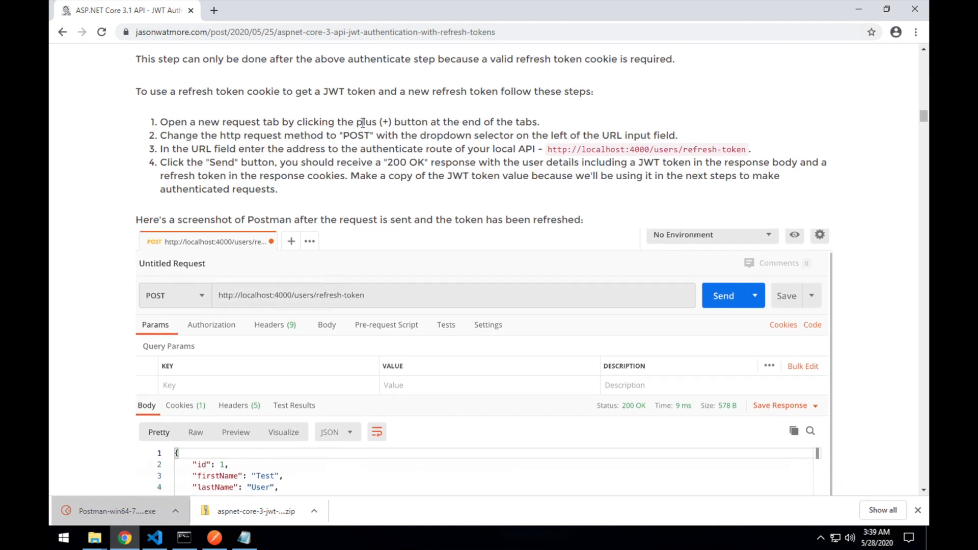
mouse_move(406, 136)
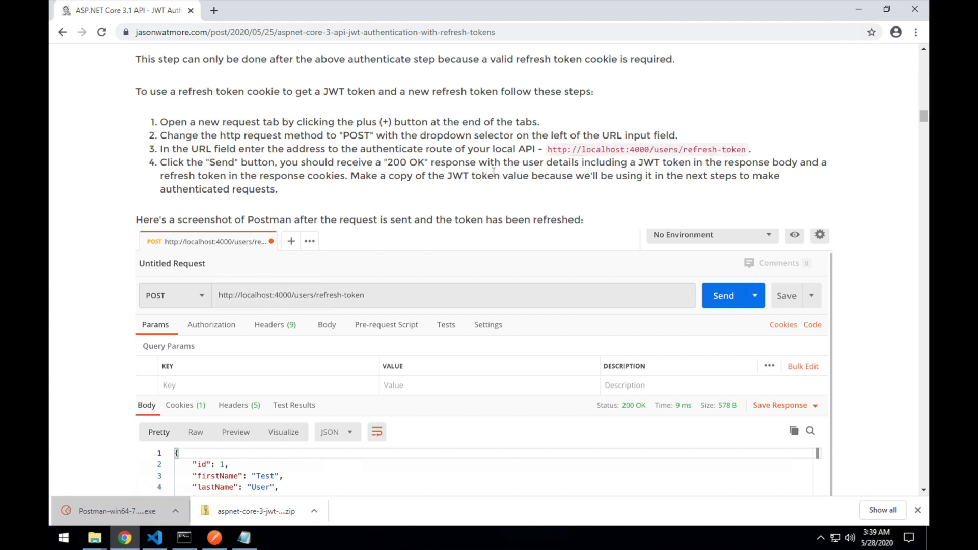
mouse_move(442, 192)
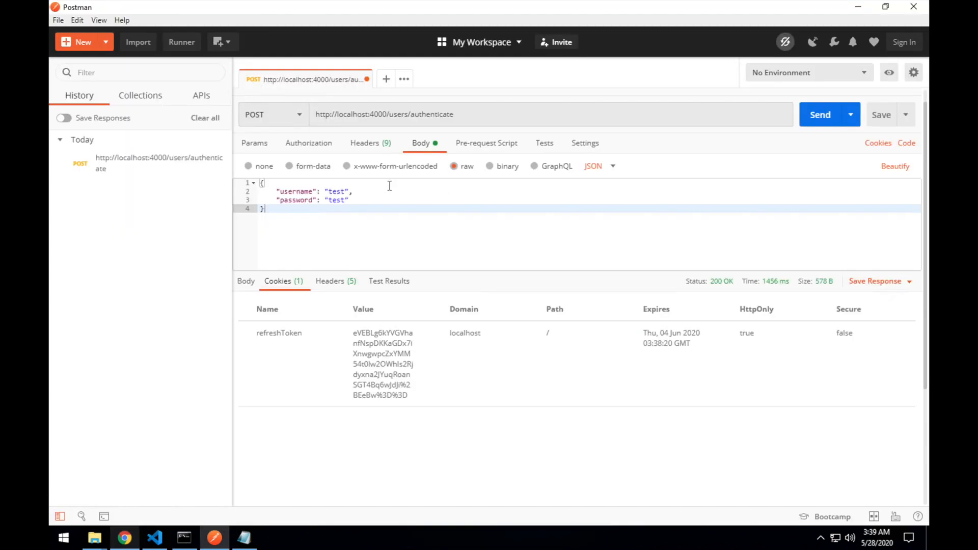
left_click(385, 79)
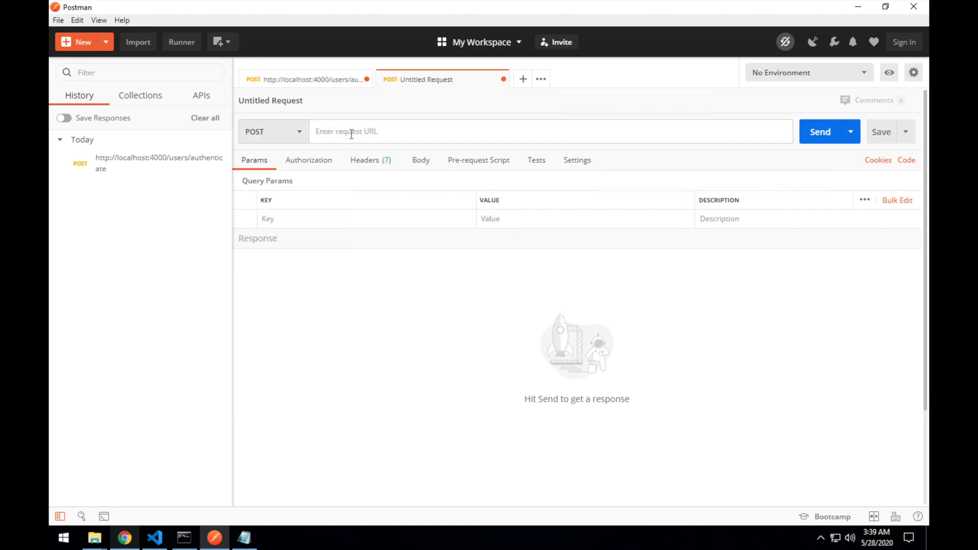
type("http://localhost:4000/users/refresh-token")
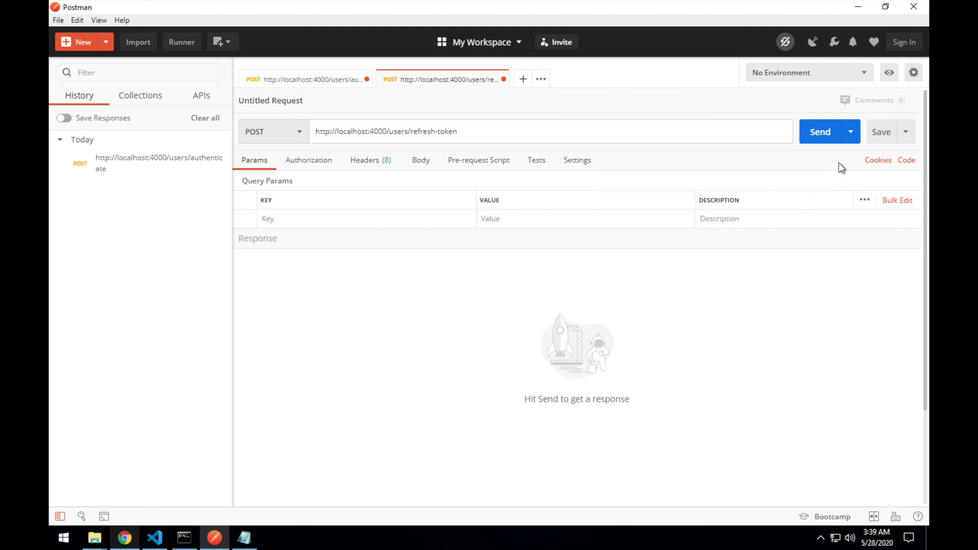
mouse_move(710, 151)
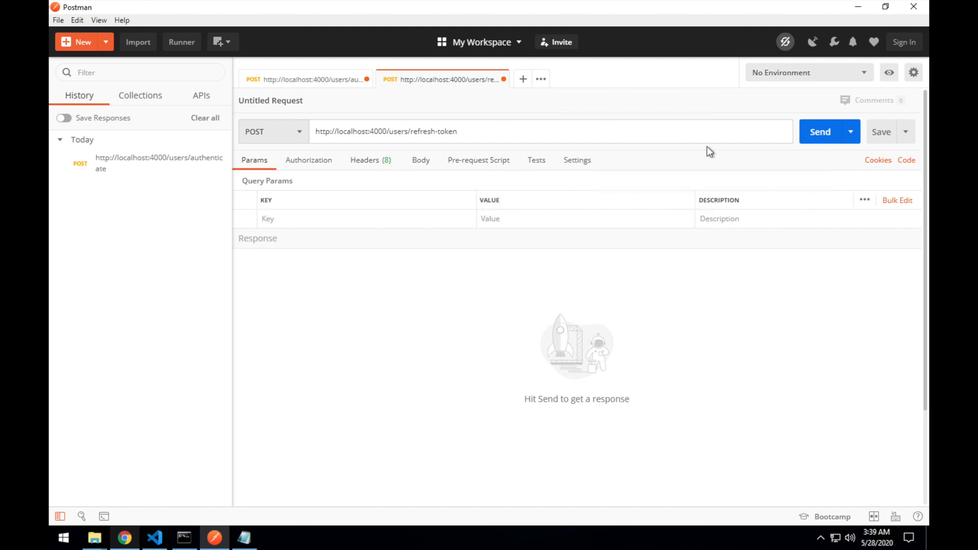
left_click(878, 160)
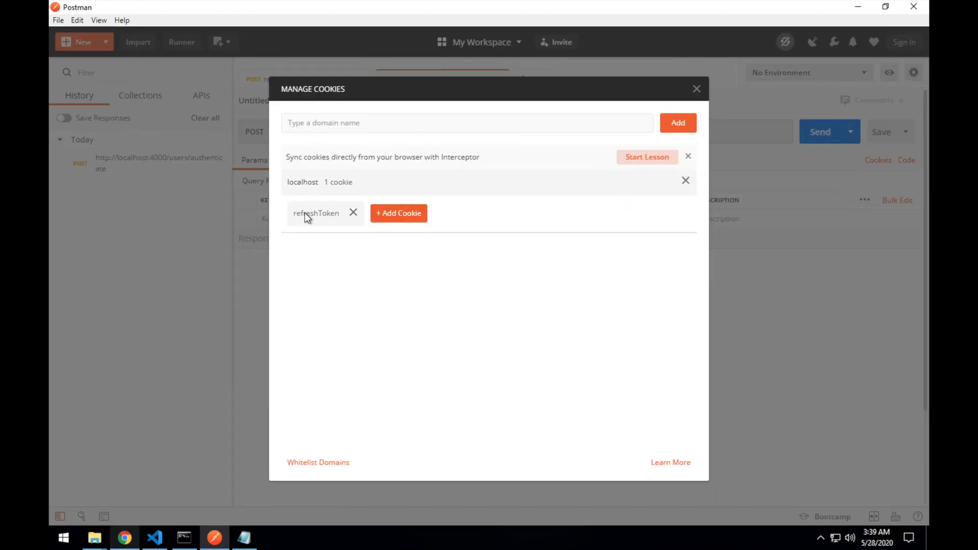
left_click(696, 88)
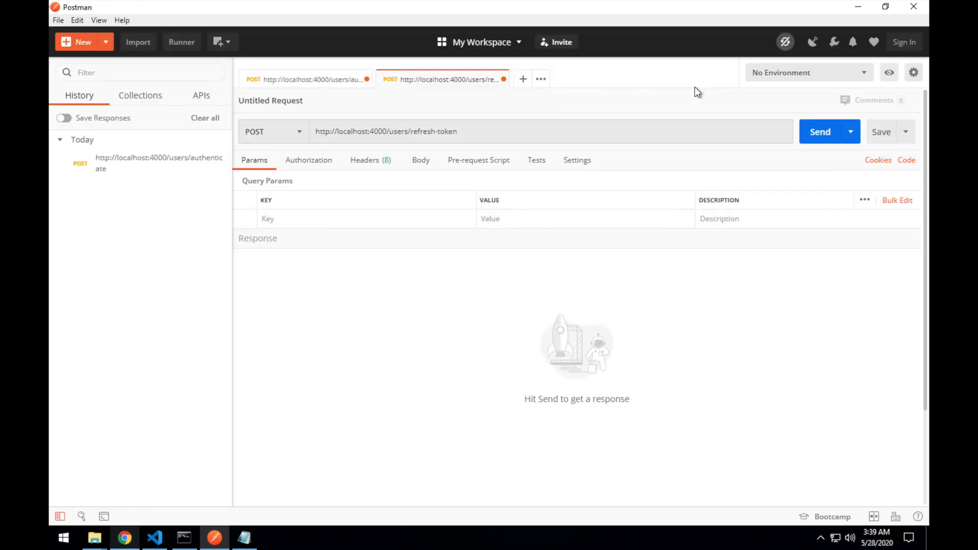
left_click(459, 131)
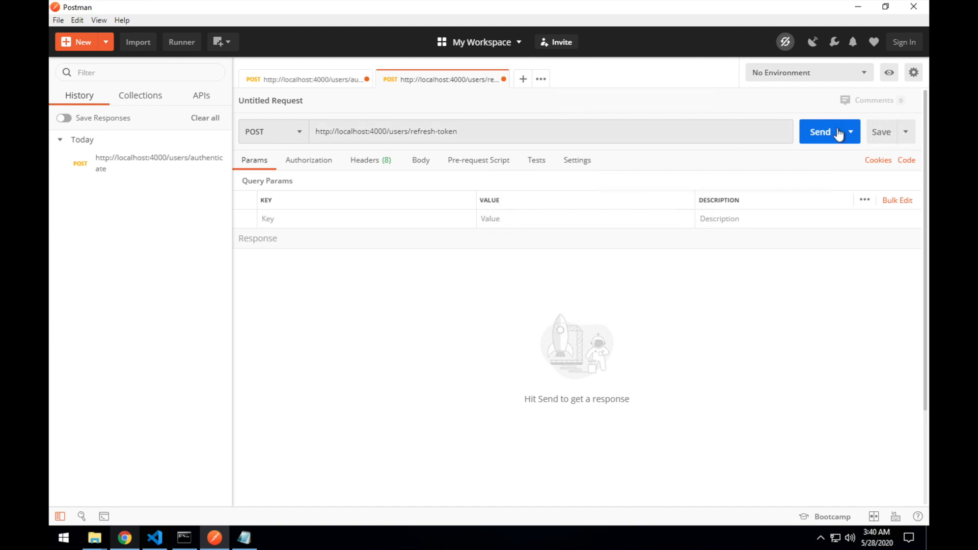
Send the refresh-token request, check the new refreshToken cookie and return to the body's jwtToken.
left_click(820, 132)
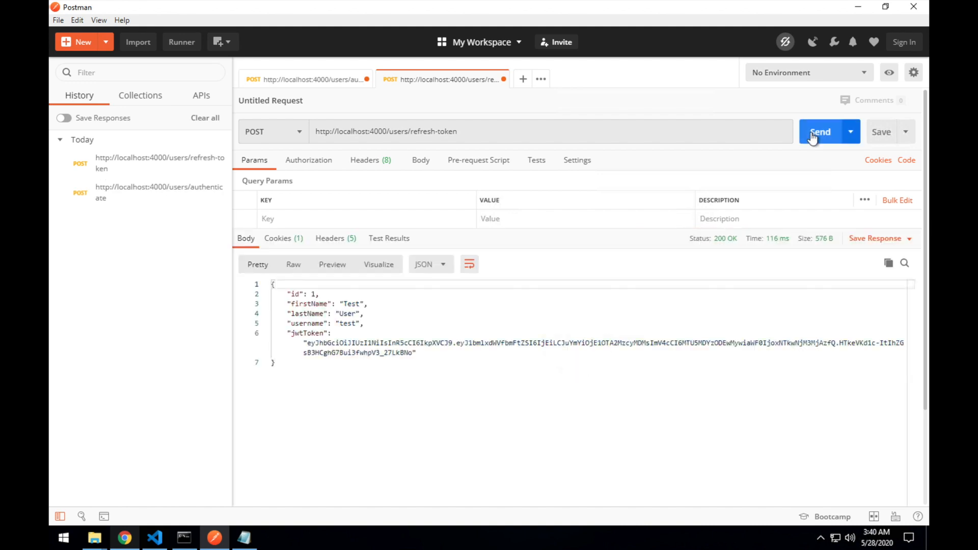
mouse_move(298, 255)
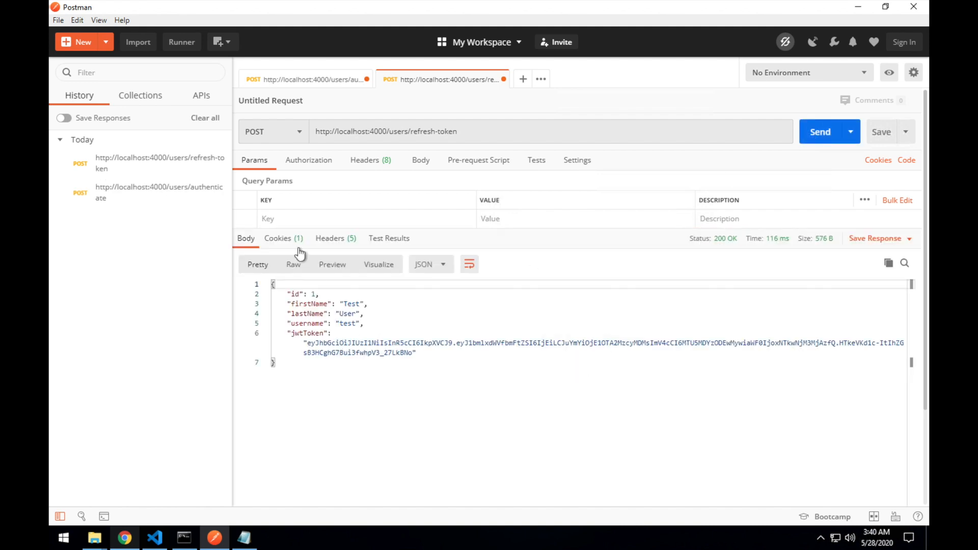
left_click(279, 238)
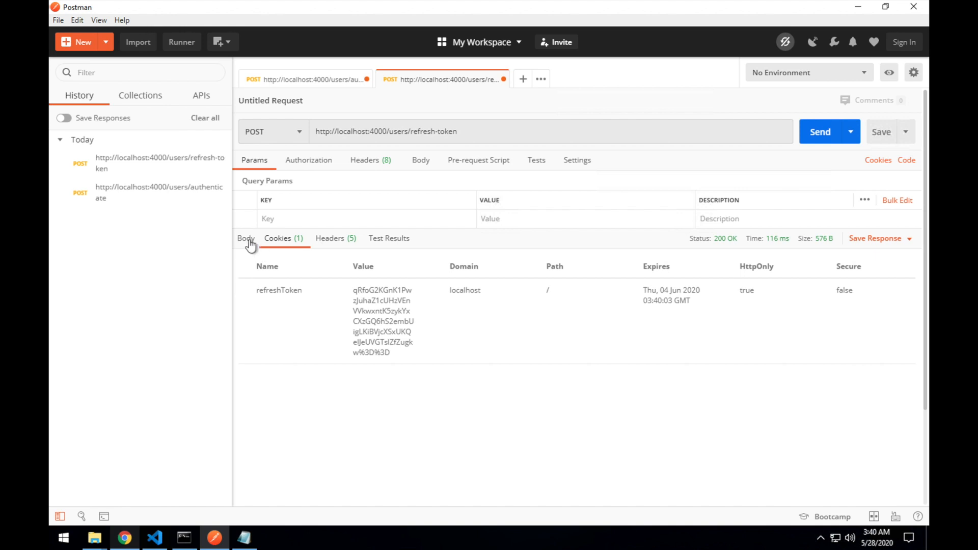
left_click(245, 238)
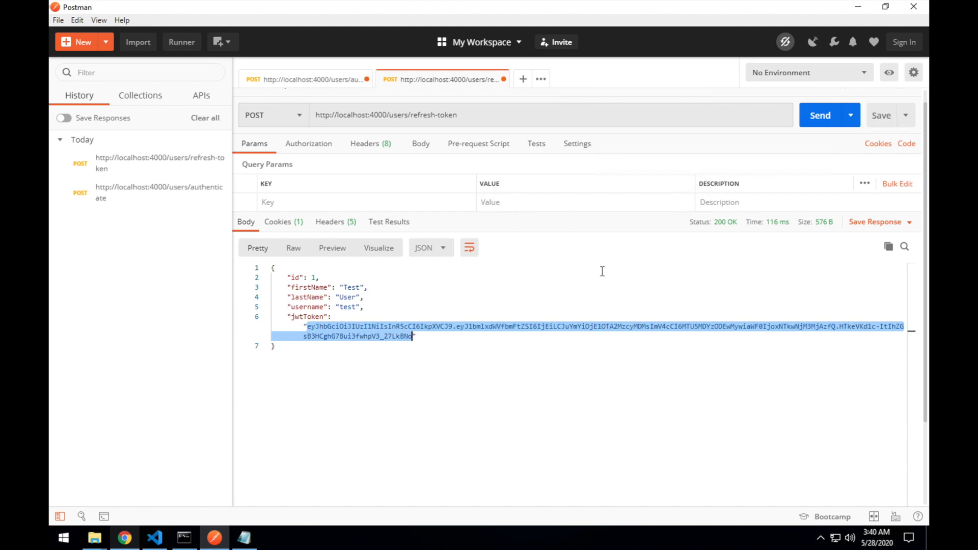
mouse_move(324, 495)
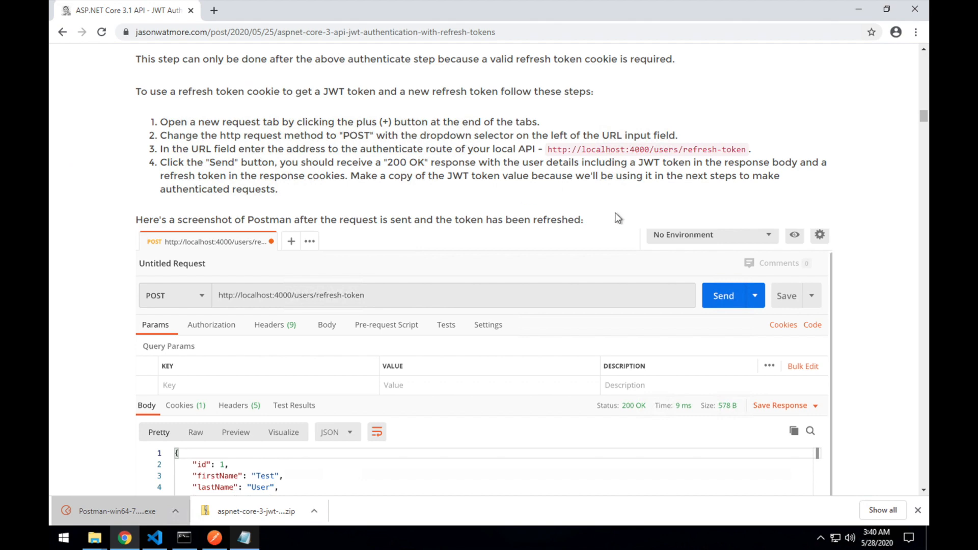
scroll("down", 3)
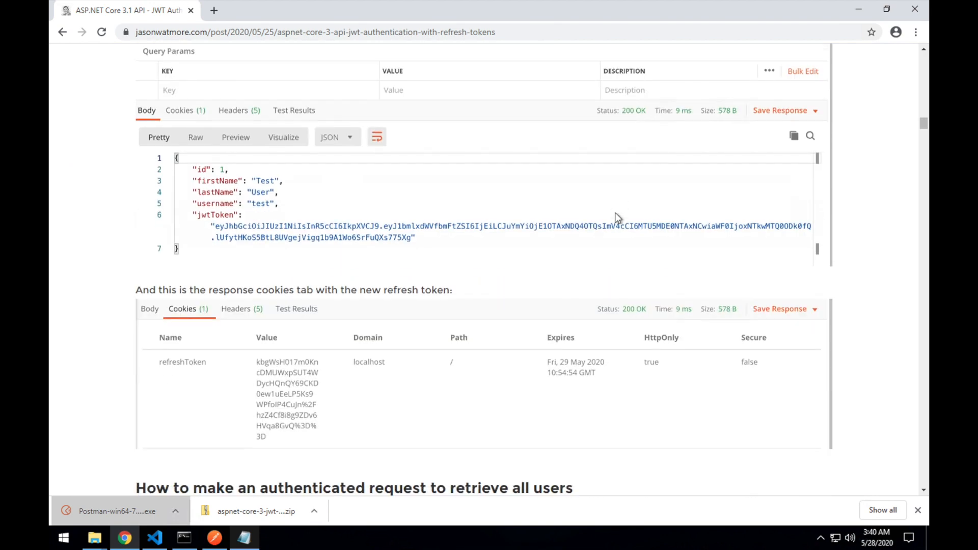
scroll("down", 3)
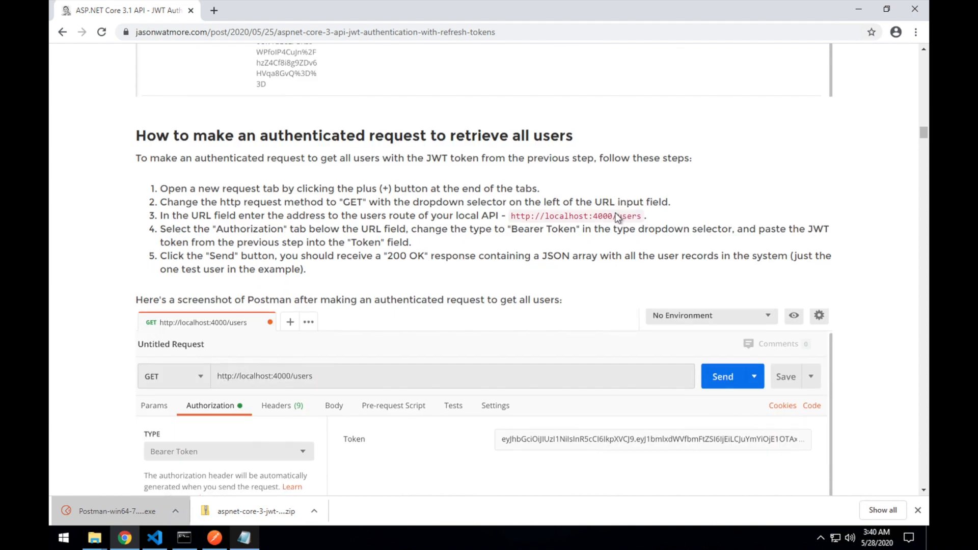
scroll("down", 3)
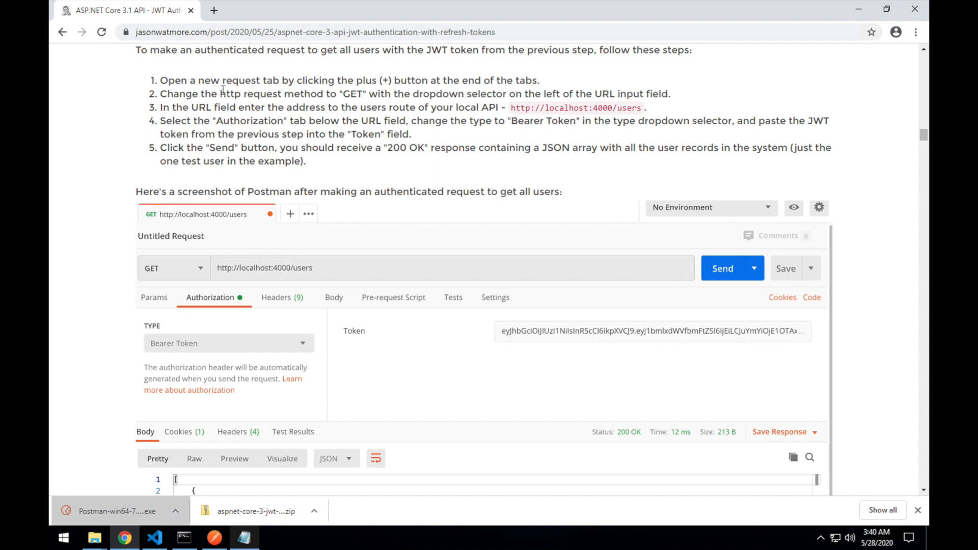
mouse_move(553, 109)
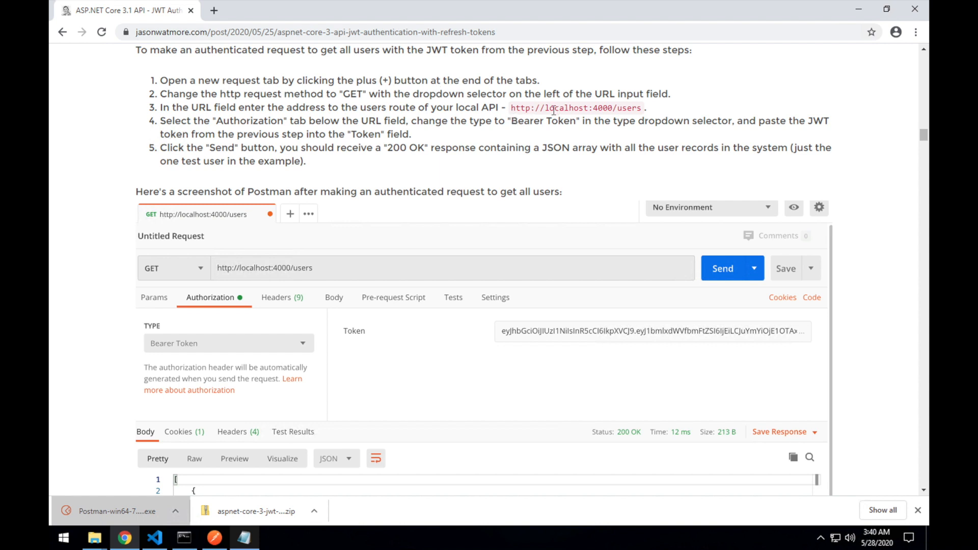
left_click_drag(512, 107, 642, 107)
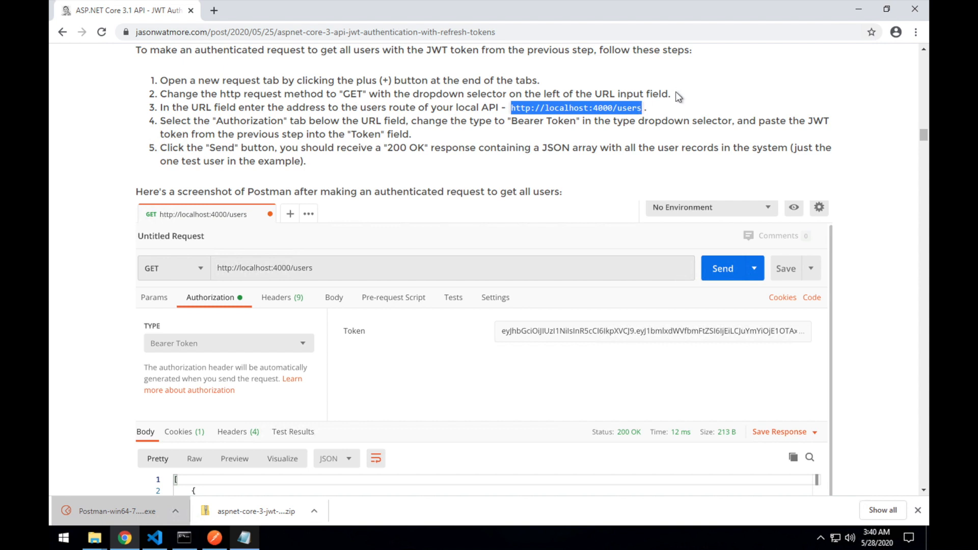
mouse_move(578, 121)
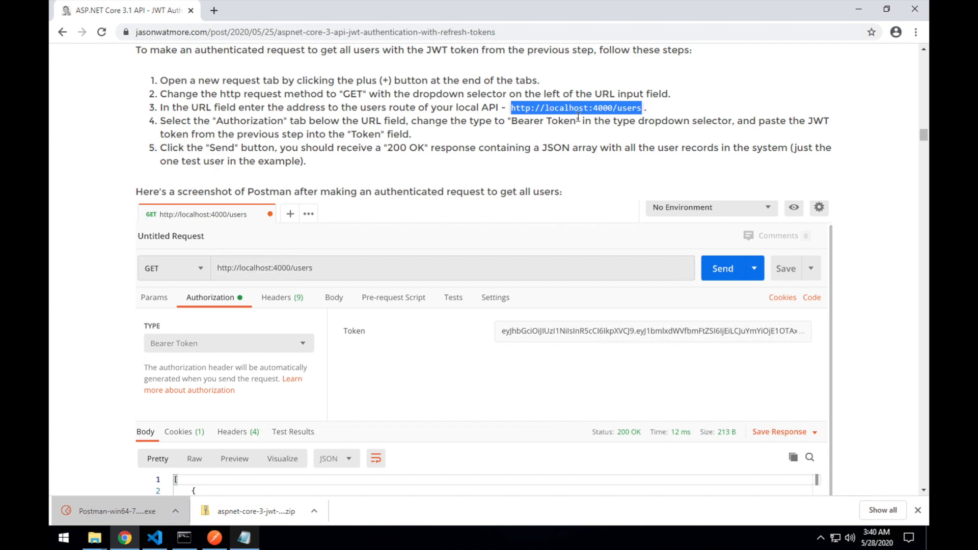
mouse_move(529, 122)
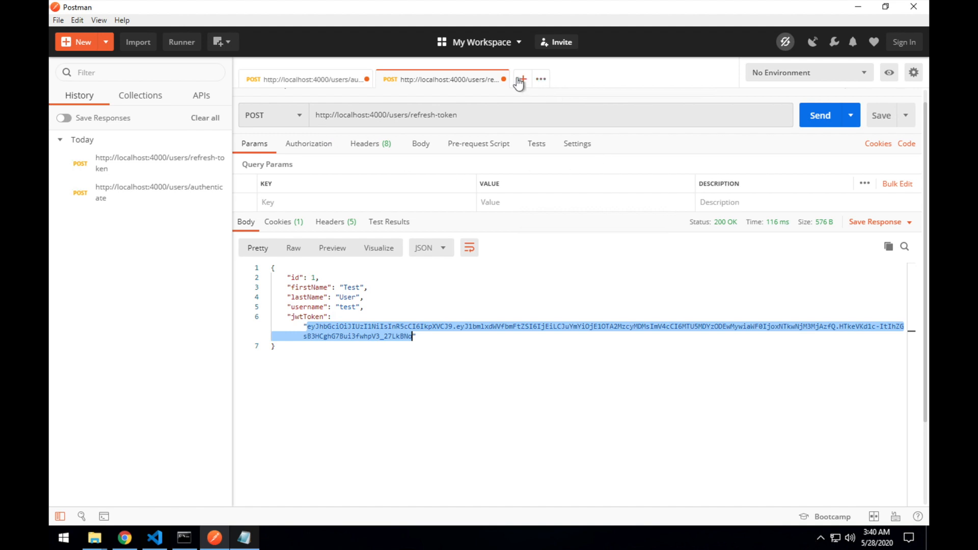
left_click(523, 80)
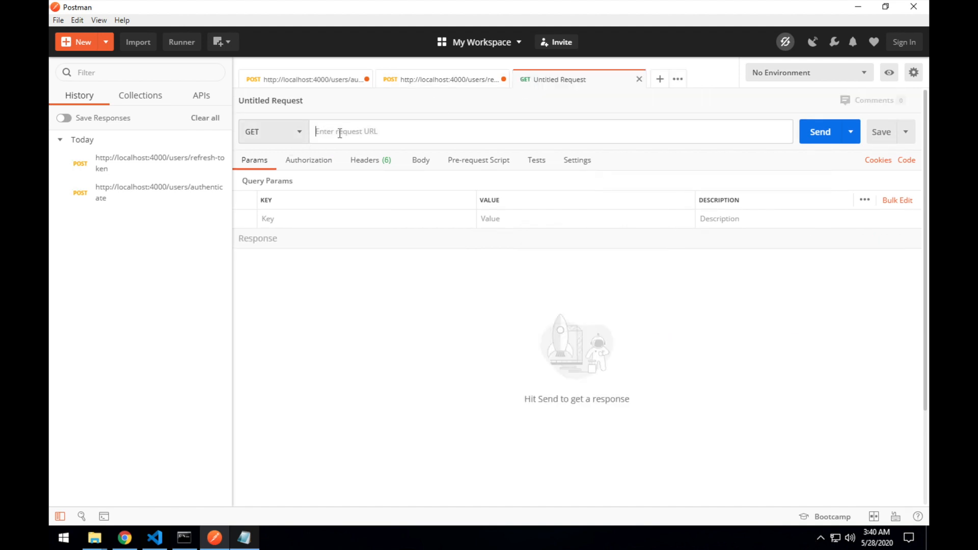
type("http://localhost:4000/users")
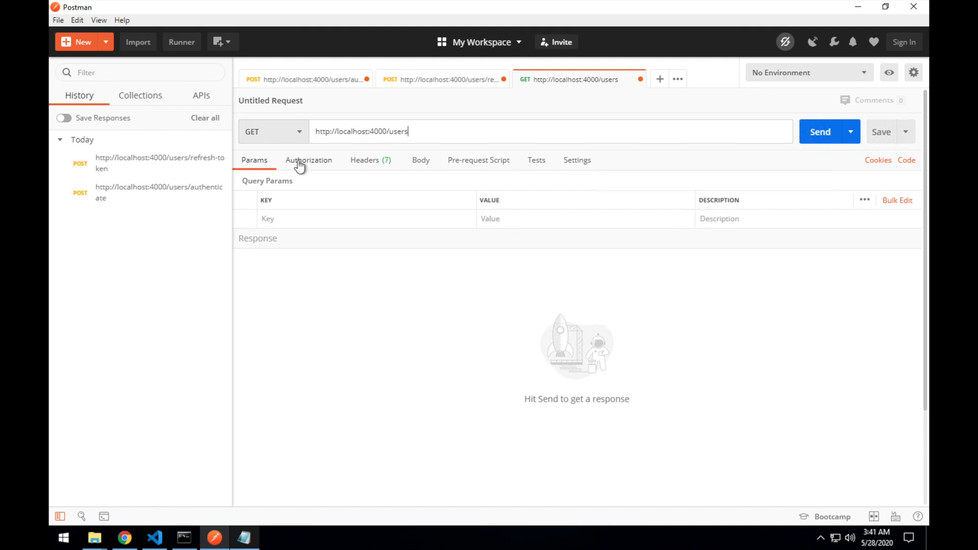
left_click(309, 160)
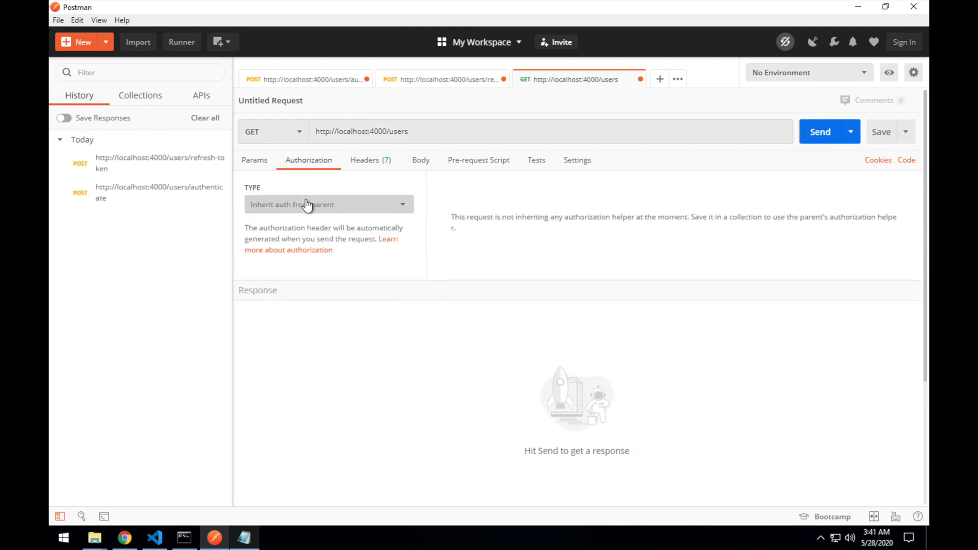
left_click(328, 204)
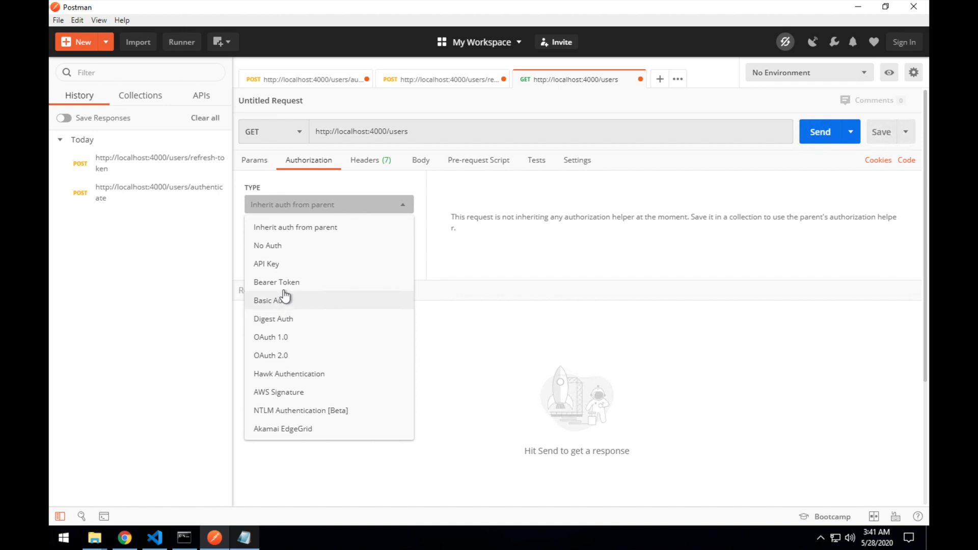
left_click(276, 282)
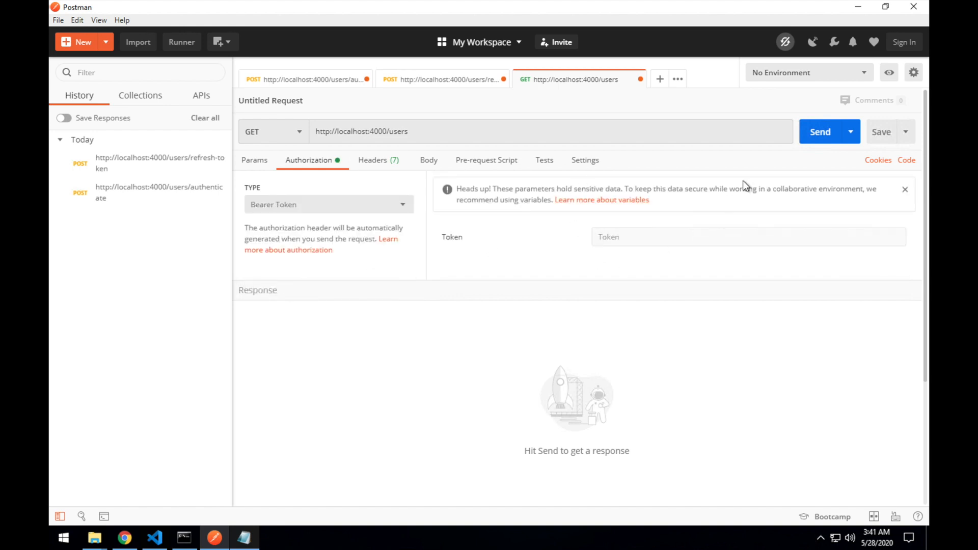
left_click(820, 131)
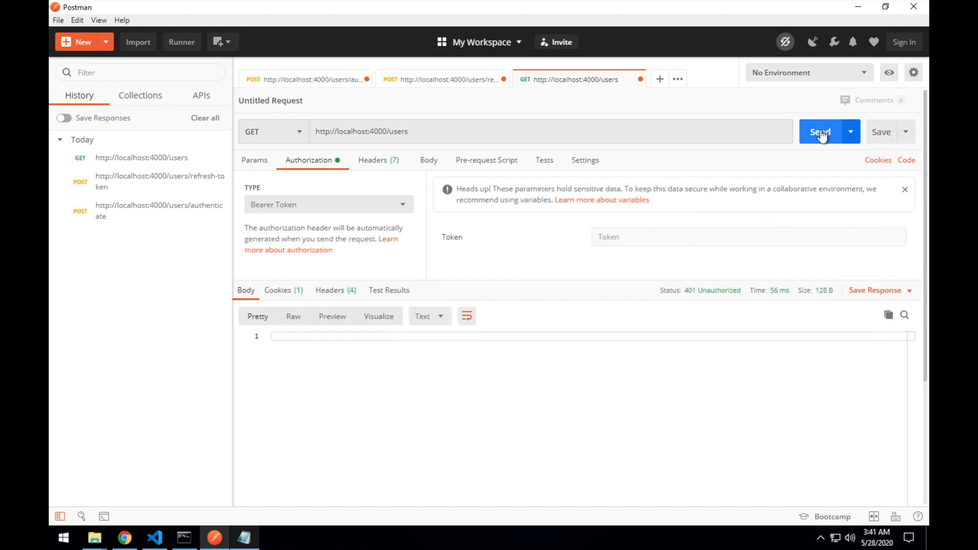
mouse_move(654, 291)
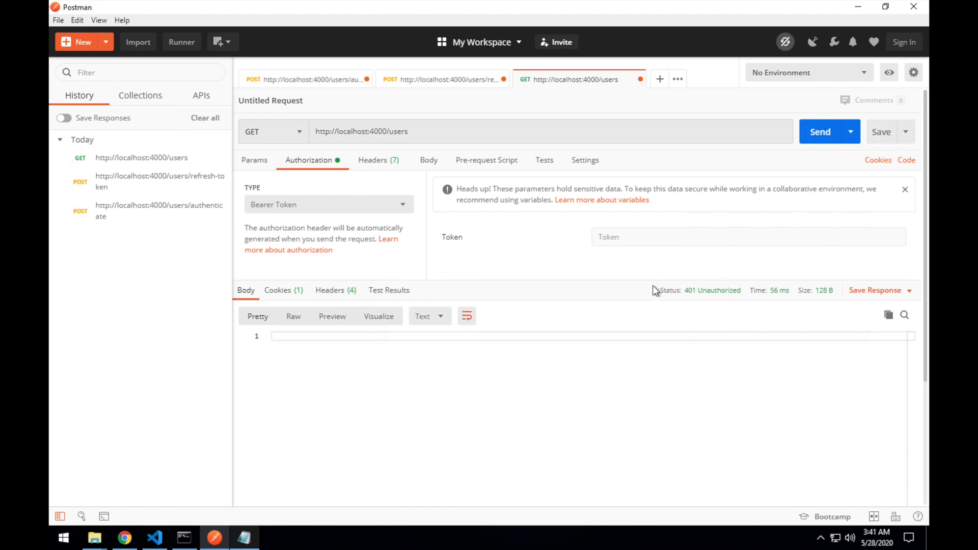
key("Alt+Tab")
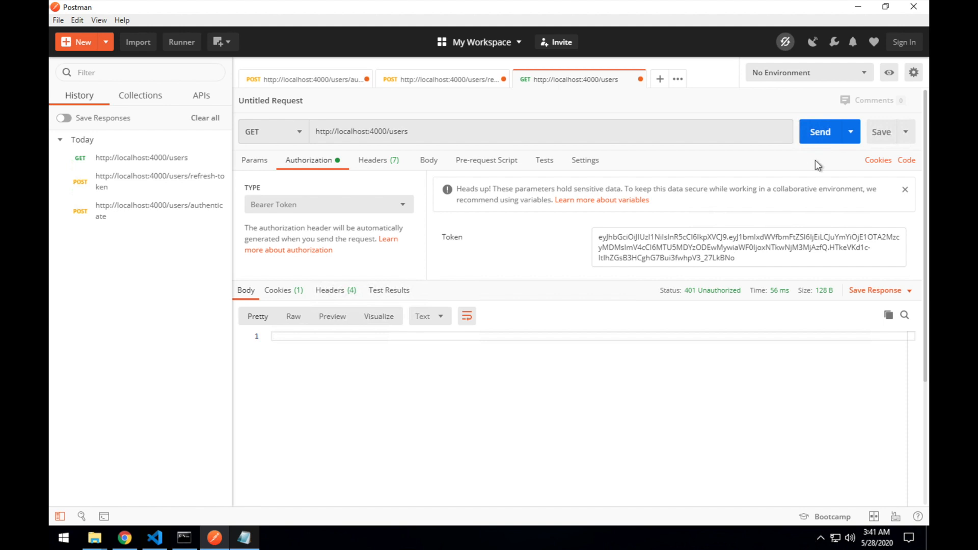
Resend the users request with the JWT to get 200 OK listing the test user.
left_click(820, 132)
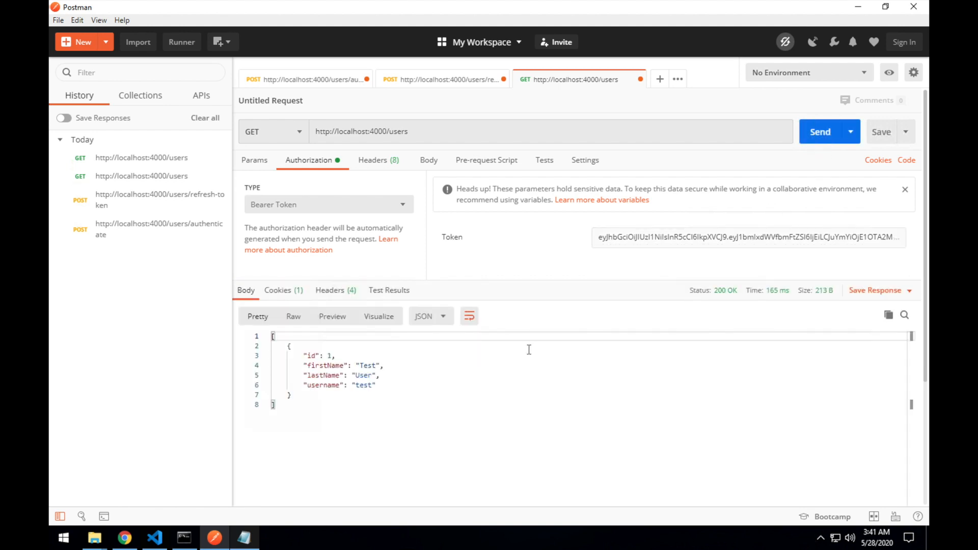
mouse_move(352, 318)
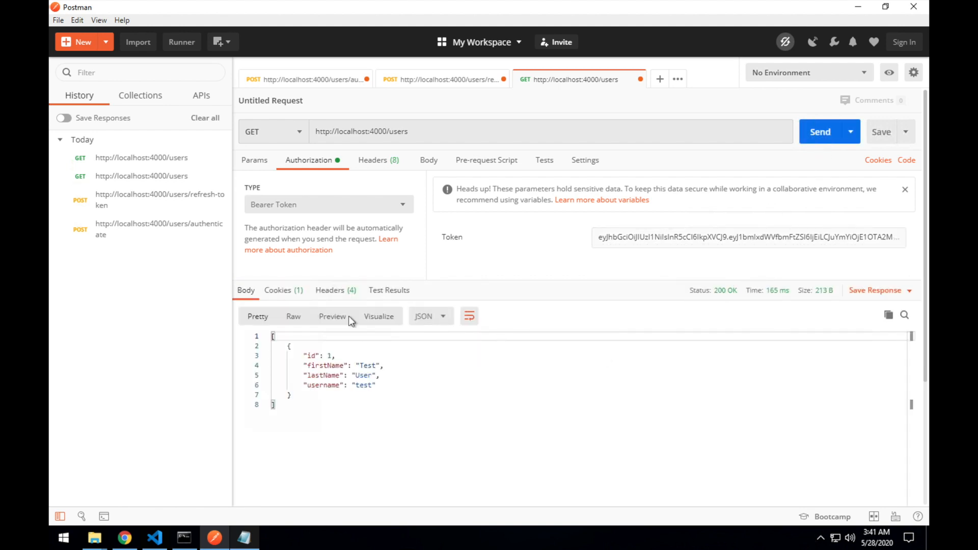
mouse_move(271, 391)
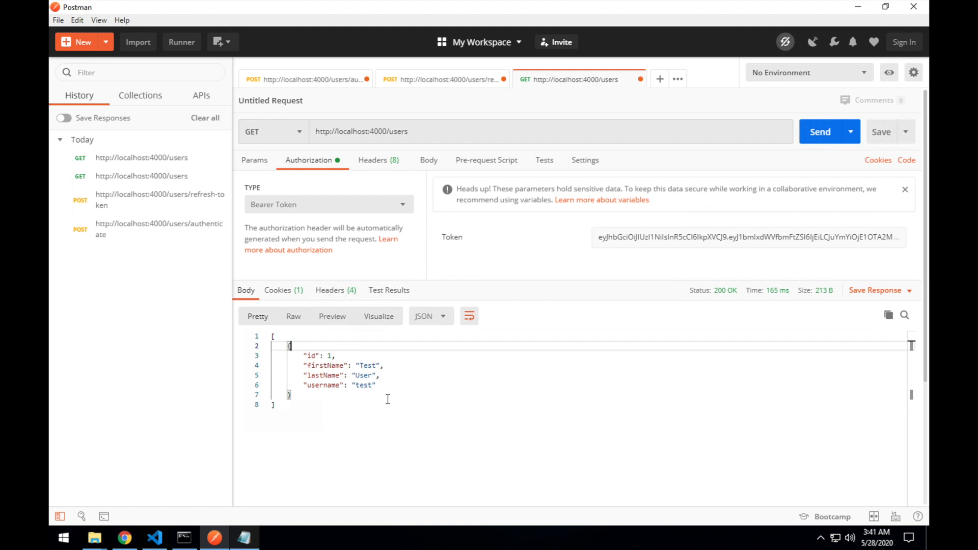
key("Alt+Tab")
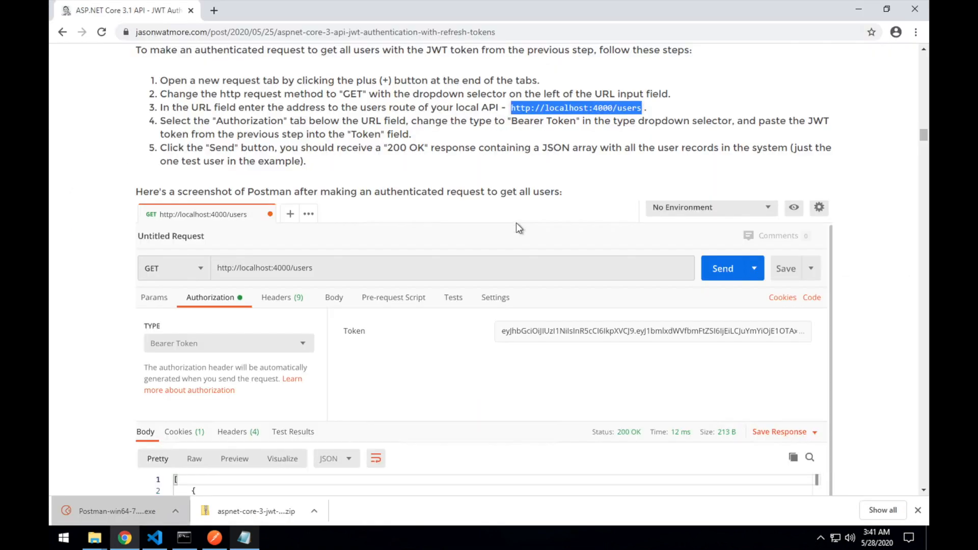
Scroll to the 'How to retrieve all of a user's refresh tokens' section.
scroll("down", 3)
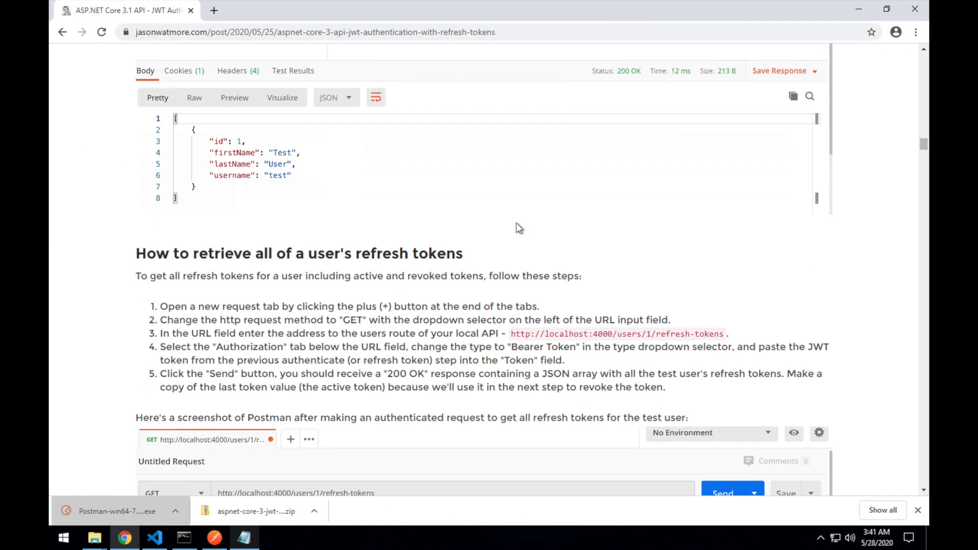
scroll("down", 3)
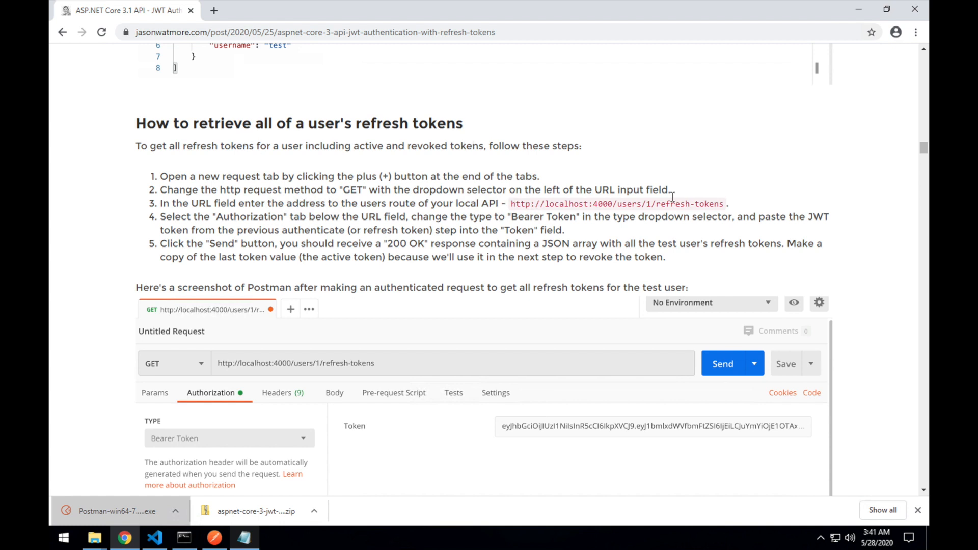
scroll("down", 3)
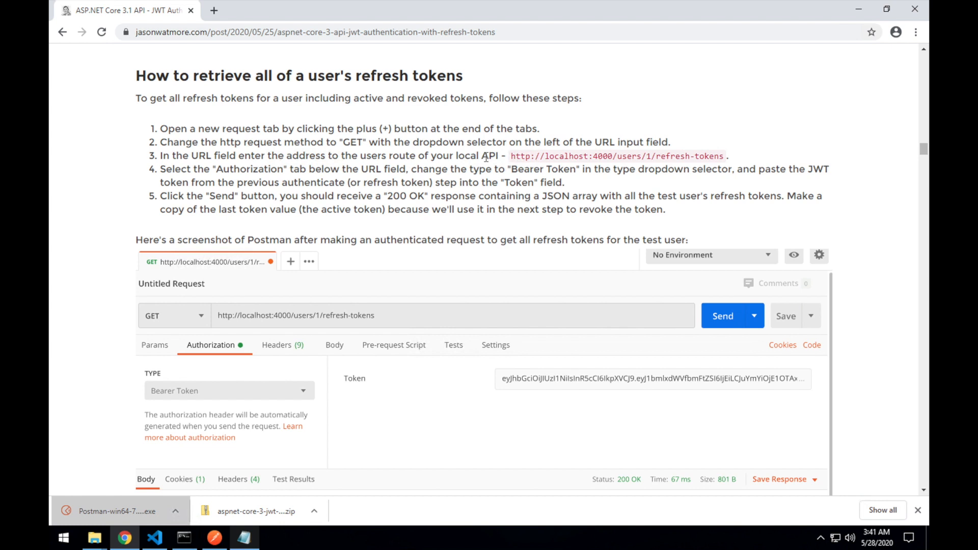
mouse_move(499, 236)
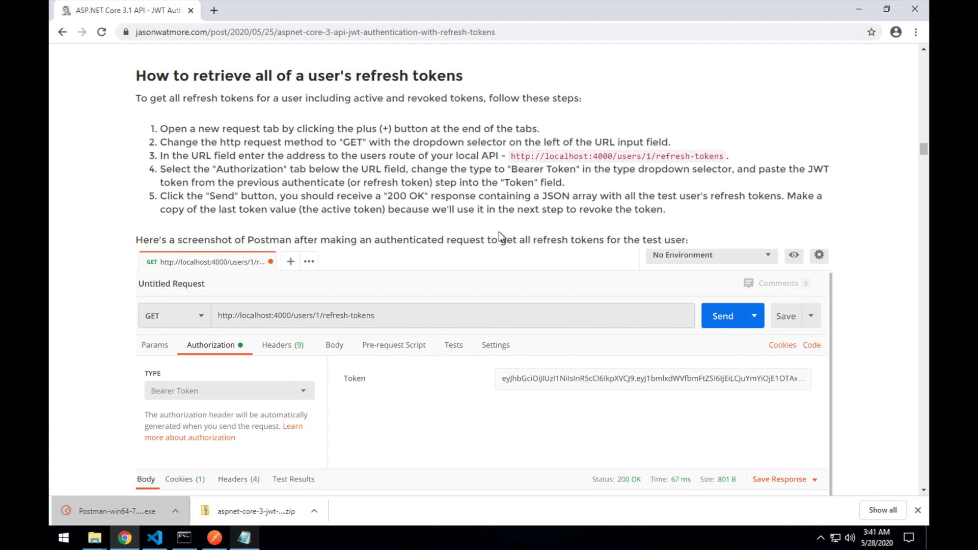
scroll("down", 3)
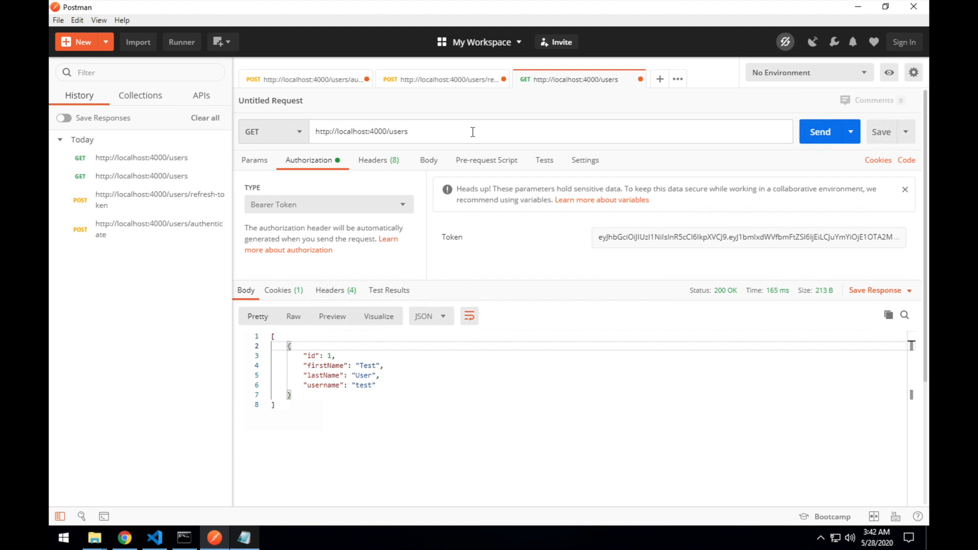
type("/1")
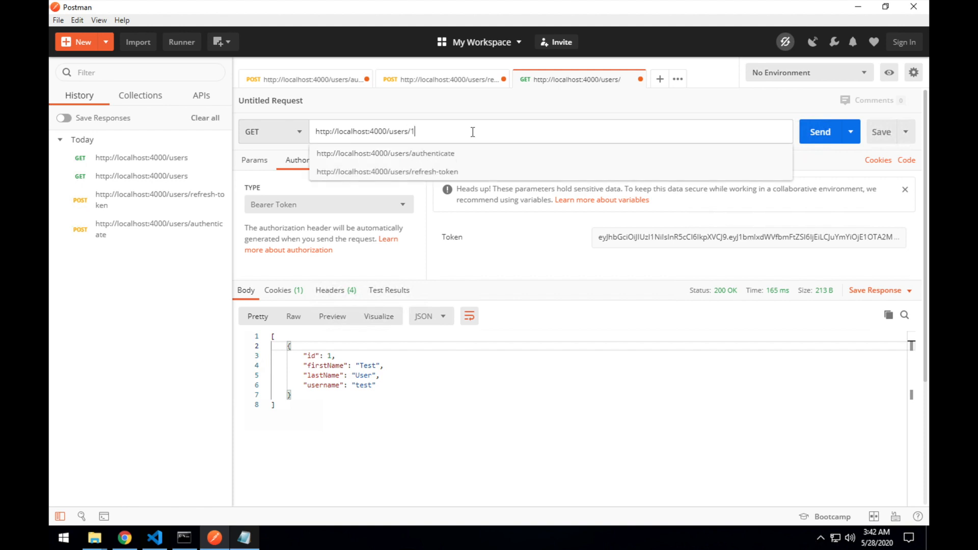
type("/")
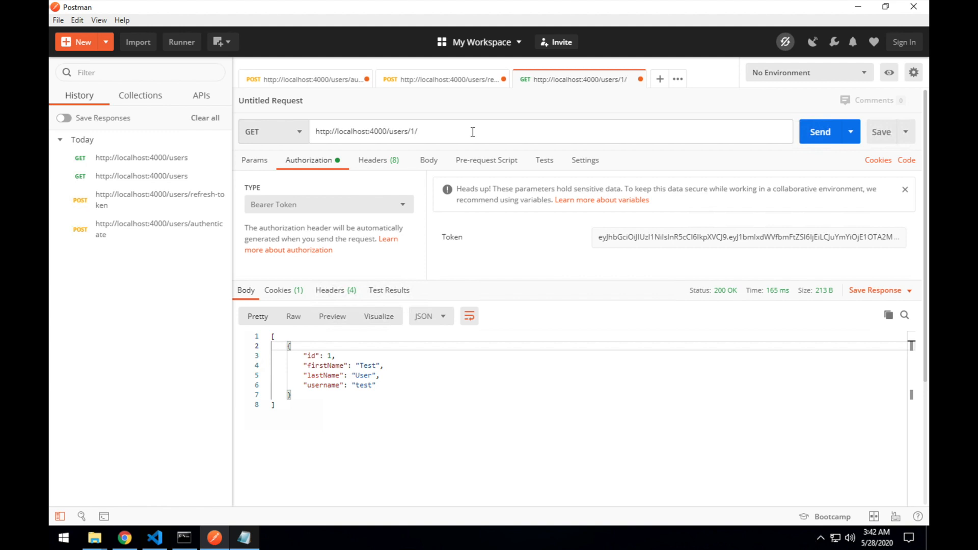
type("refre")
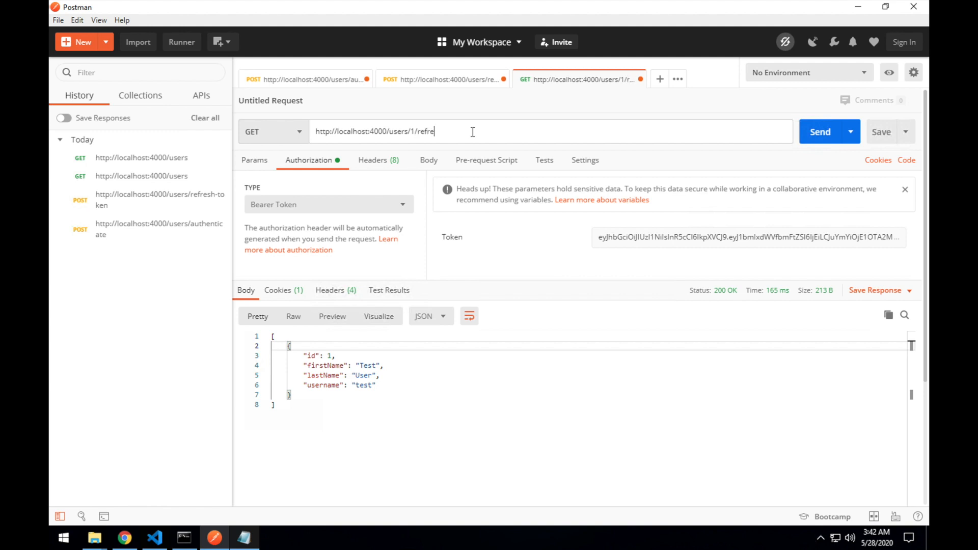
type("sh-tokens")
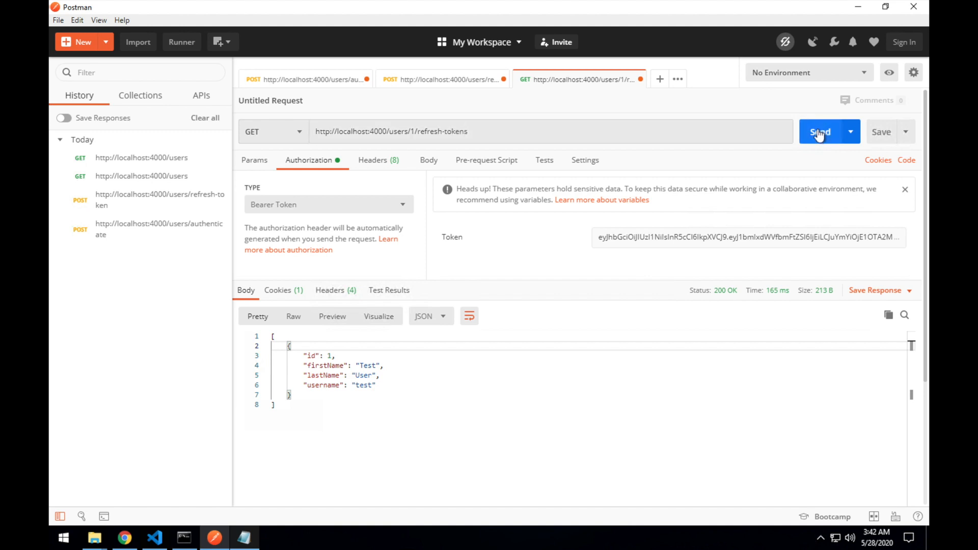
left_click(819, 131)
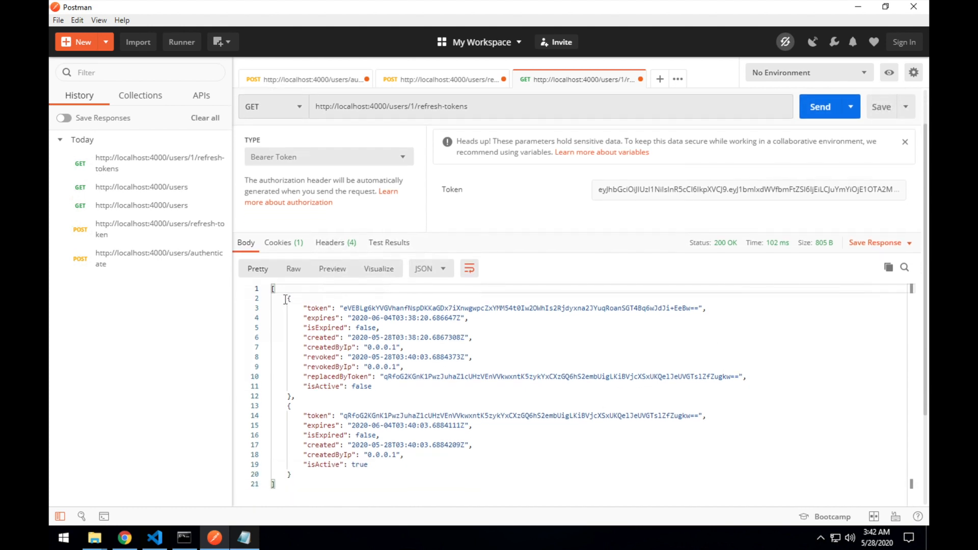
left_click_drag(287, 299, 373, 386)
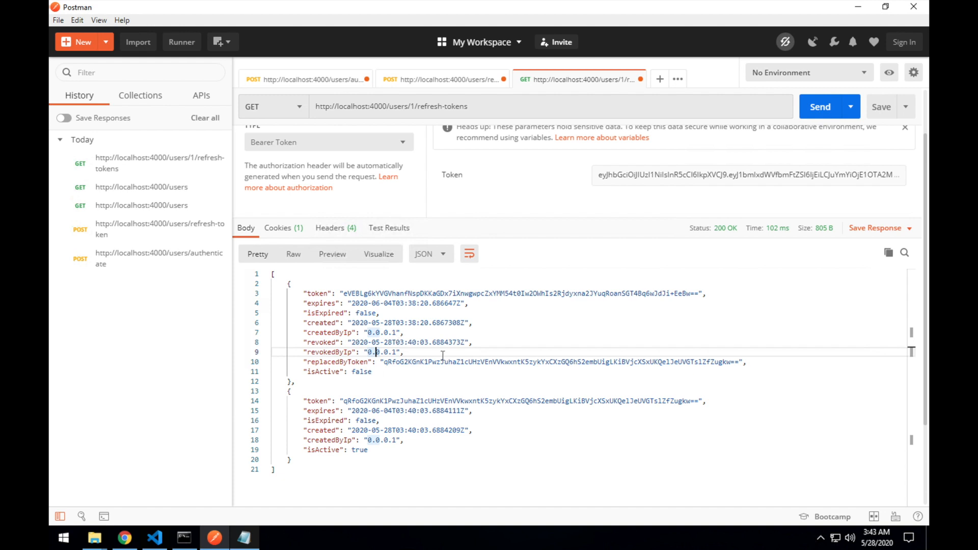
mouse_move(378, 371)
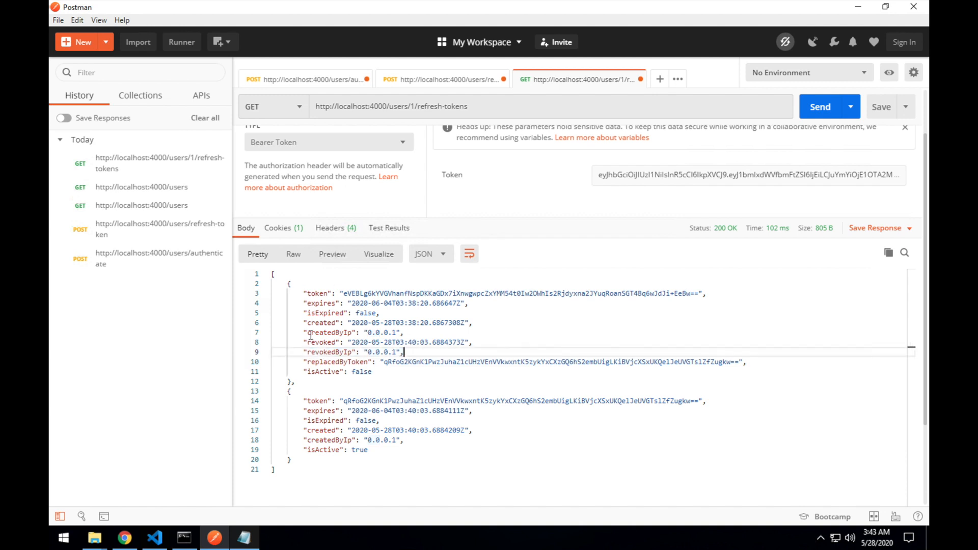
mouse_move(394, 352)
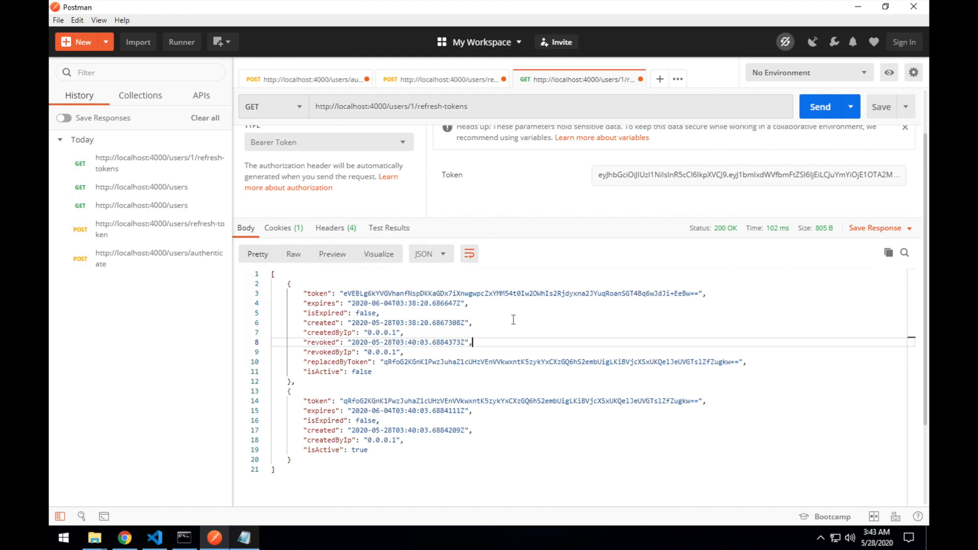
key("alt+tab")
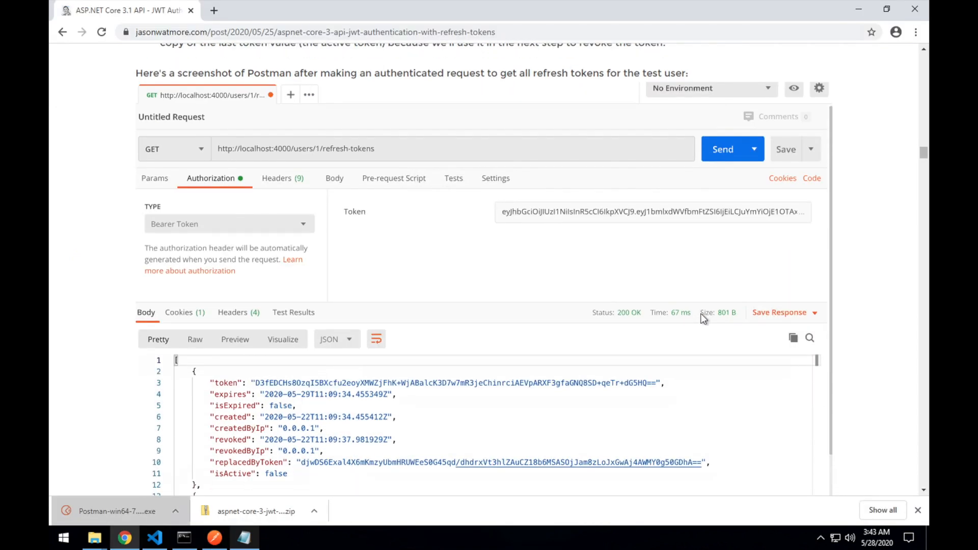
Scroll to the 'How to revoke a token with Postman' section.
scroll("down", 3)
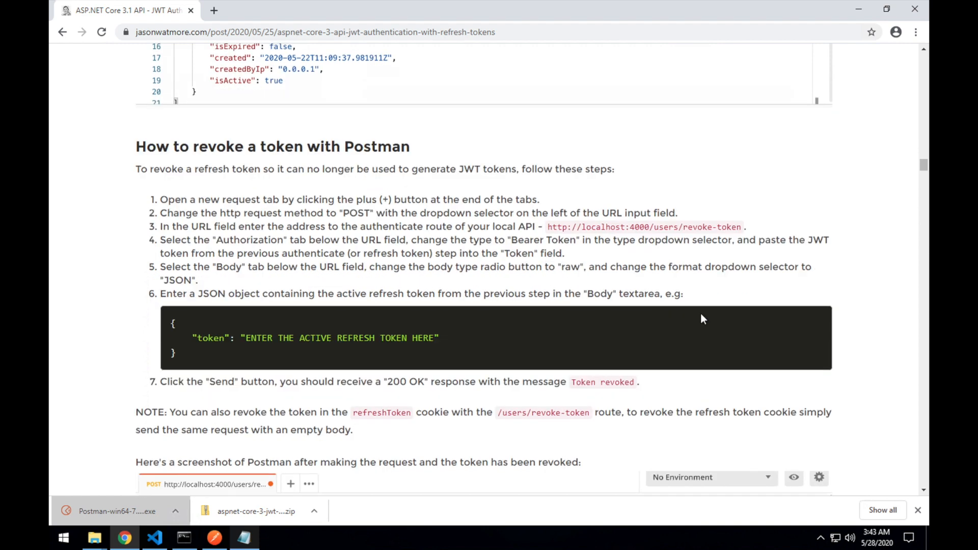
scroll("down", 3)
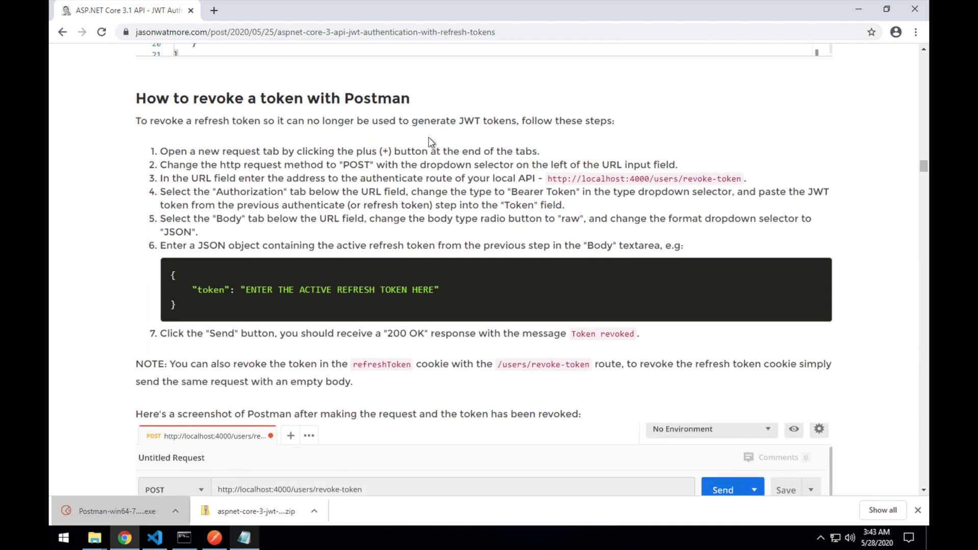
scroll("down", 3)
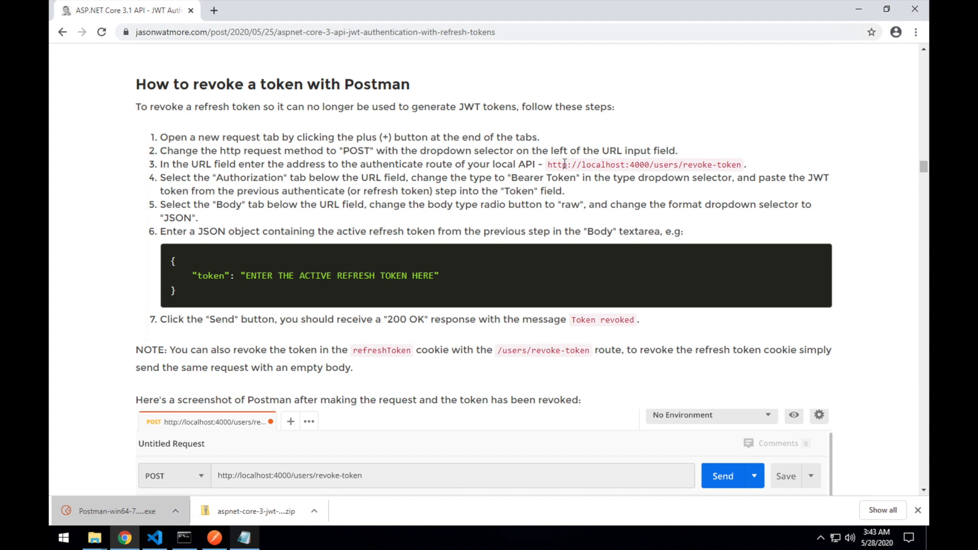
mouse_move(548, 171)
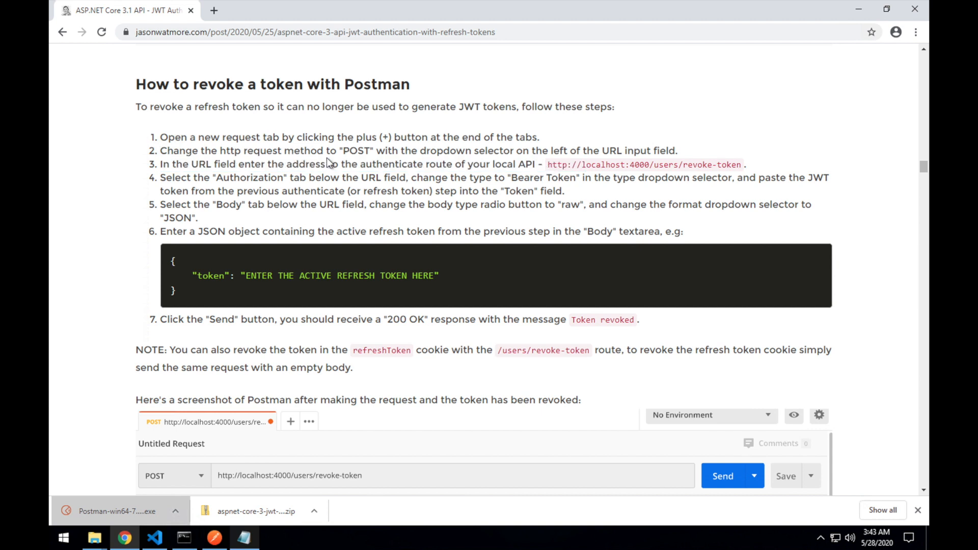
mouse_move(348, 151)
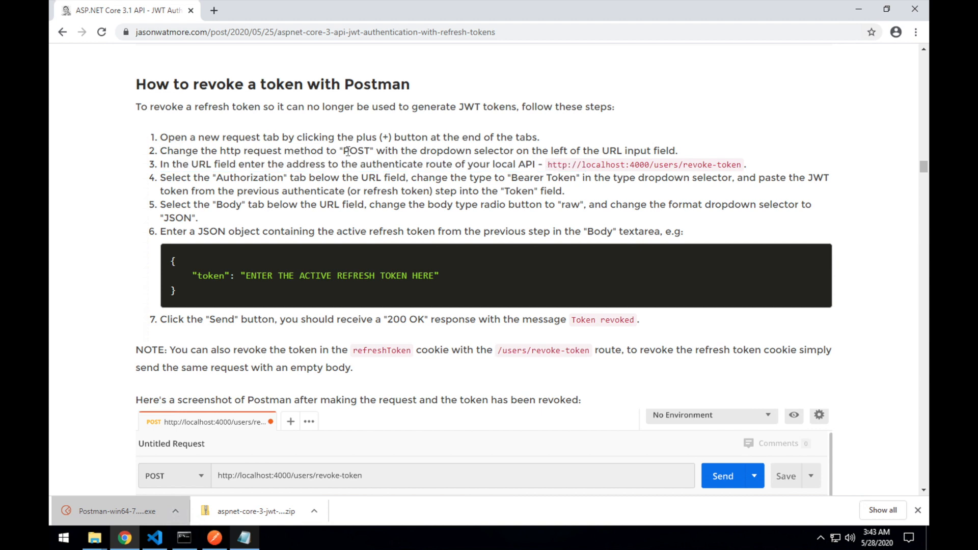
mouse_move(546, 165)
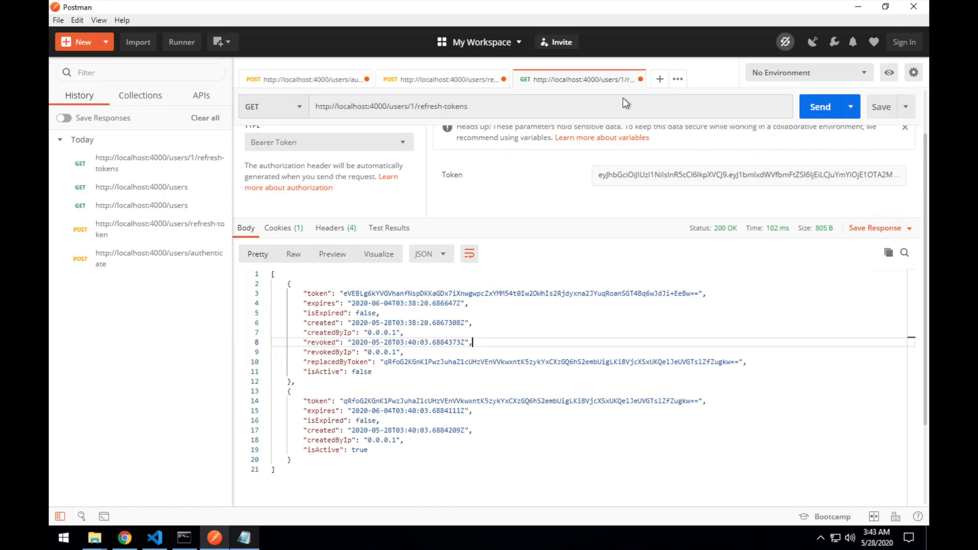
left_click(660, 78)
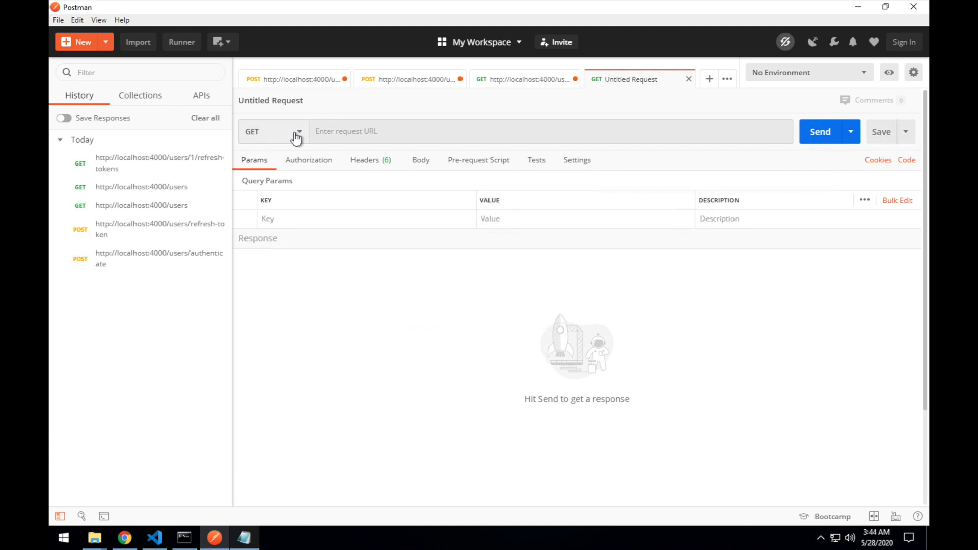
left_click(296, 132)
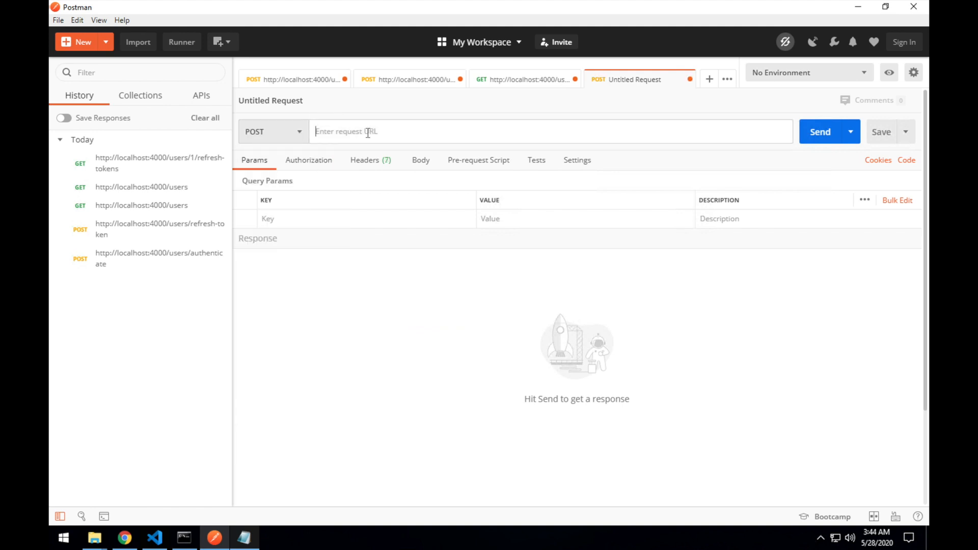
type("http://localhost:4000/users/revoke-token")
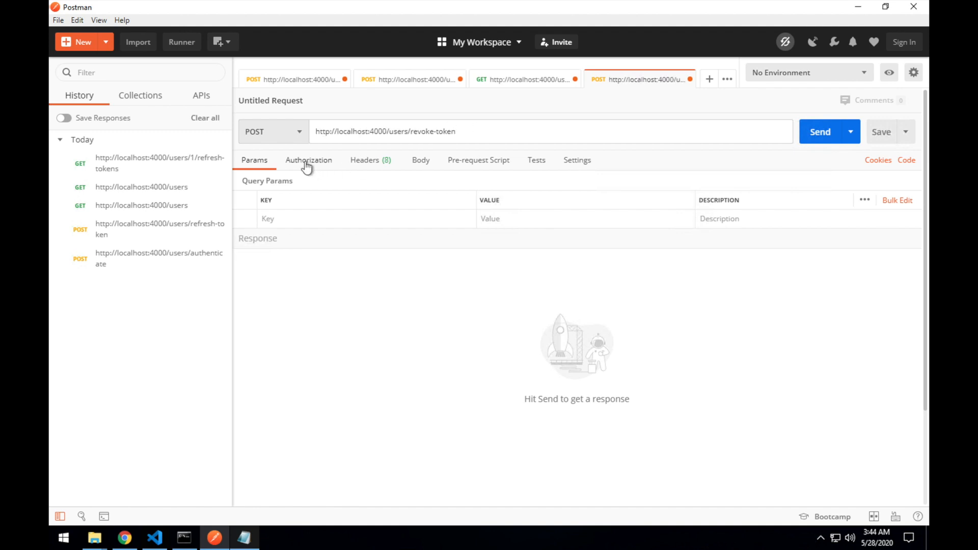
Set the request's authorization type to Bearer Token.
left_click(308, 160)
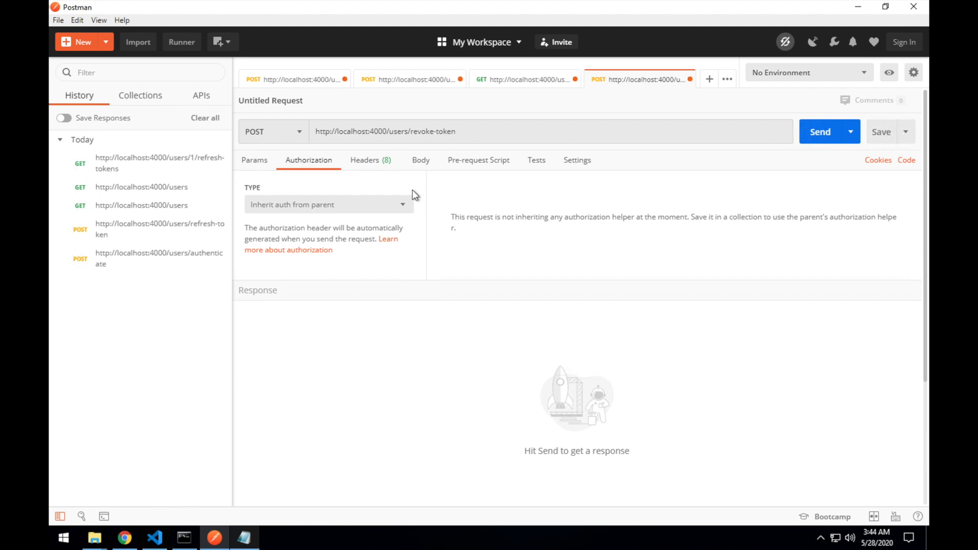
left_click(328, 204)
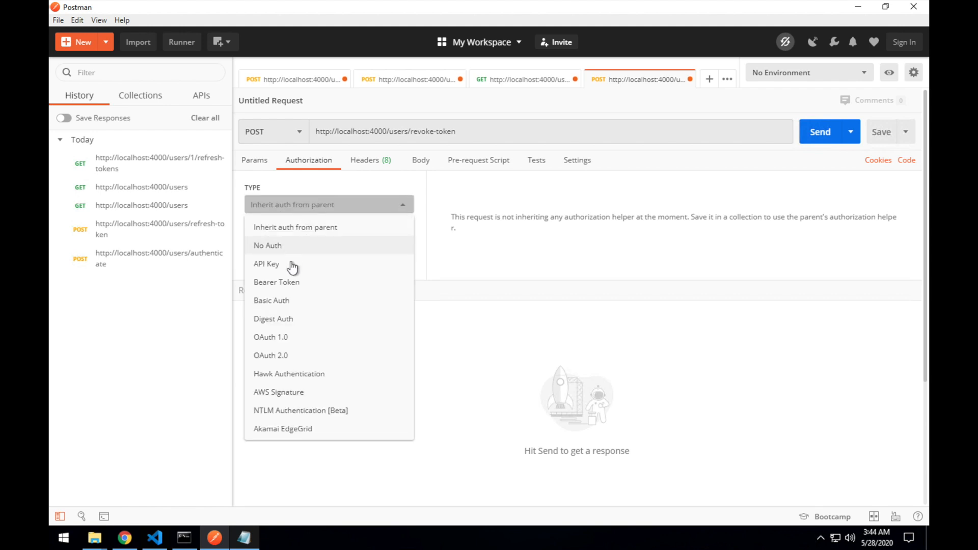
left_click(276, 282)
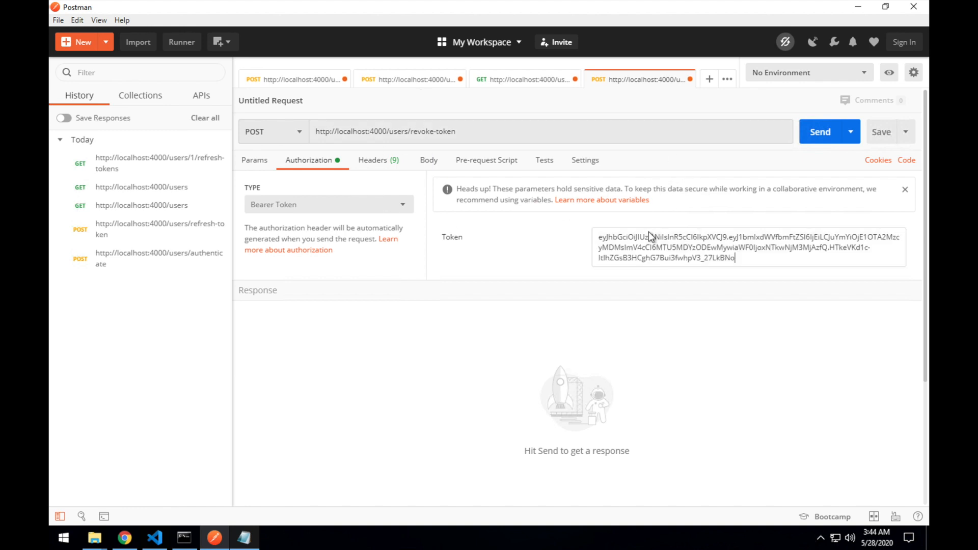
mouse_move(427, 169)
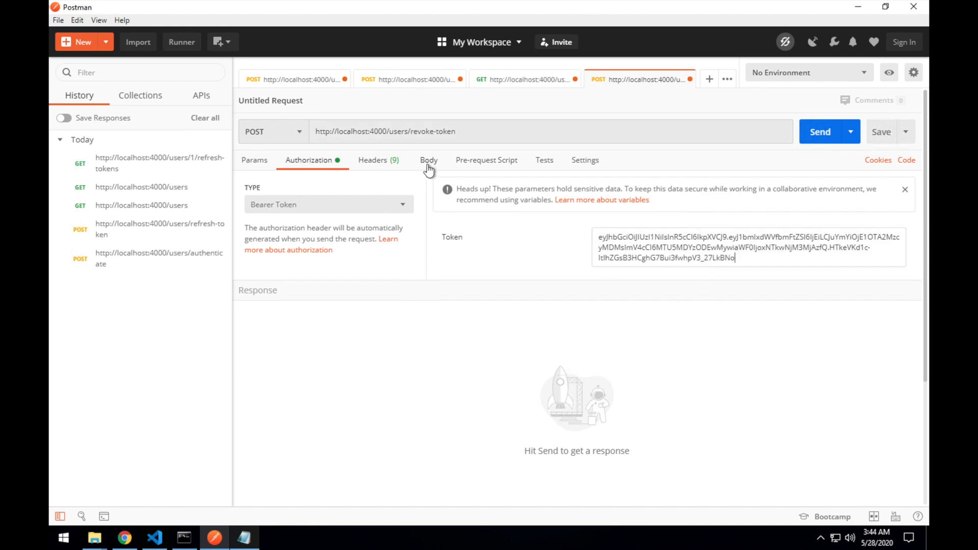
Set the request body to raw JSON, then return to the tutorial in the browser.
left_click(427, 160)
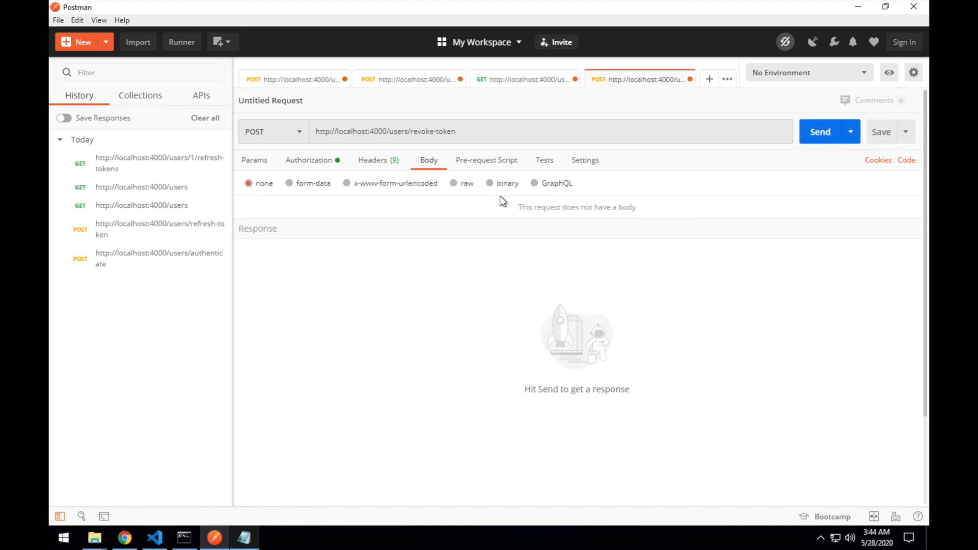
left_click(455, 183)
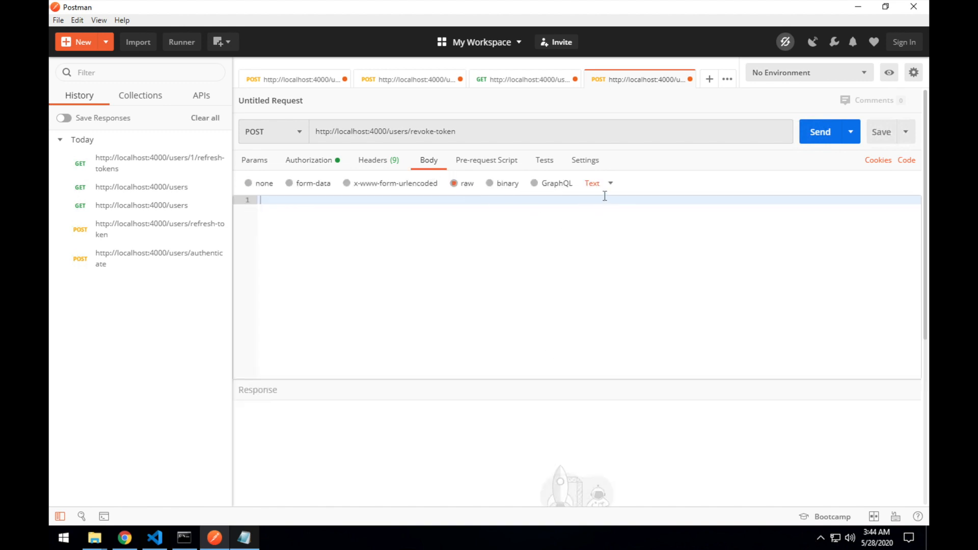
left_click(593, 184)
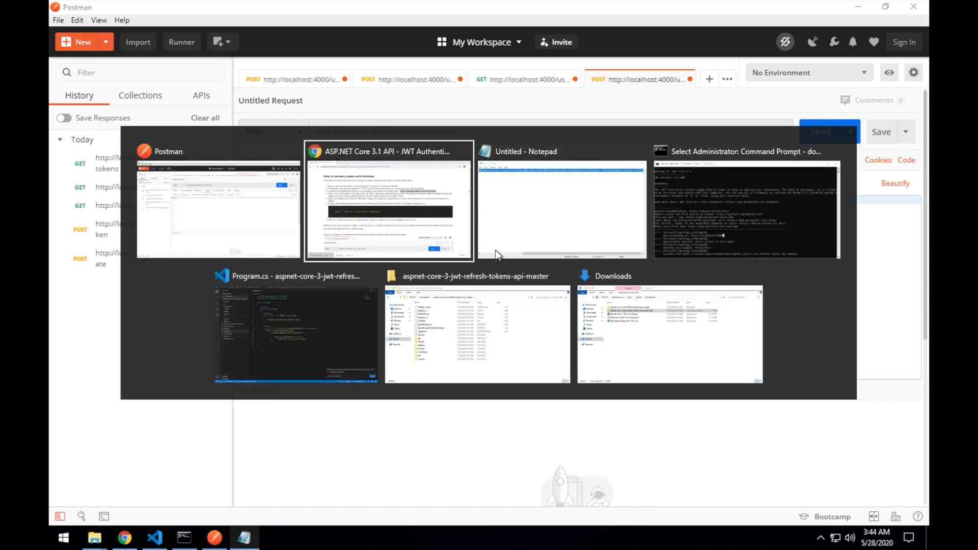
left_click(387, 151)
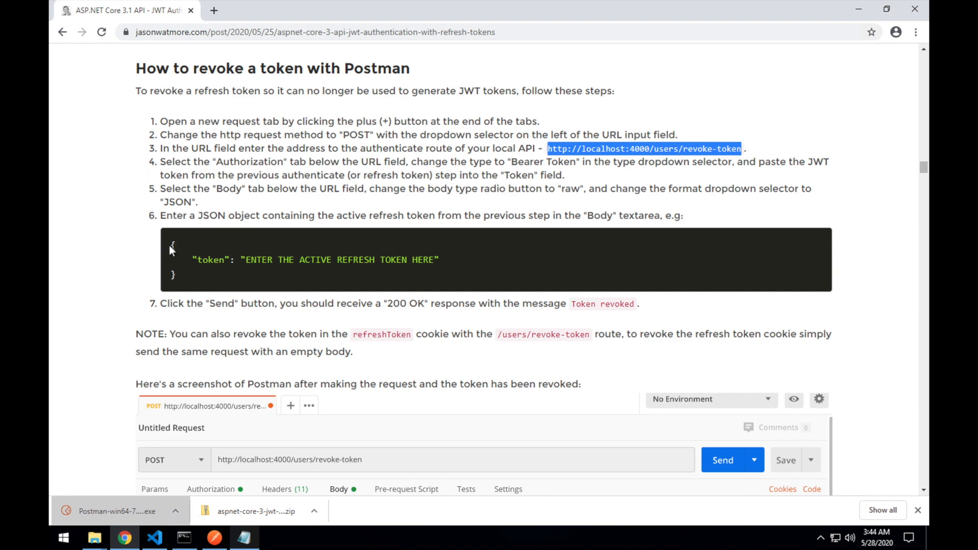
Select the example JSON token object from the blog's revoke-token steps.
left_click_drag(168, 246, 443, 274)
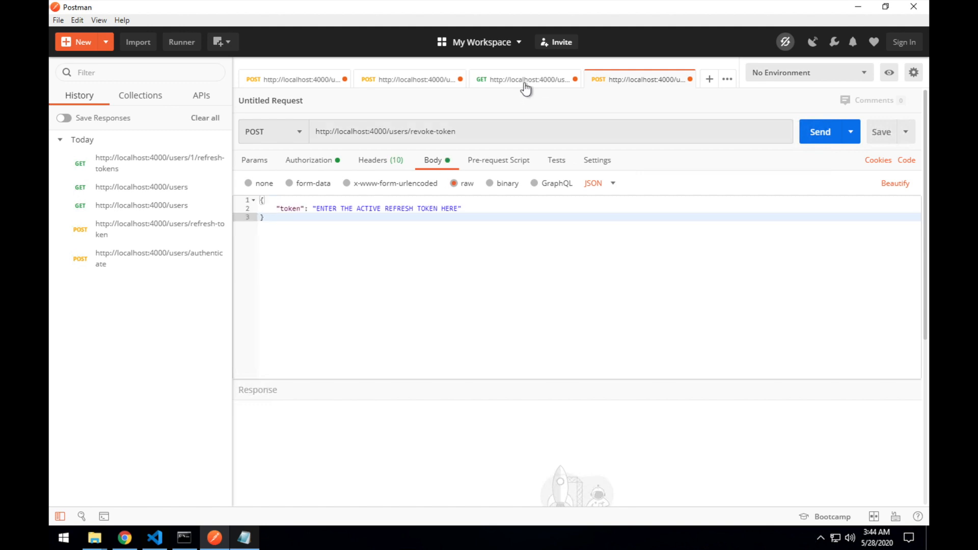
Send revoke-token with the active refresh token in its body, getting 200 OK 'Token revoked'.
left_click(526, 80)
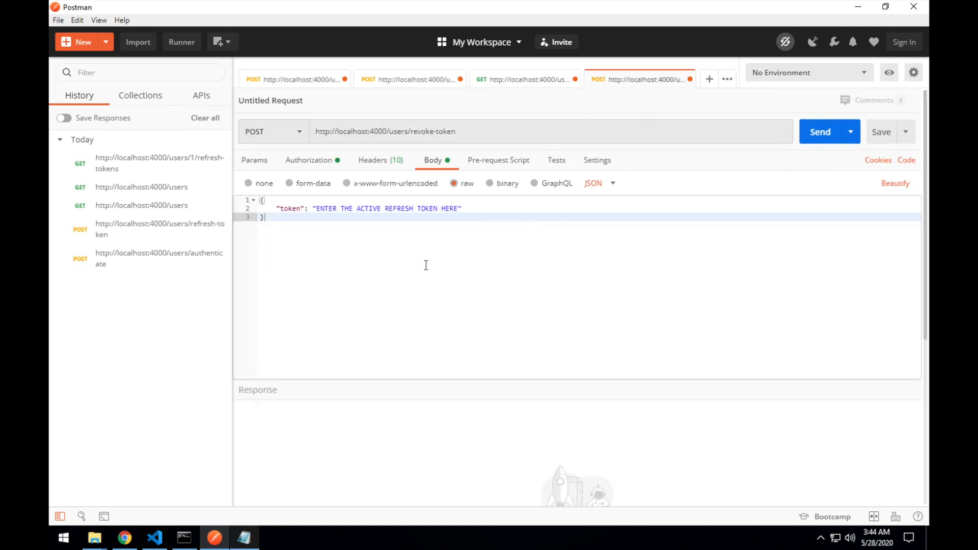
left_click(317, 208)
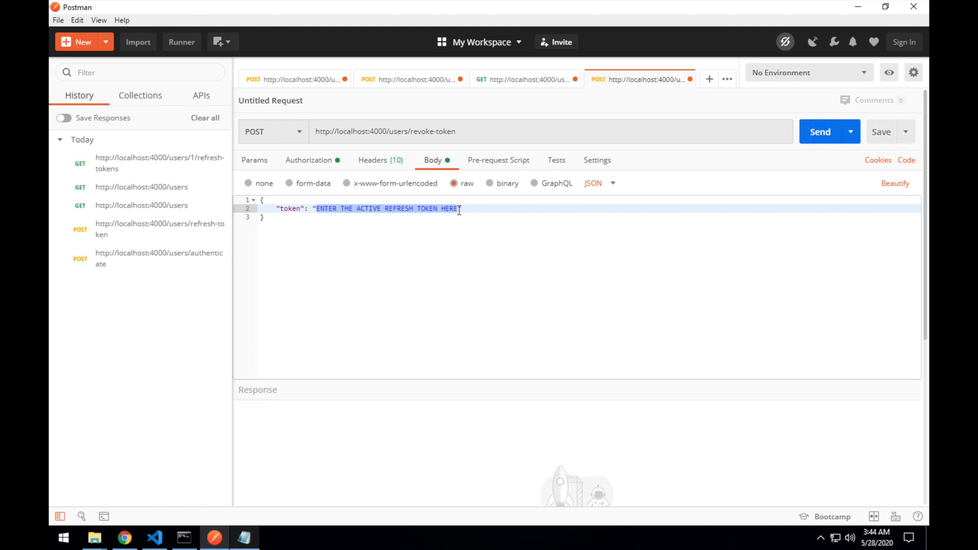
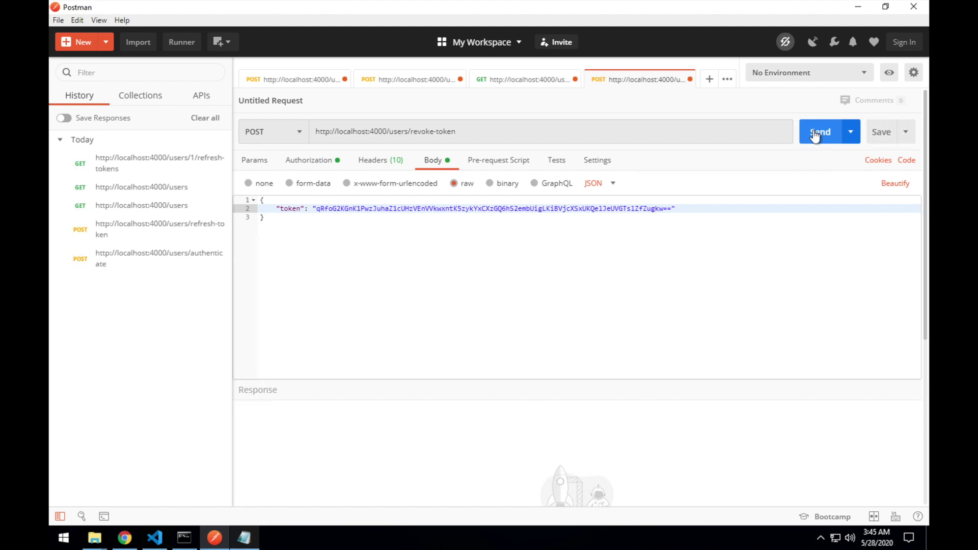
left_click(820, 132)
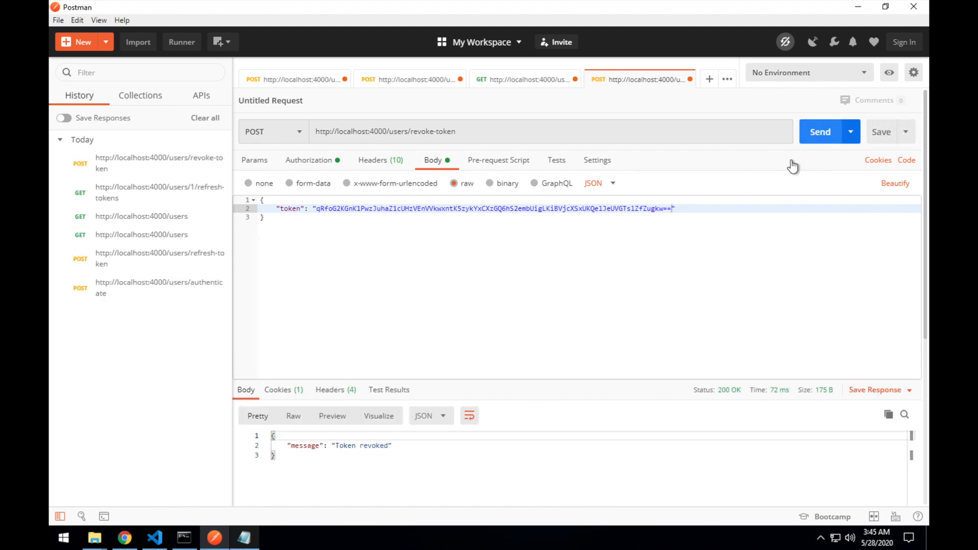
mouse_move(521, 198)
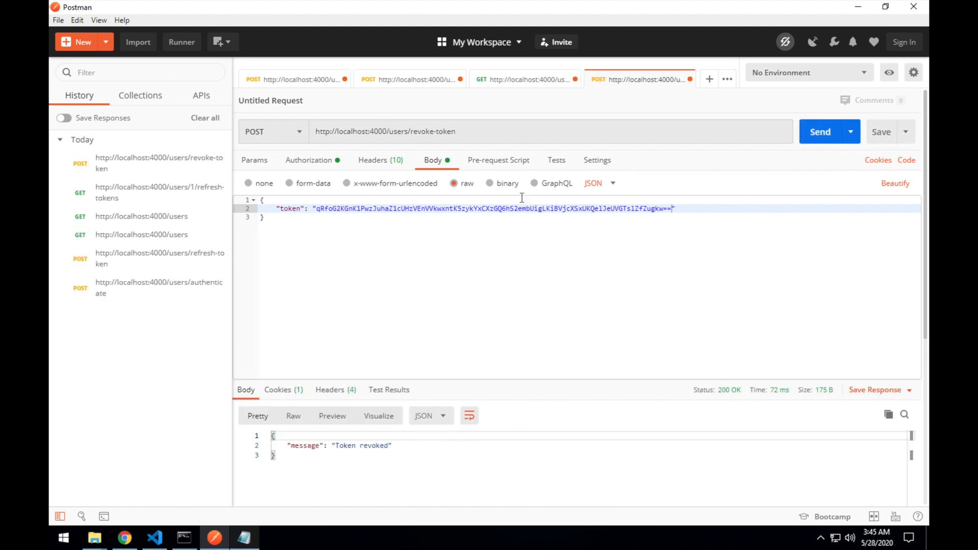
left_click(525, 79)
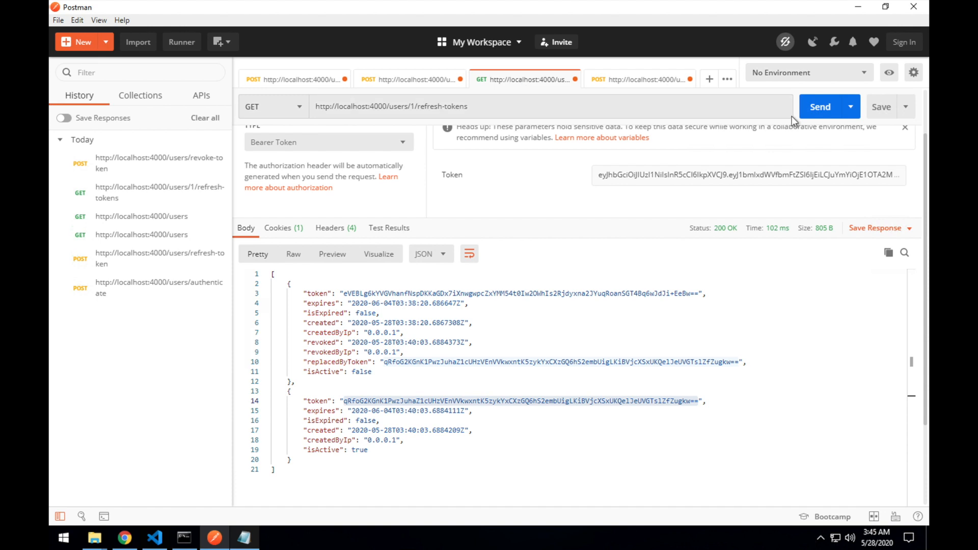
Resend GET /users/1/refresh-tokens and confirm the second token shows a revoked date and isActive false.
left_click(820, 107)
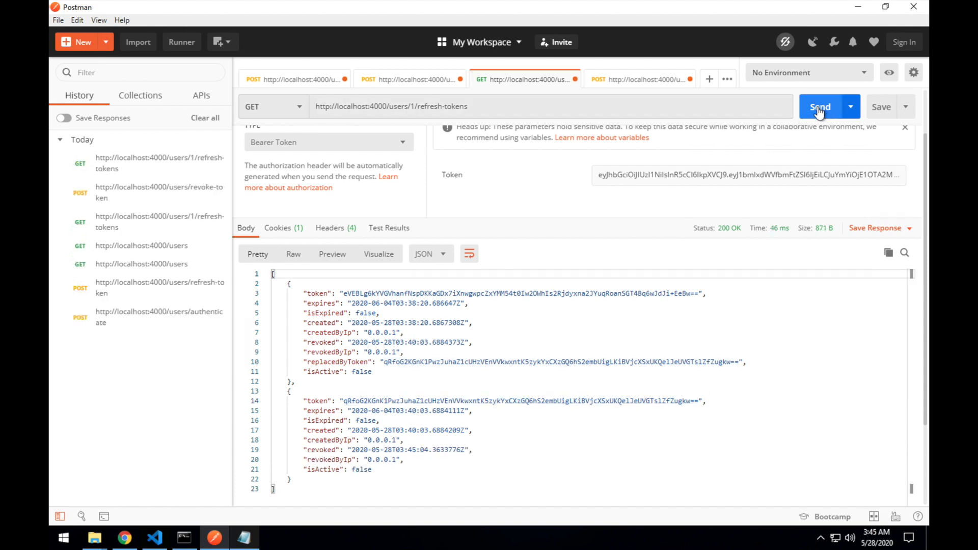
double_click(319, 469)
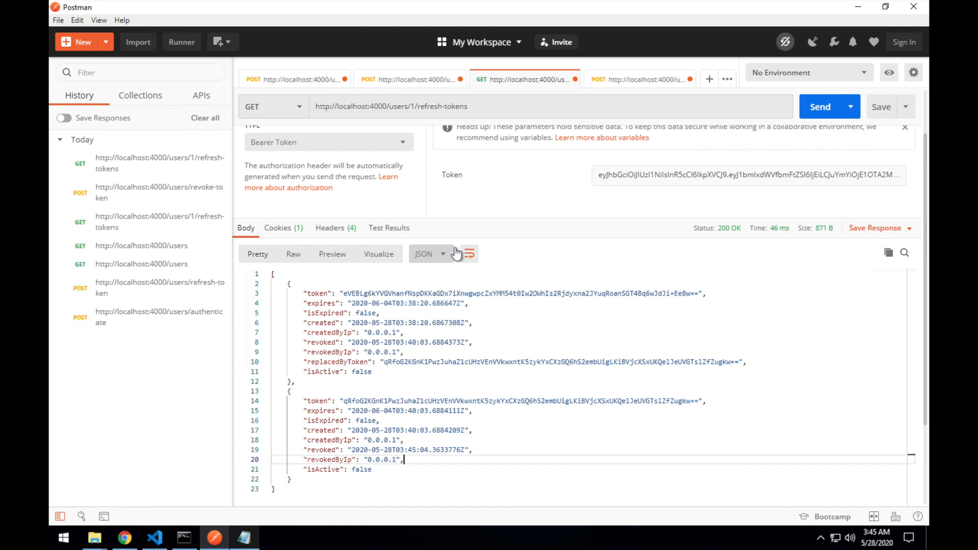
left_click(412, 80)
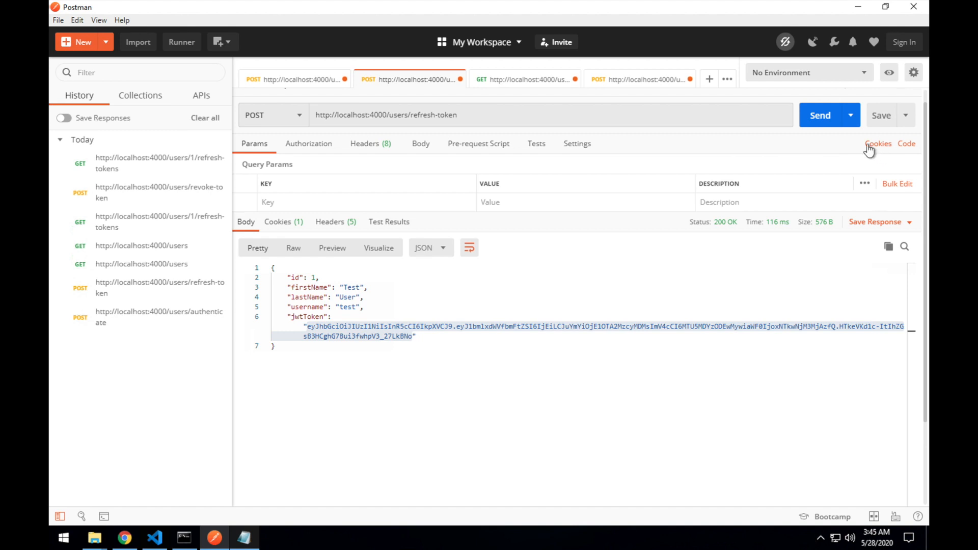
mouse_move(631, 83)
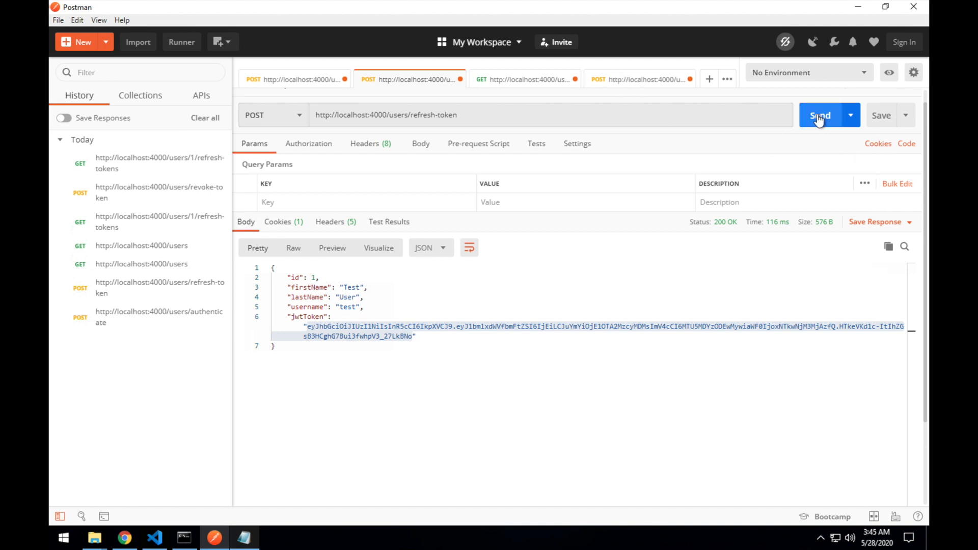
Resend refresh-token to get 401 Unauthorized 'Invalid token', then return to the tutorial page.
left_click(819, 114)
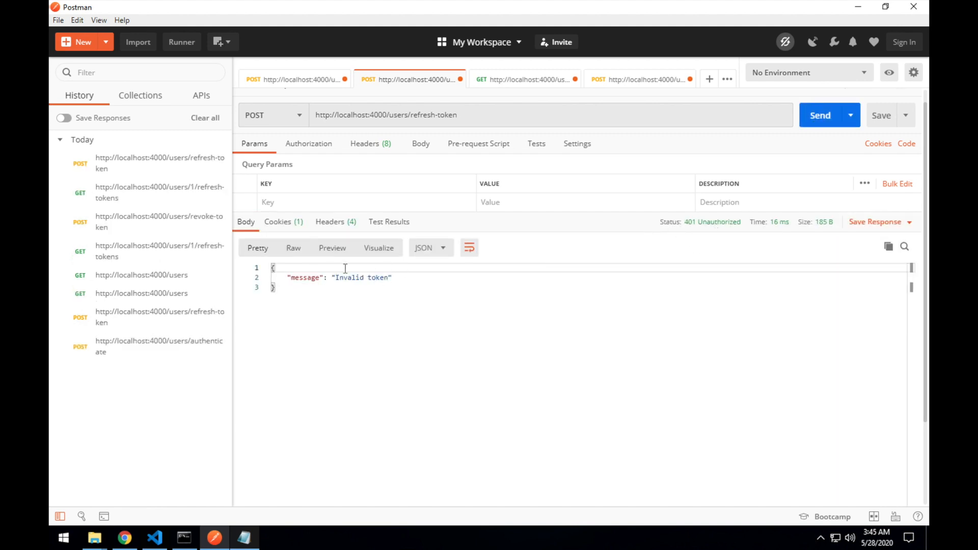
mouse_move(661, 80)
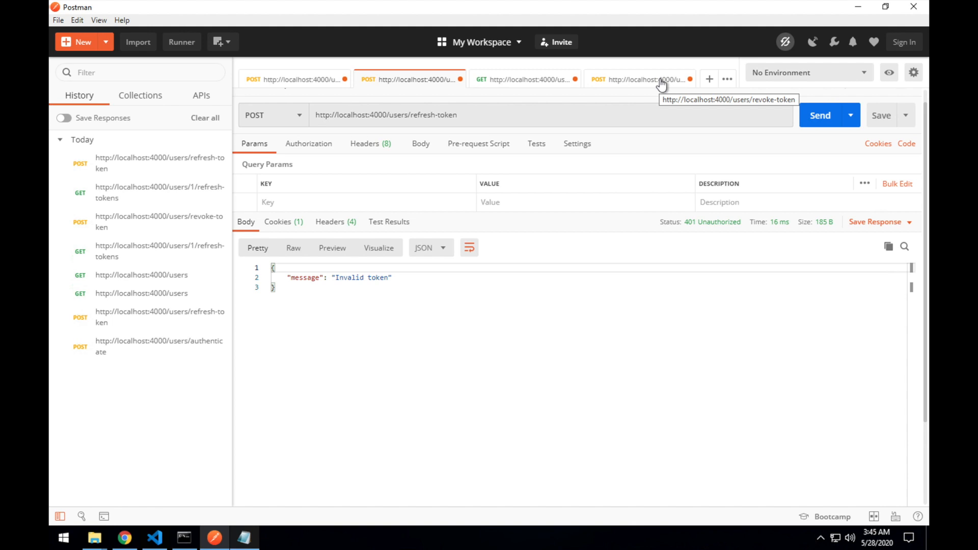
left_click(660, 79)
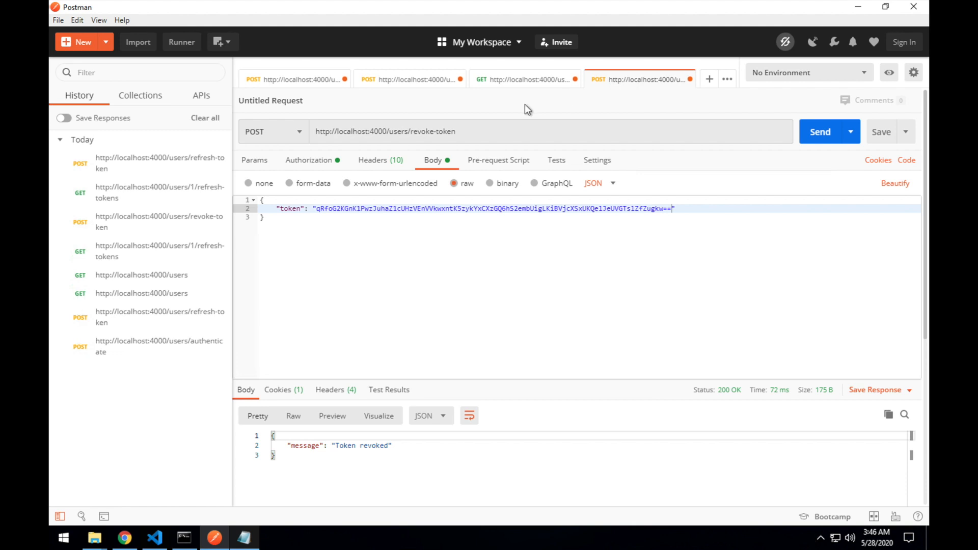
left_click(121, 537)
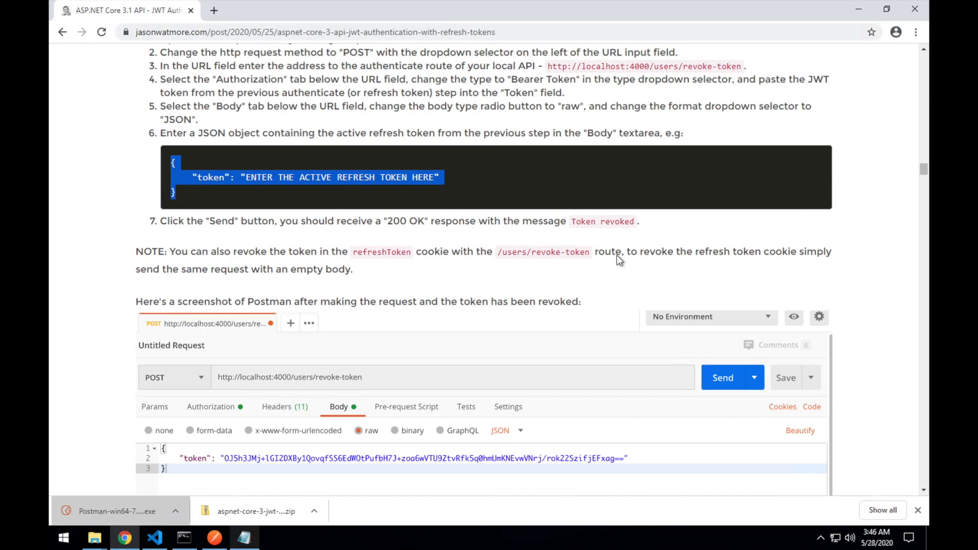
Scroll to the Angular app section and open the cornflourblue angular-9-jwt-refresh-tokens GitHub repository.
scroll("down", 3)
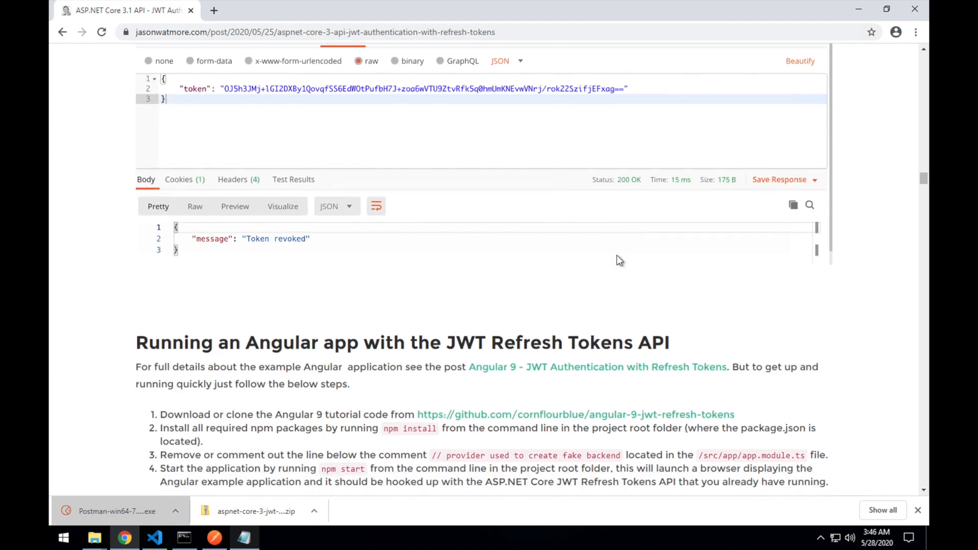
scroll("up", 3)
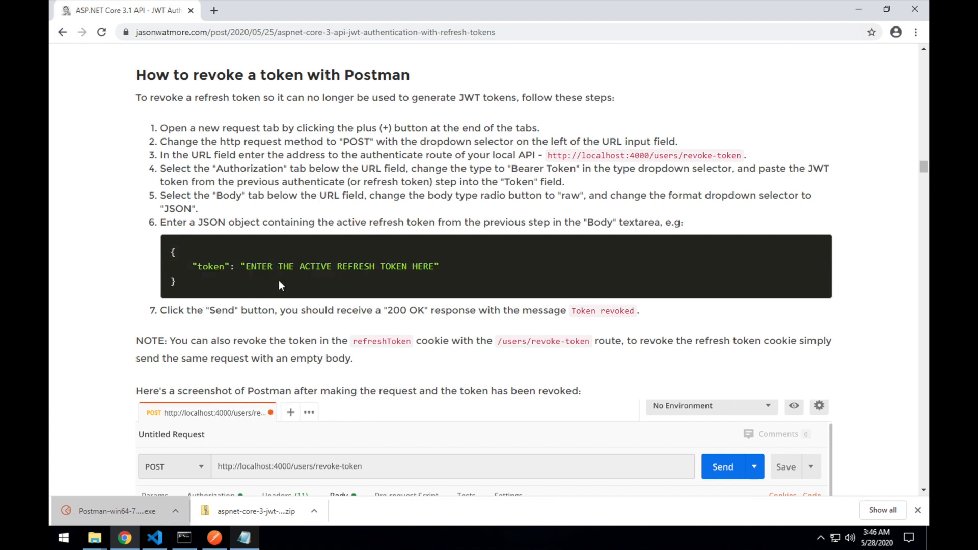
mouse_move(193, 262)
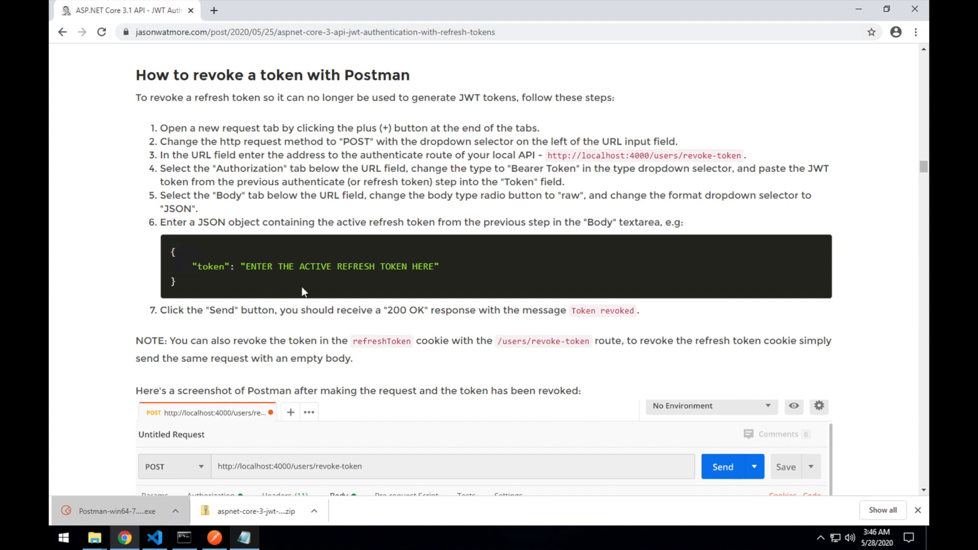
mouse_move(189, 326)
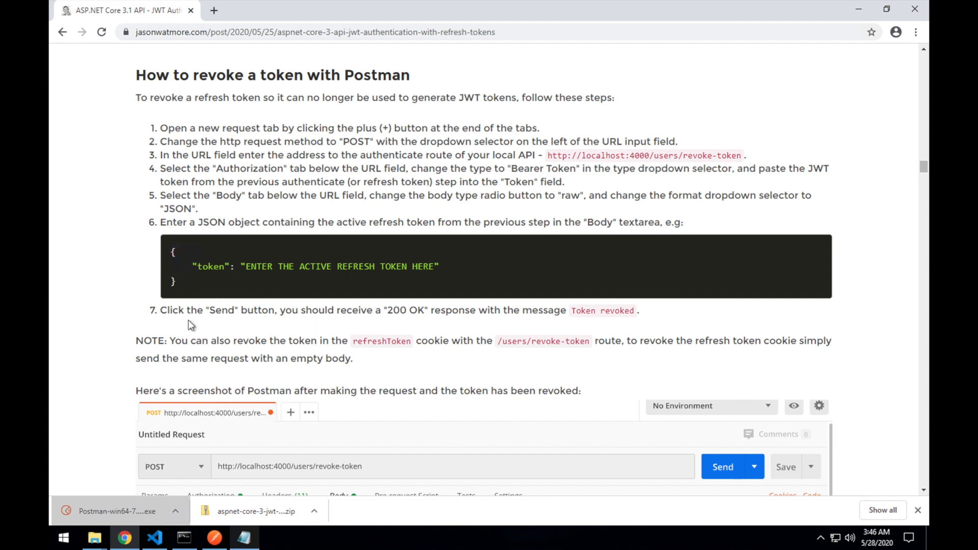
mouse_move(235, 310)
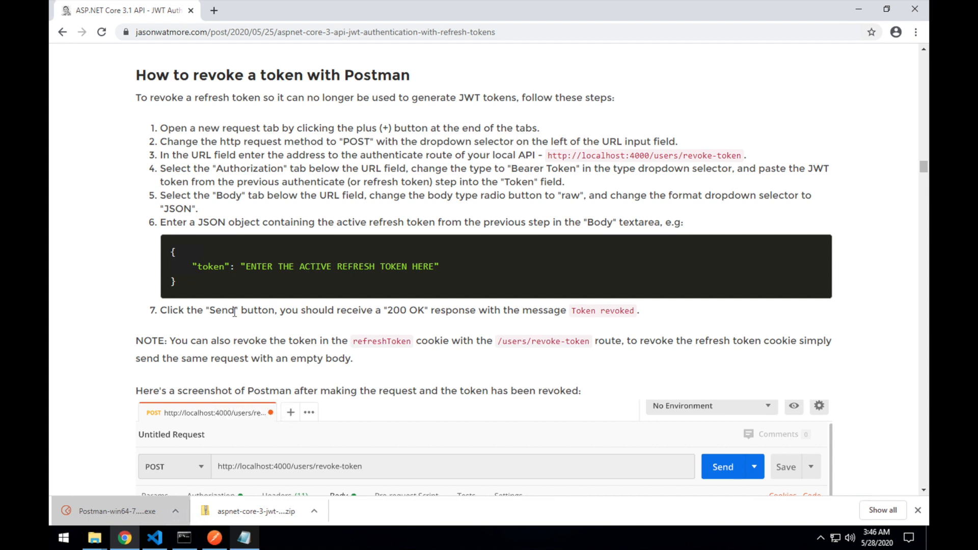
scroll("down", 3)
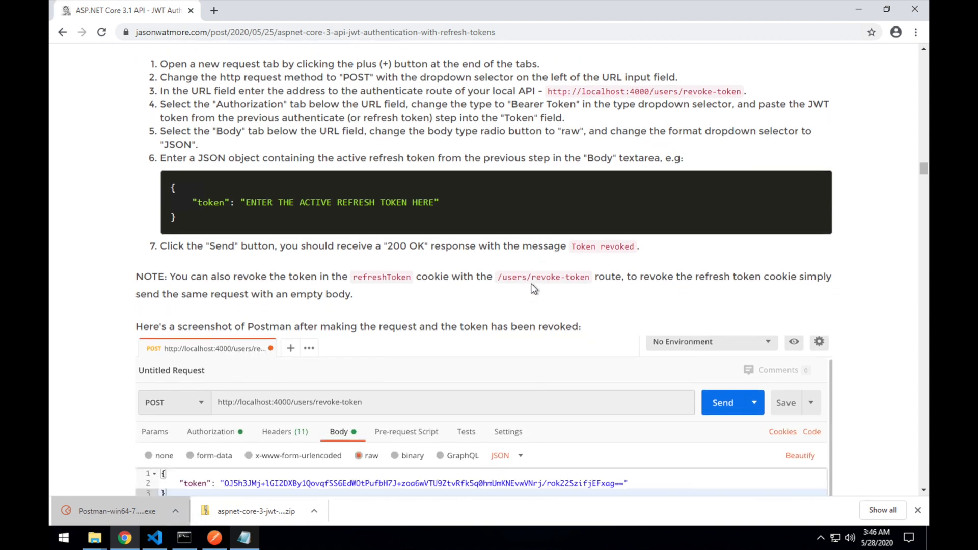
scroll("down", 3)
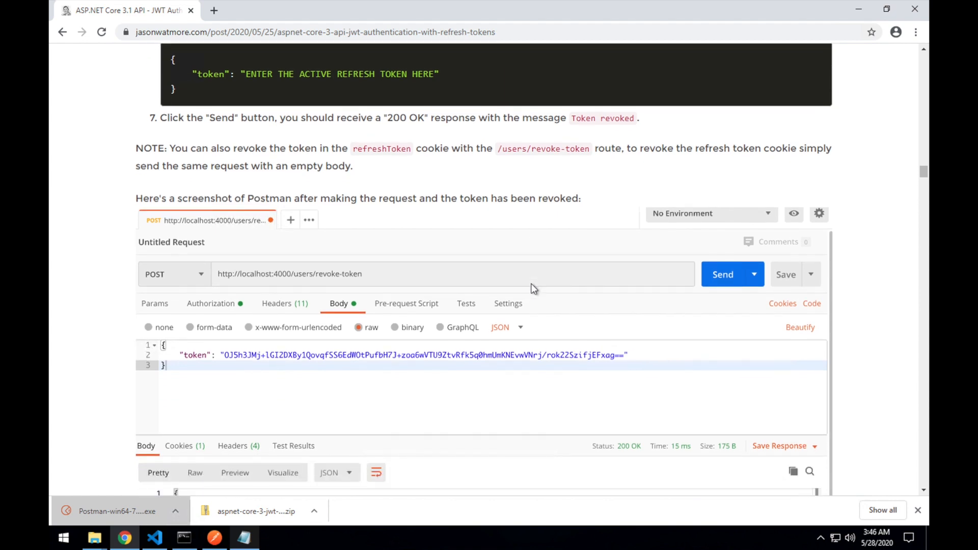
scroll("down", 3)
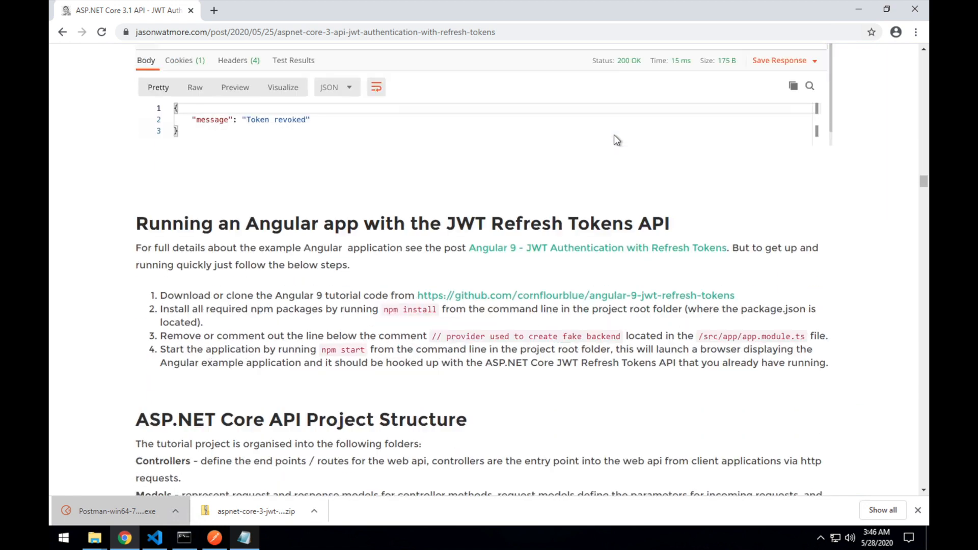
scroll("down", 3)
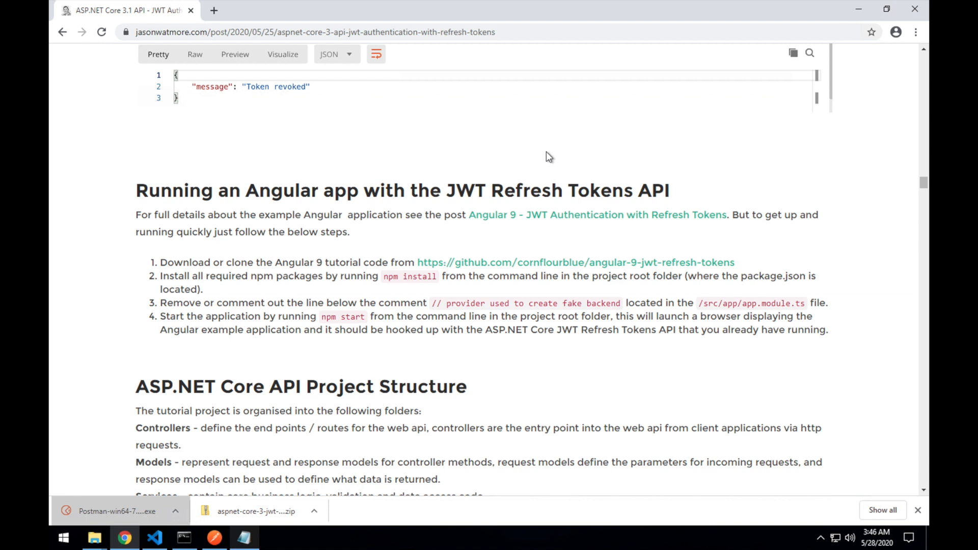
scroll("down", 3)
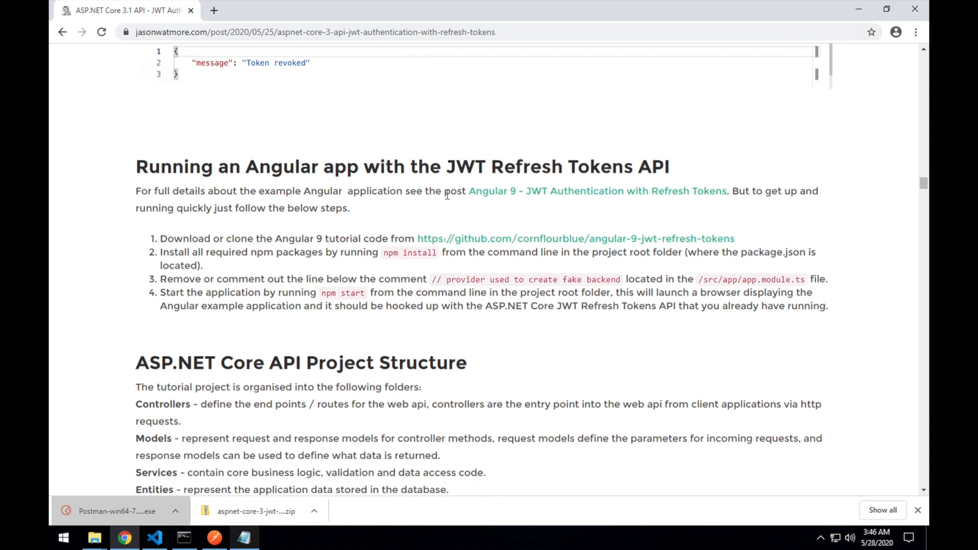
mouse_move(565, 196)
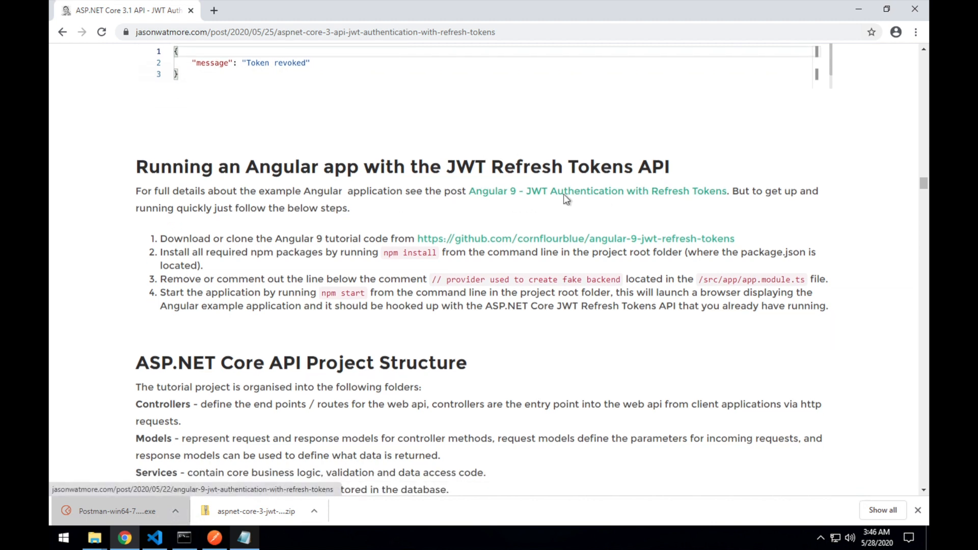
mouse_move(579, 197)
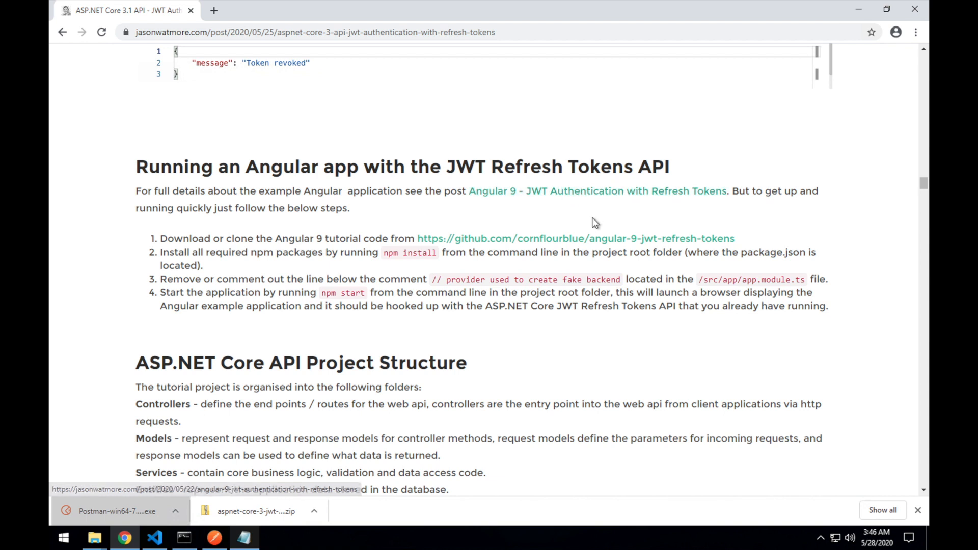
scroll("down", 3)
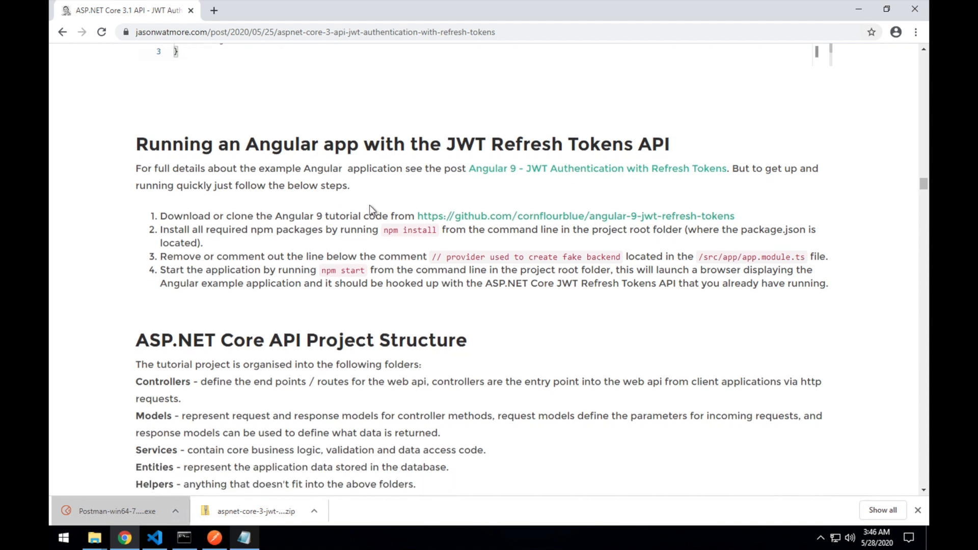
mouse_move(609, 208)
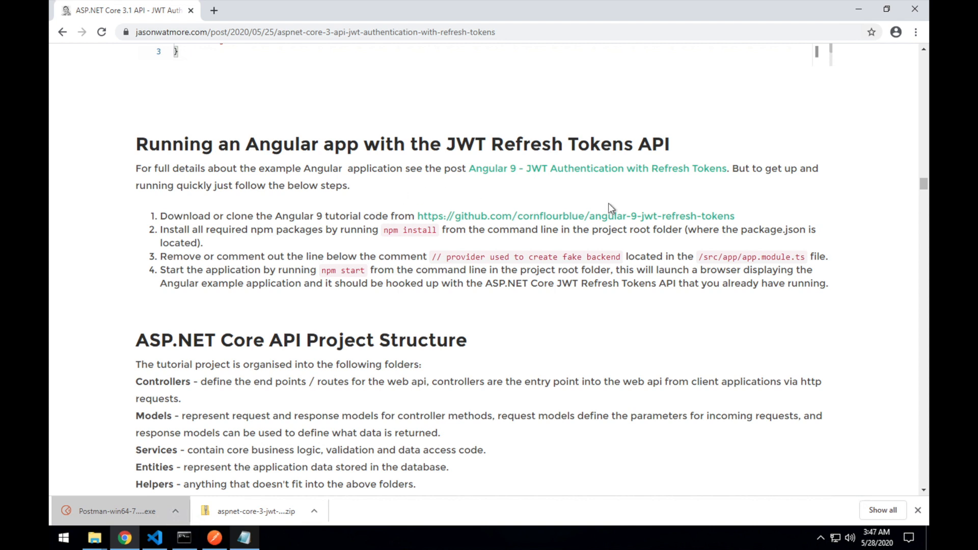
mouse_move(570, 260)
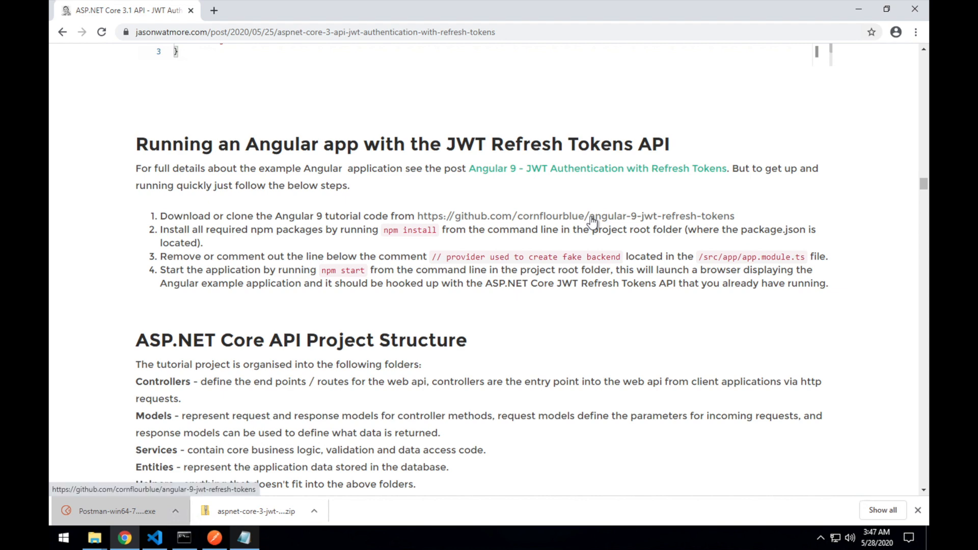
left_click(590, 216)
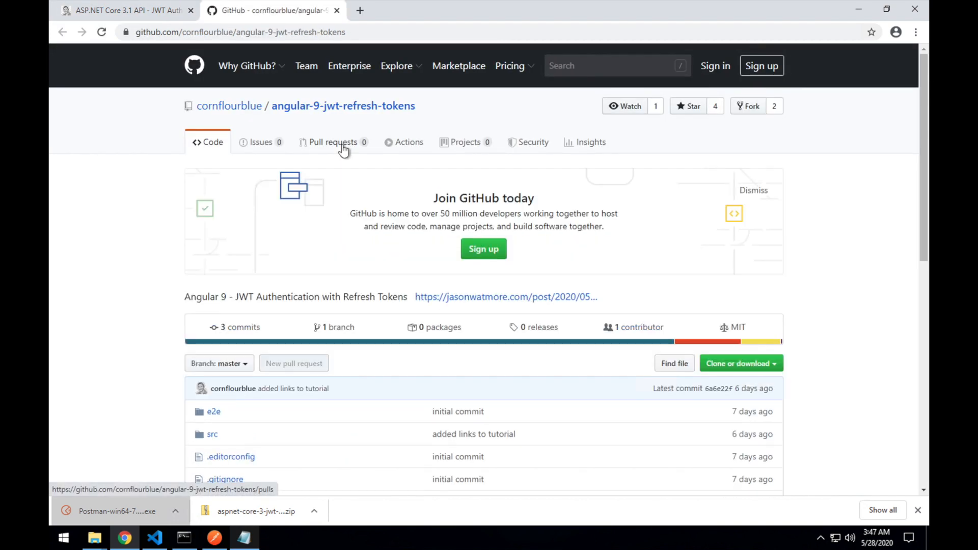
Download the repository as a ZIP and reveal the file in the Downloads folder.
scroll("down", 3)
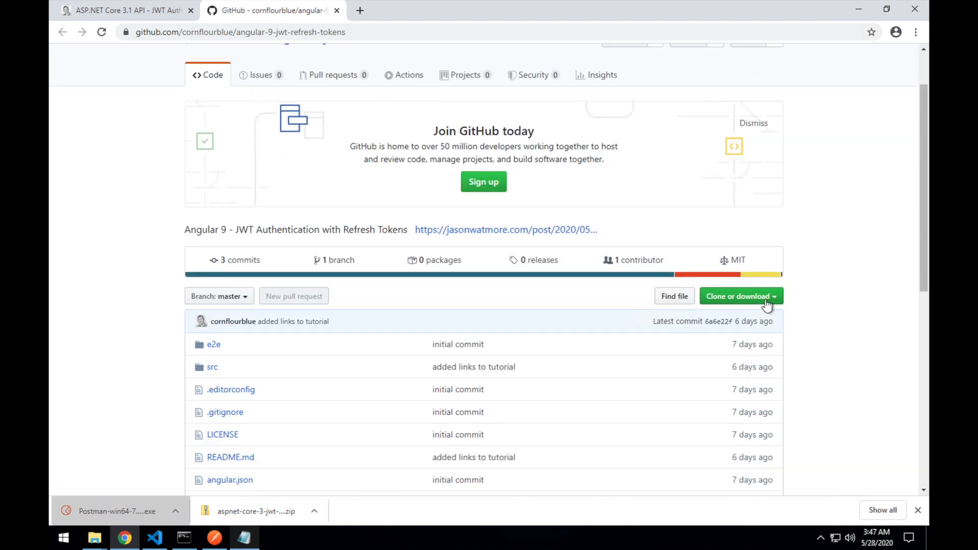
left_click(738, 296)
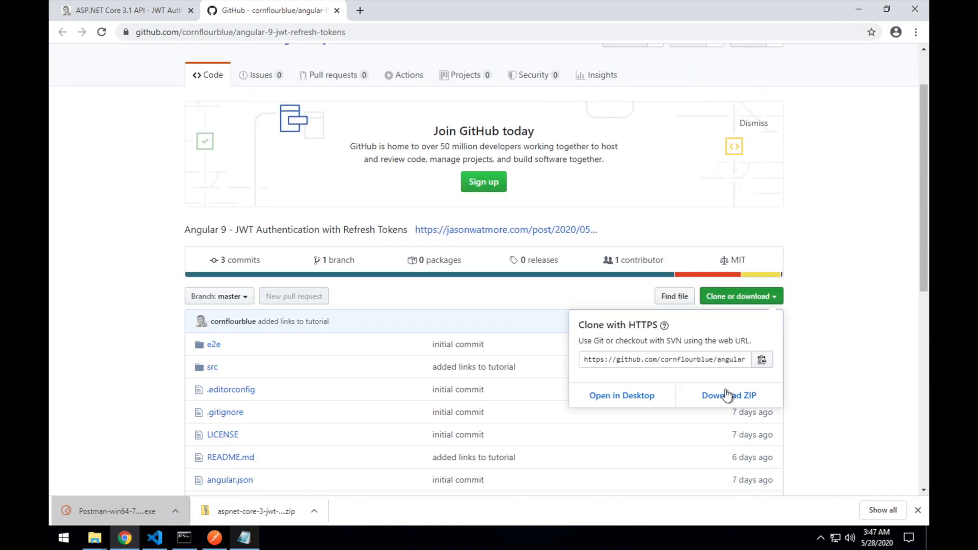
left_click(728, 395)
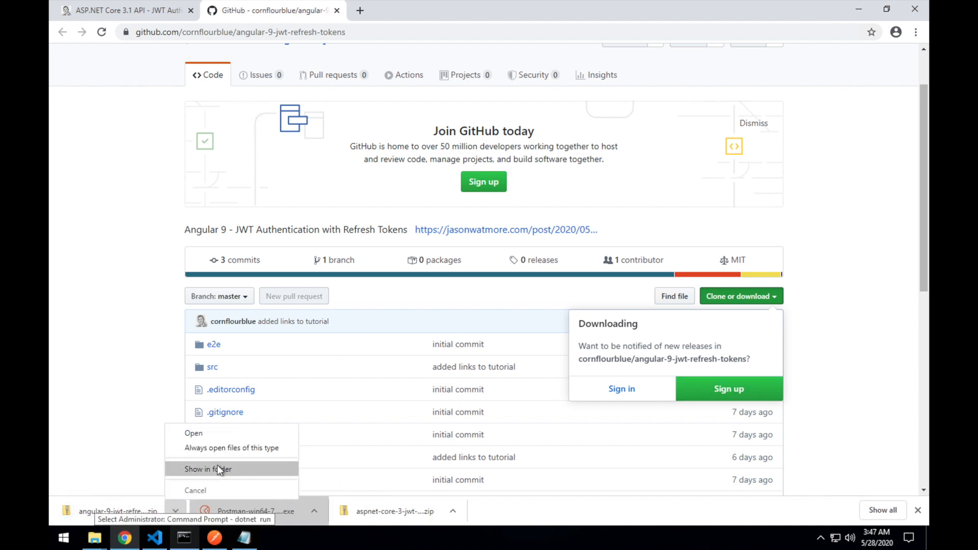
left_click(208, 469)
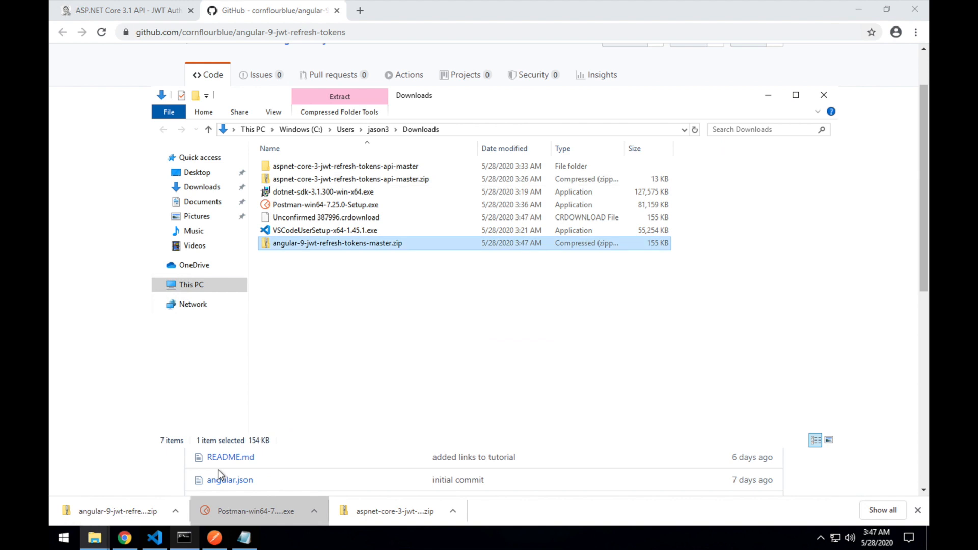
Extract angular-9-jwt-refresh-tokens-master.zip into Downloads, then bring up Command Prompt.
right_click(336, 243)
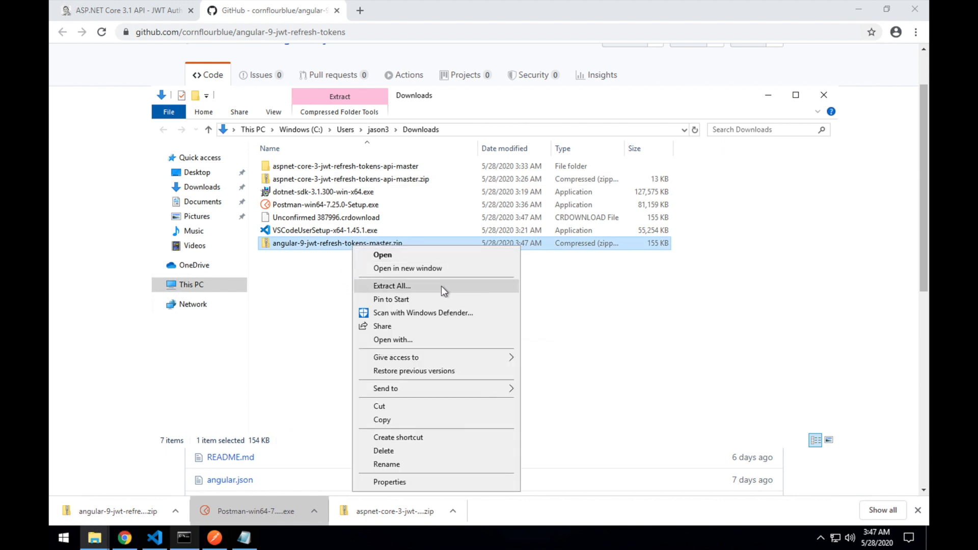
left_click(392, 285)
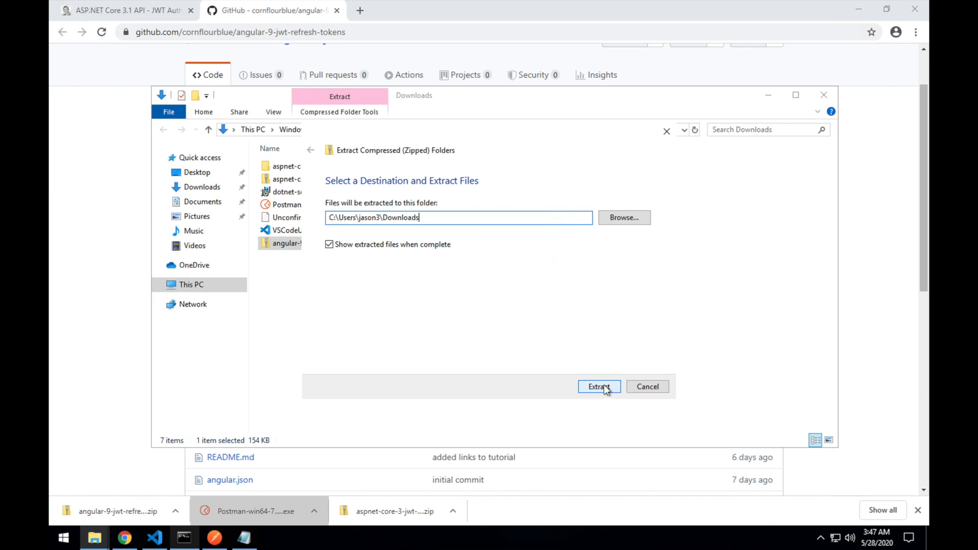
left_click(599, 388)
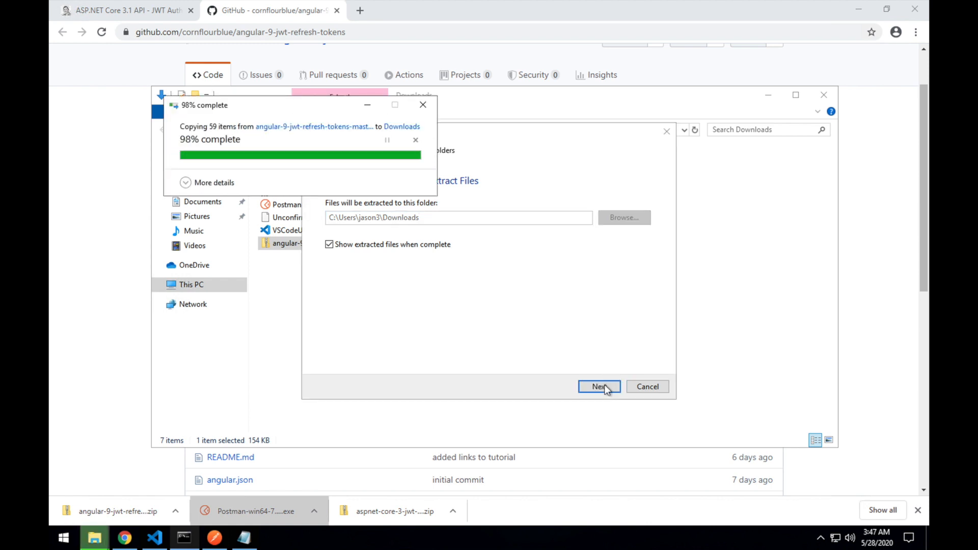
left_click(599, 386)
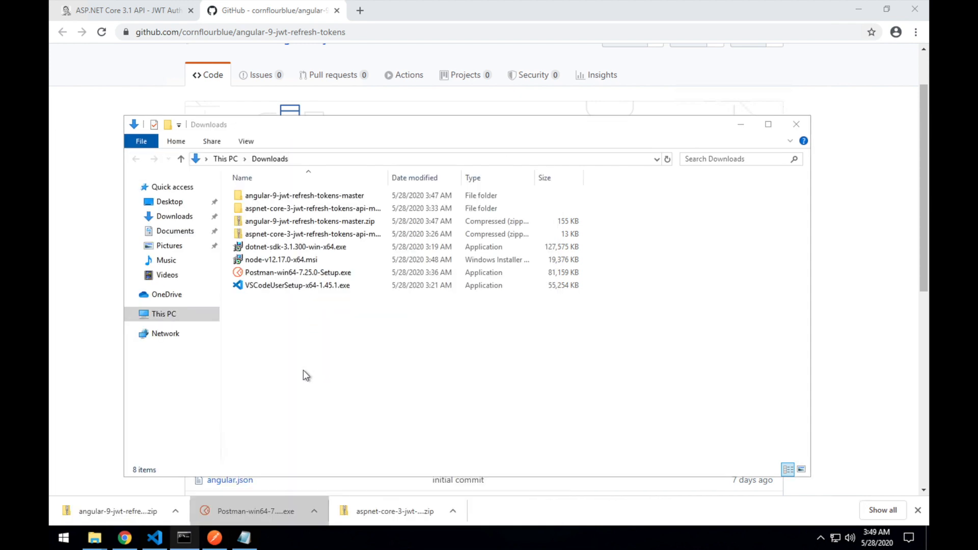
left_click(183, 537)
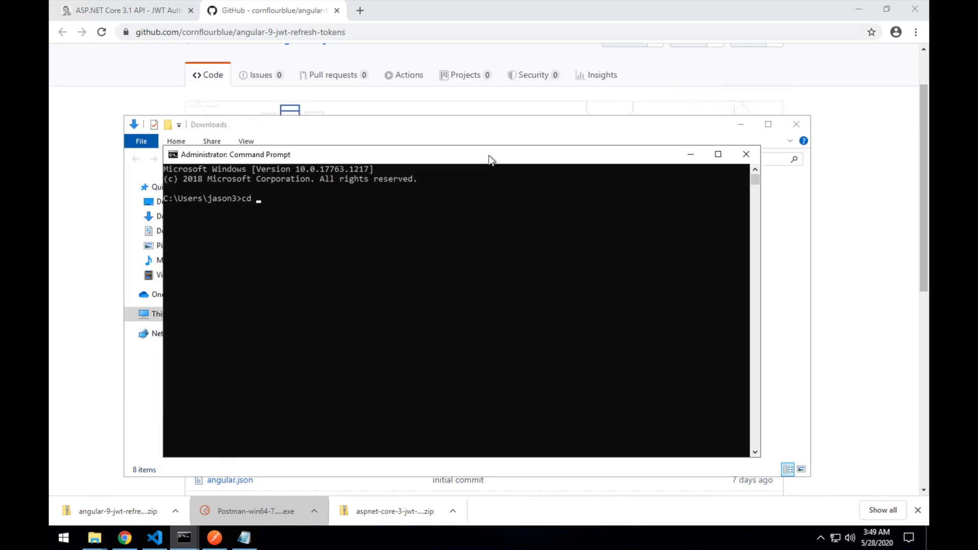
Change directory into Downloads\angular-9-jwt-refresh-tokens-master.
type("Downloads")
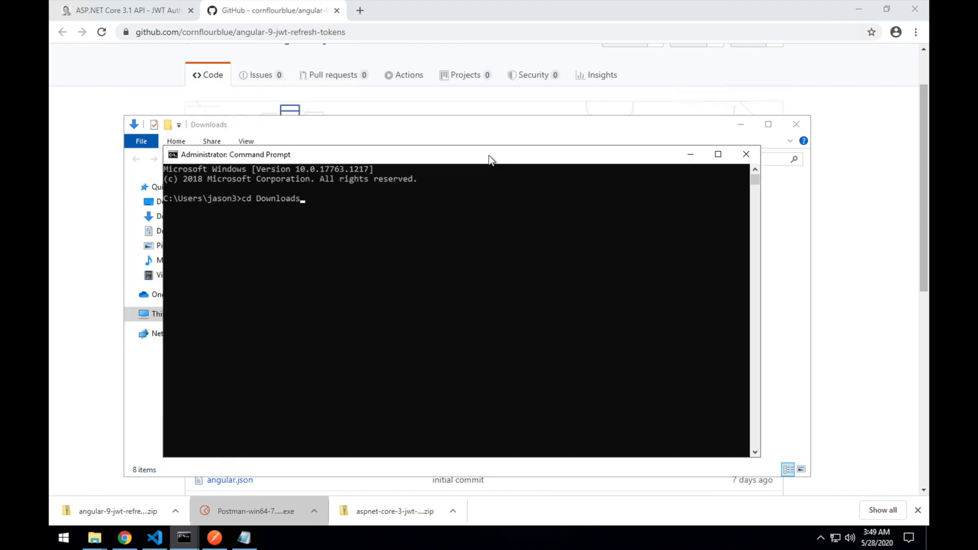
type("\\angular-9-jwt-refresh-tokens-master")
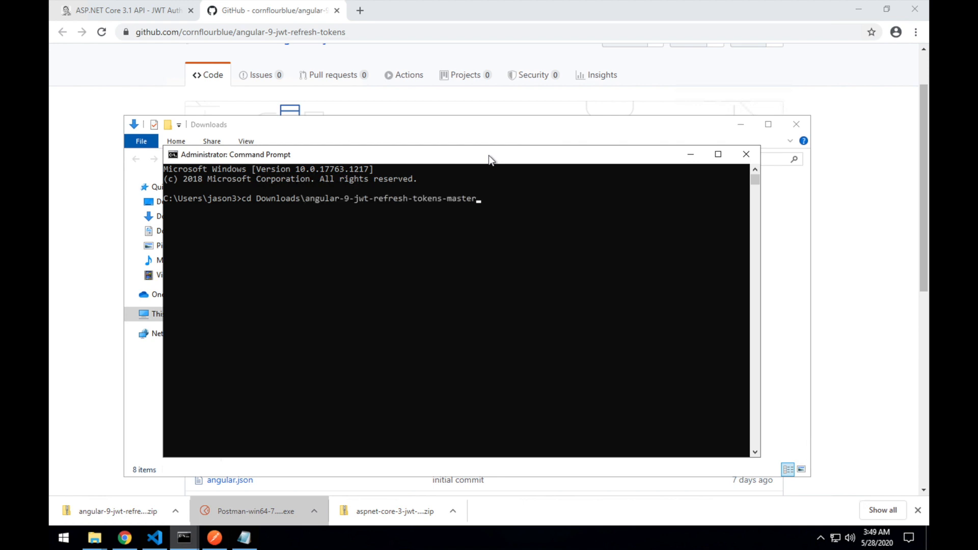
key("Enter")
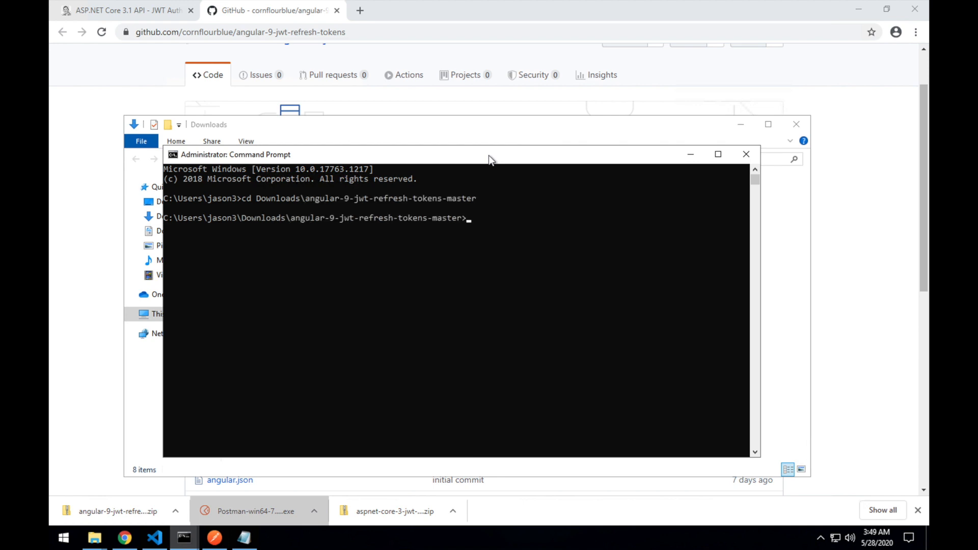
Run 'npm i' to install the project's packages, then return to the blog's setup steps.
type("npm")
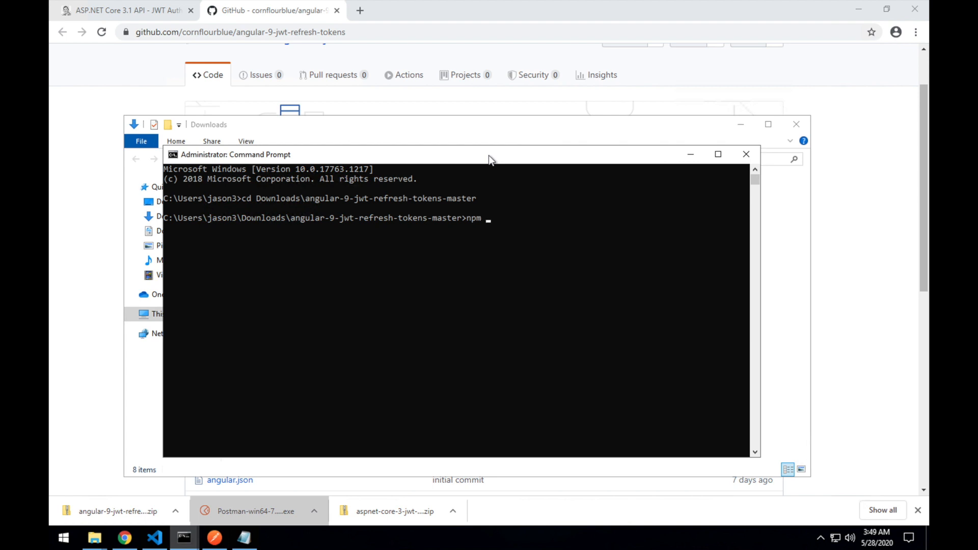
type("i")
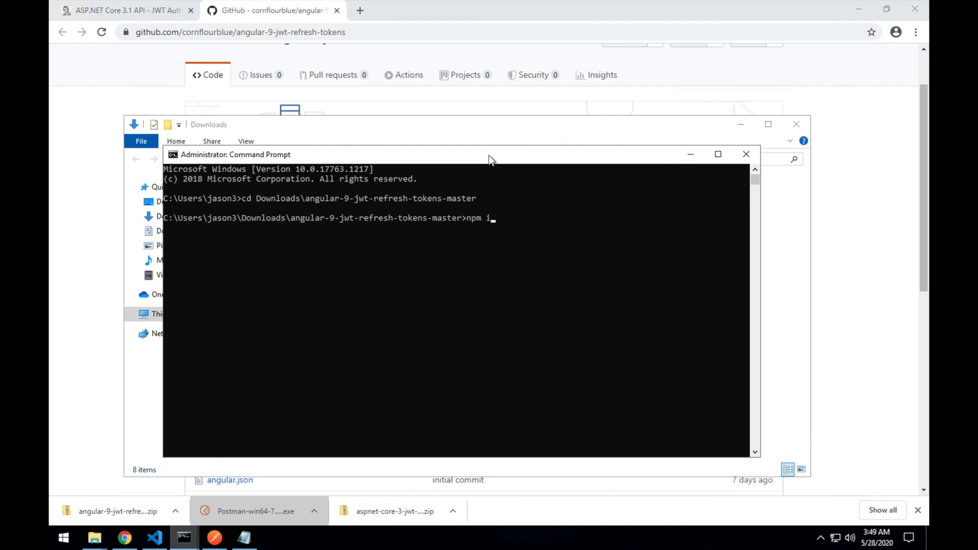
key("Enter")
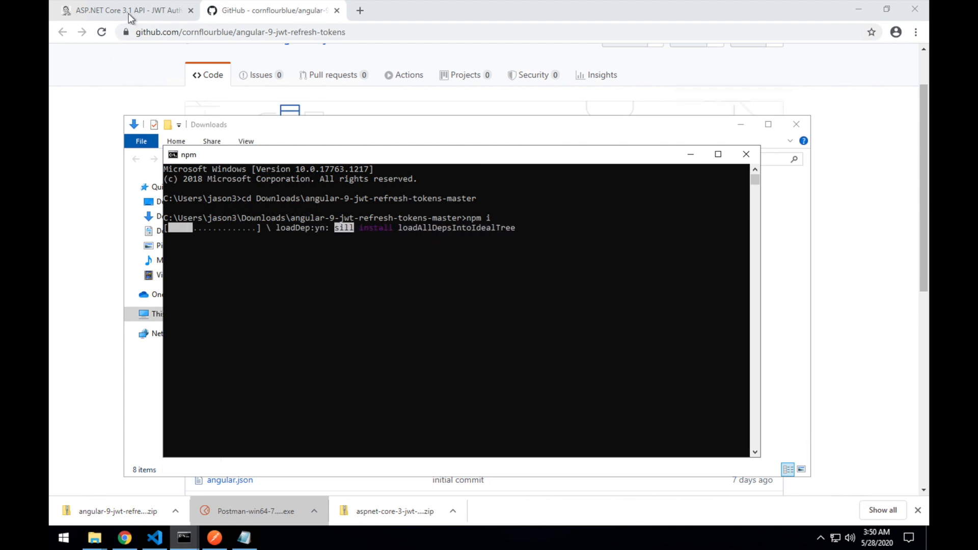
left_click(122, 10)
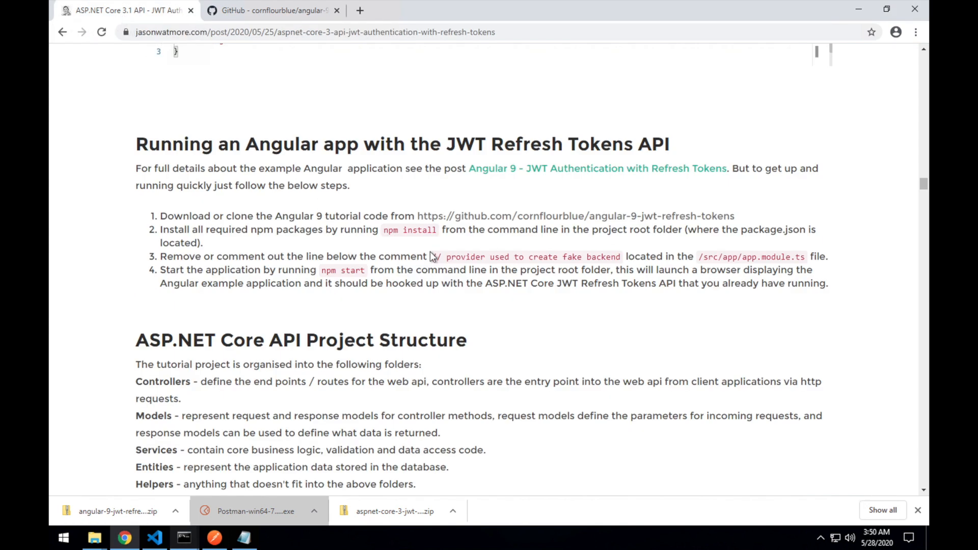
mouse_move(507, 257)
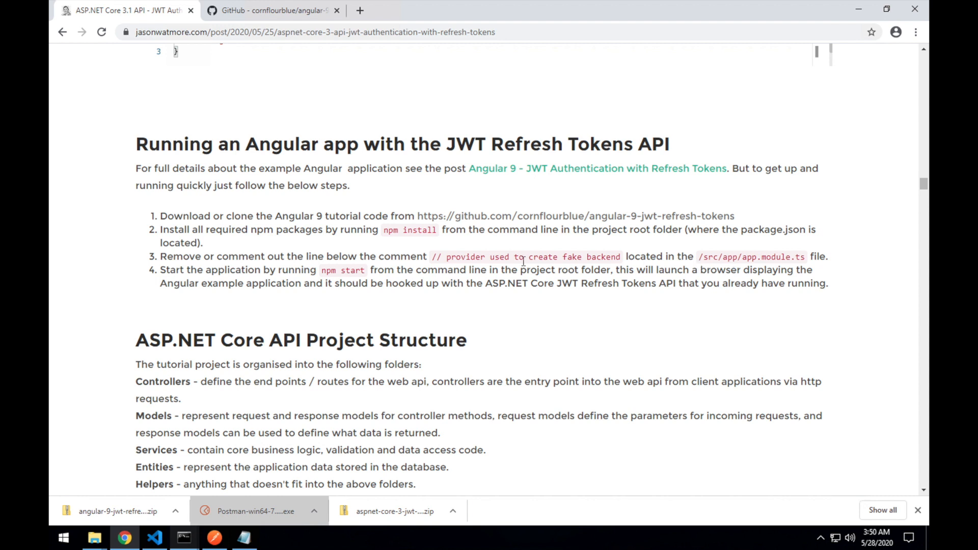
mouse_move(460, 269)
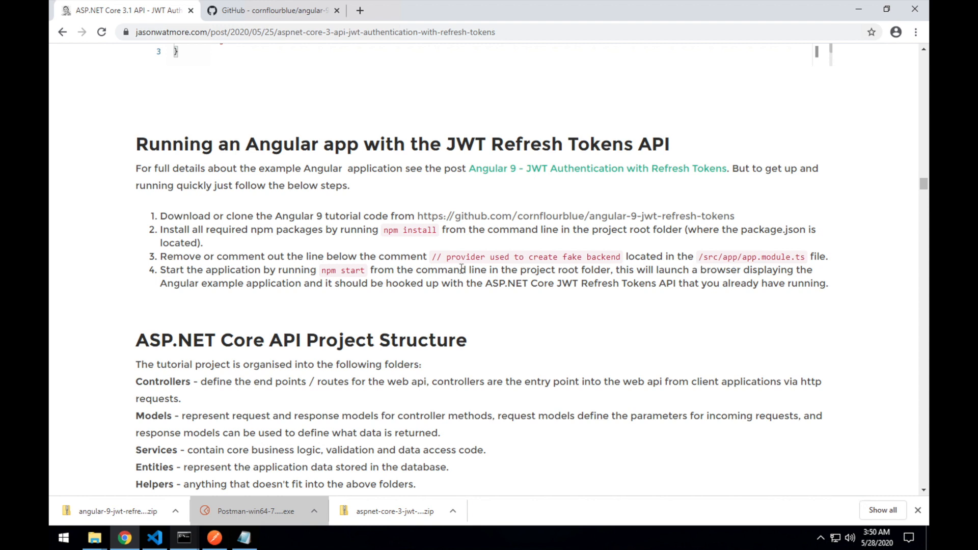
mouse_move(497, 271)
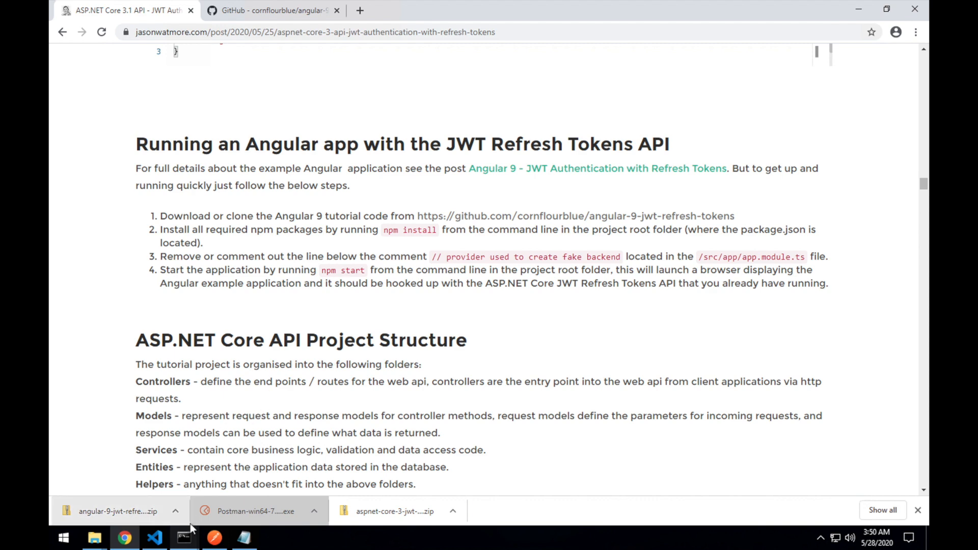
Check the running npm install in Command Prompt, then switch to Visual Studio Code.
left_click(184, 538)
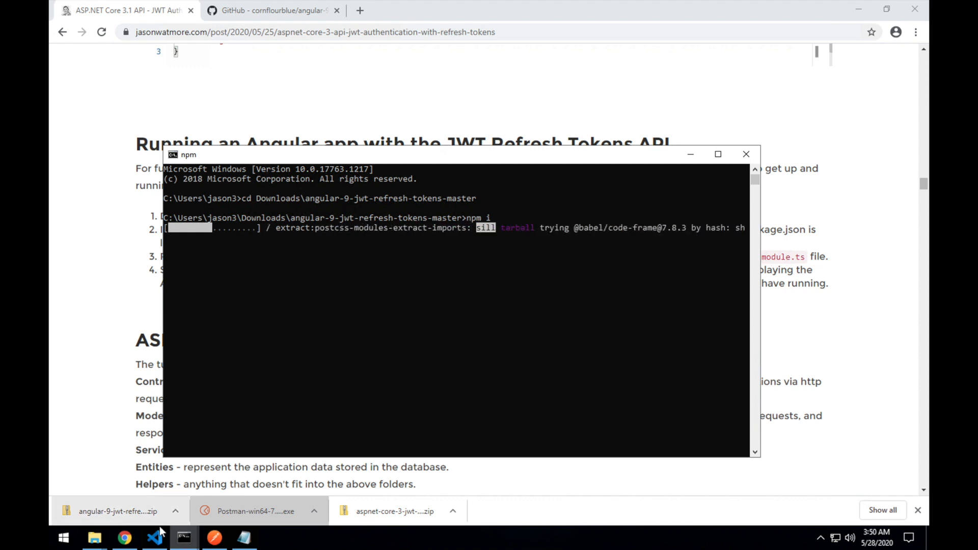
left_click(154, 538)
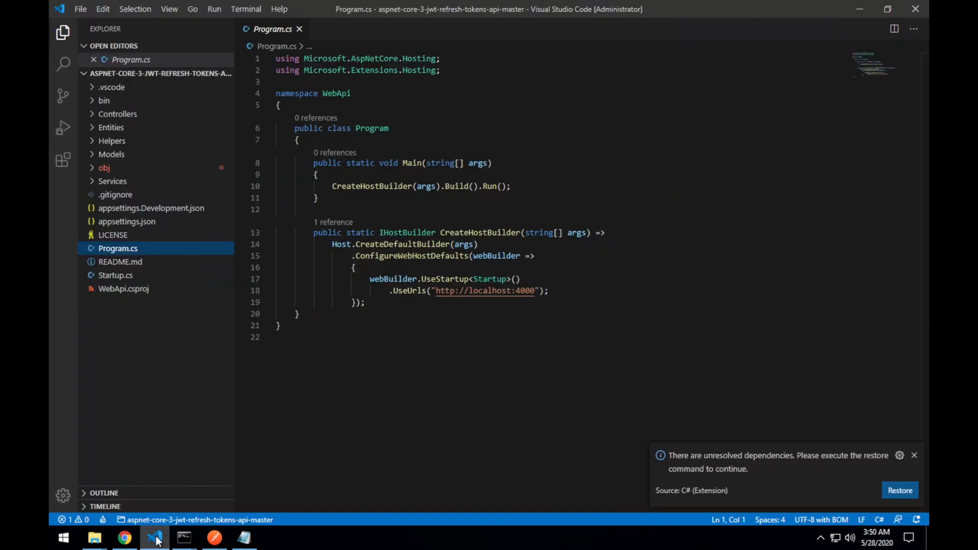
Open the angular-9-jwt-refresh-tokens-master folder in a new Visual Studio Code window.
right_click(155, 538)
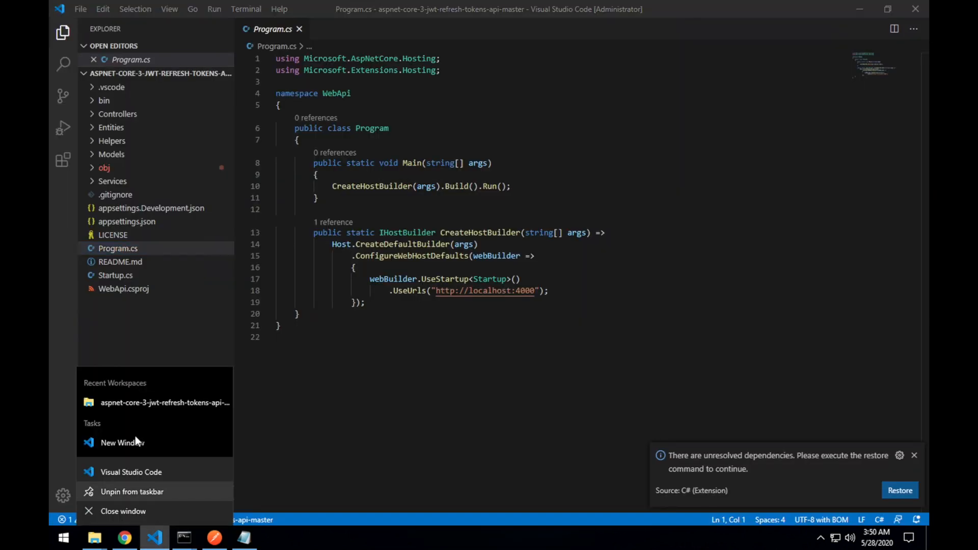
mouse_move(136, 447)
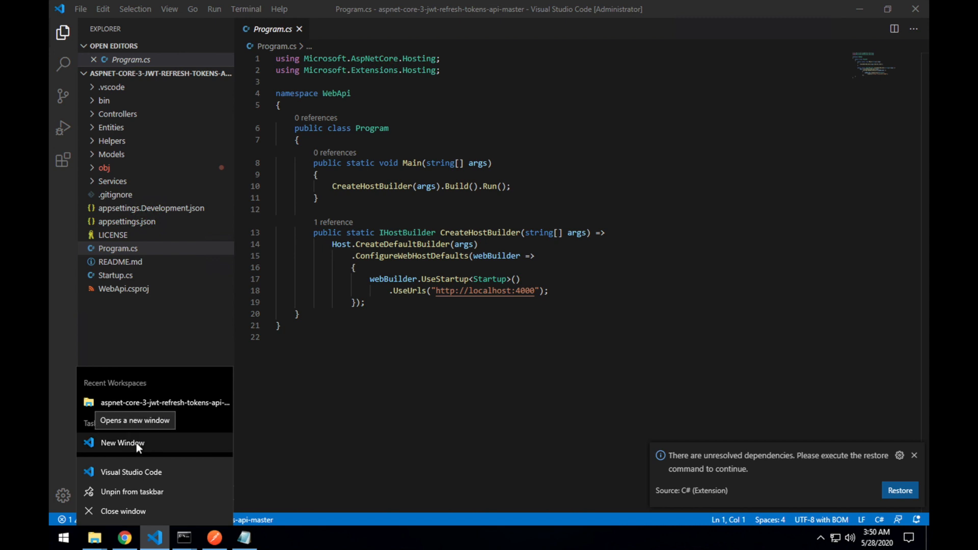
left_click(122, 442)
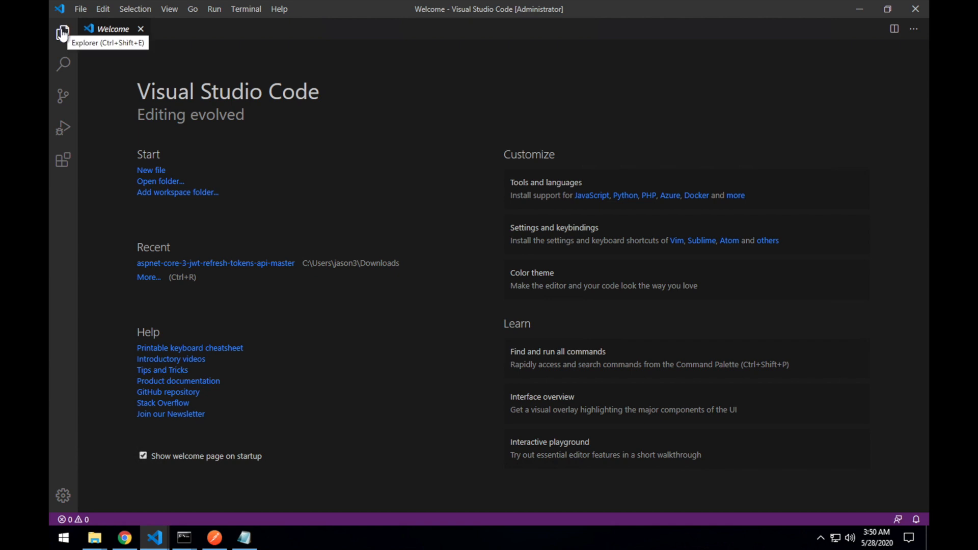
left_click(79, 9)
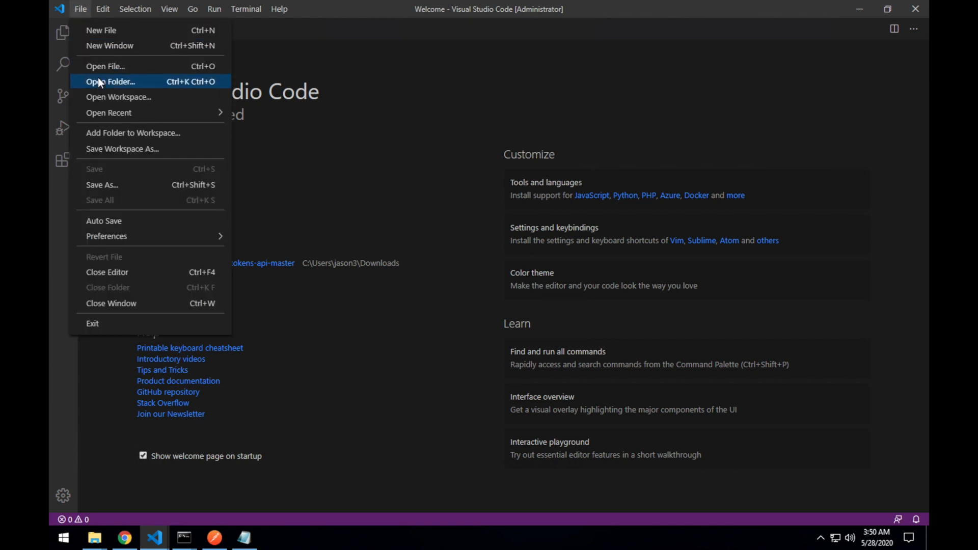
left_click(110, 81)
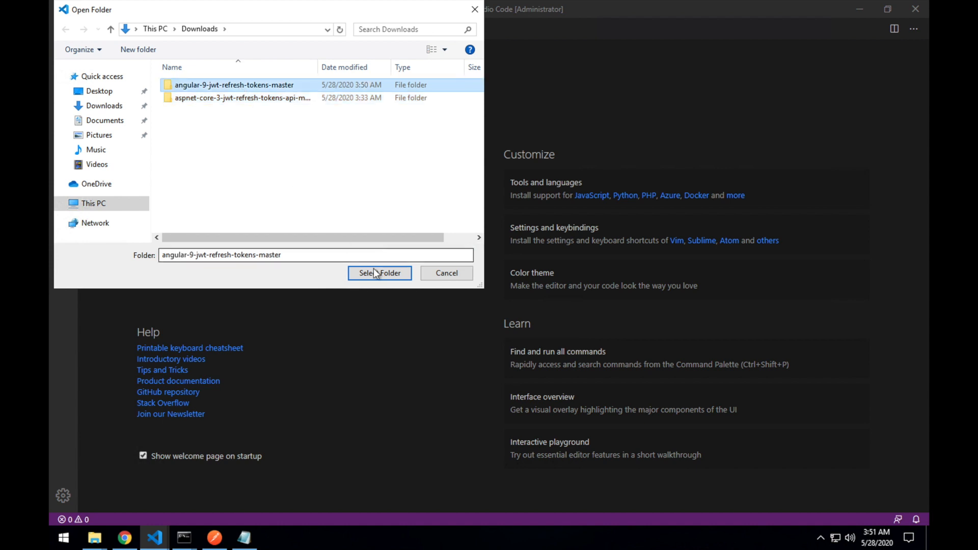
left_click(379, 273)
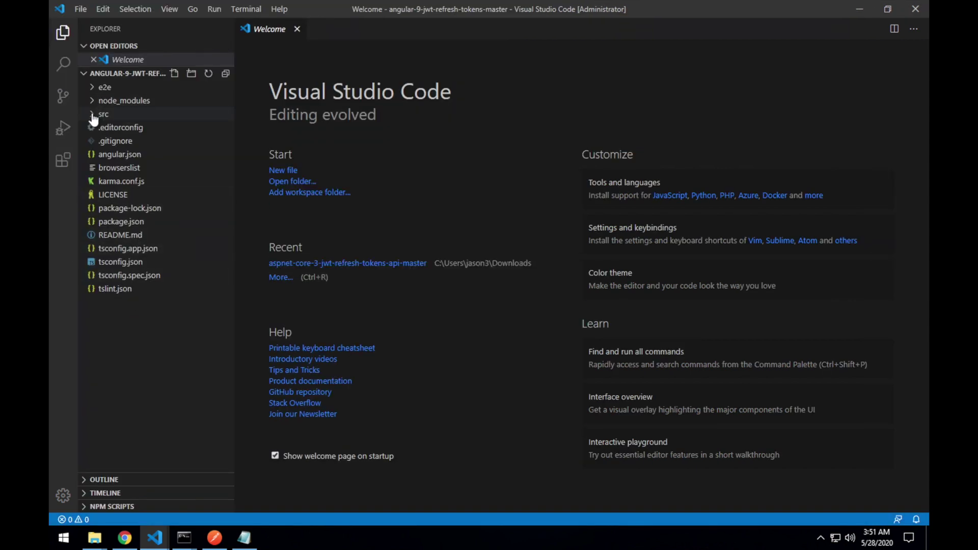
Open src/app/app.module.ts from the Explorer.
left_click(103, 114)
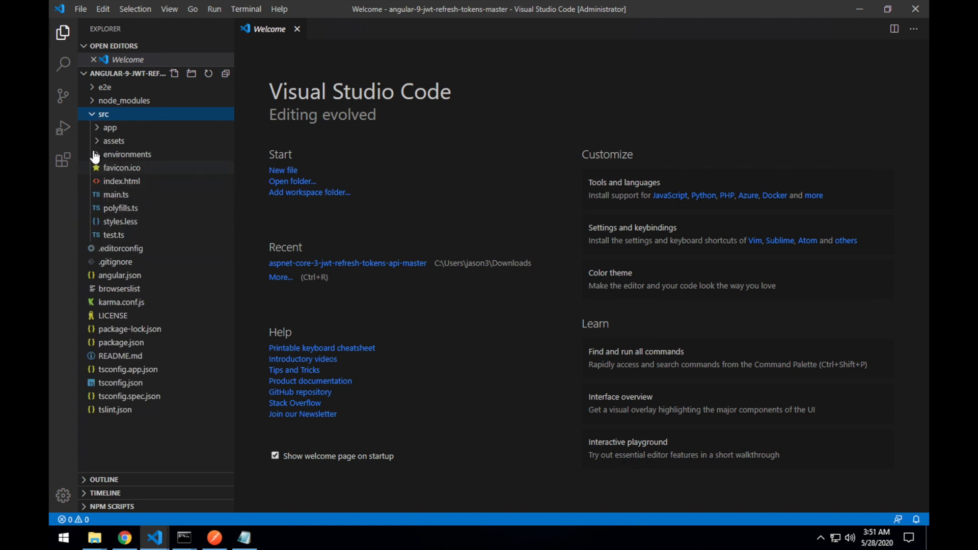
left_click(110, 127)
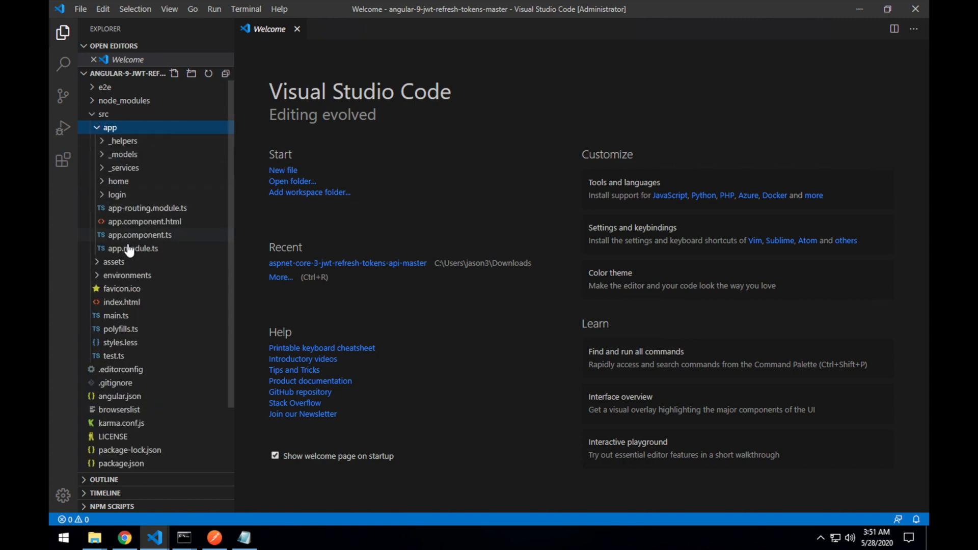
double_click(132, 249)
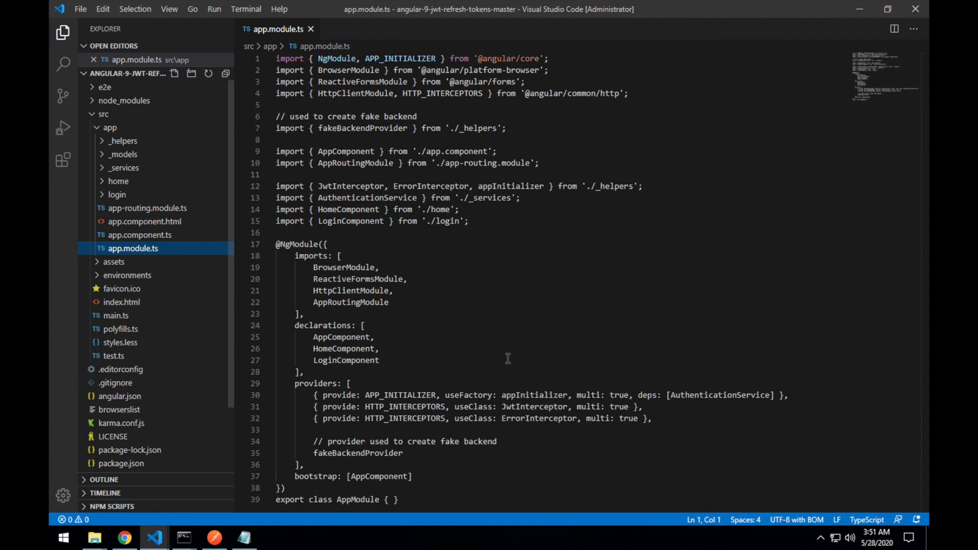
Delete the fakeBackendProvider lines from app.module.ts and return to Command Prompt.
scroll("down", 3)
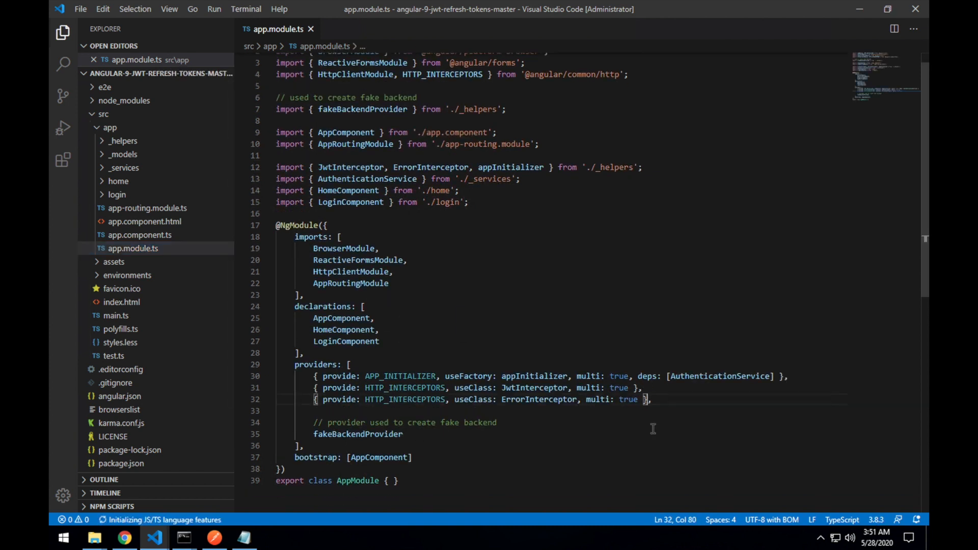
left_click_drag(647, 400, 403, 434)
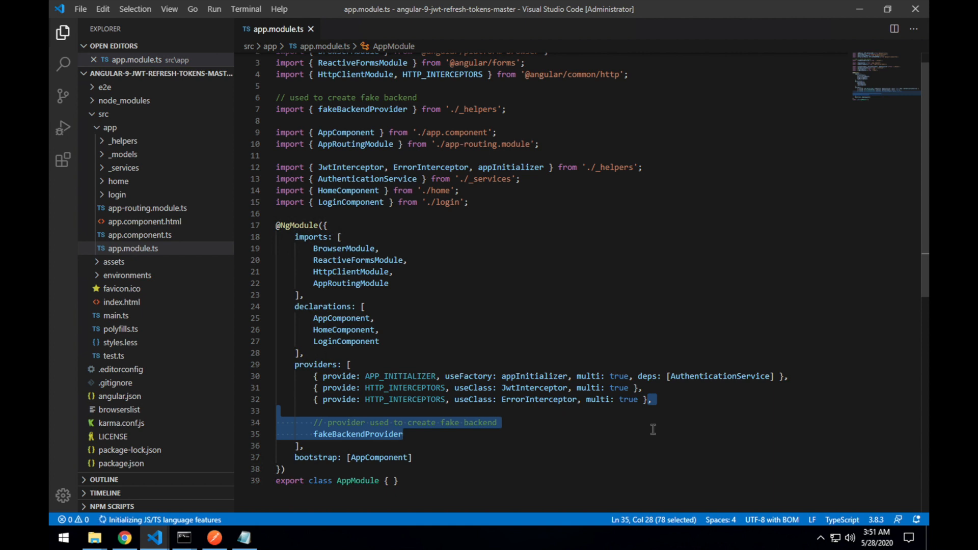
key("Delete")
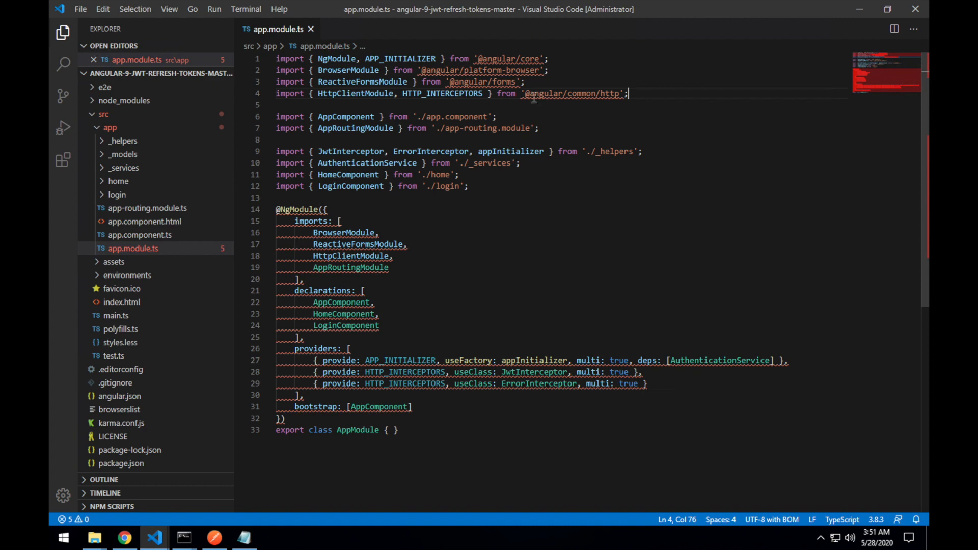
mouse_move(186, 535)
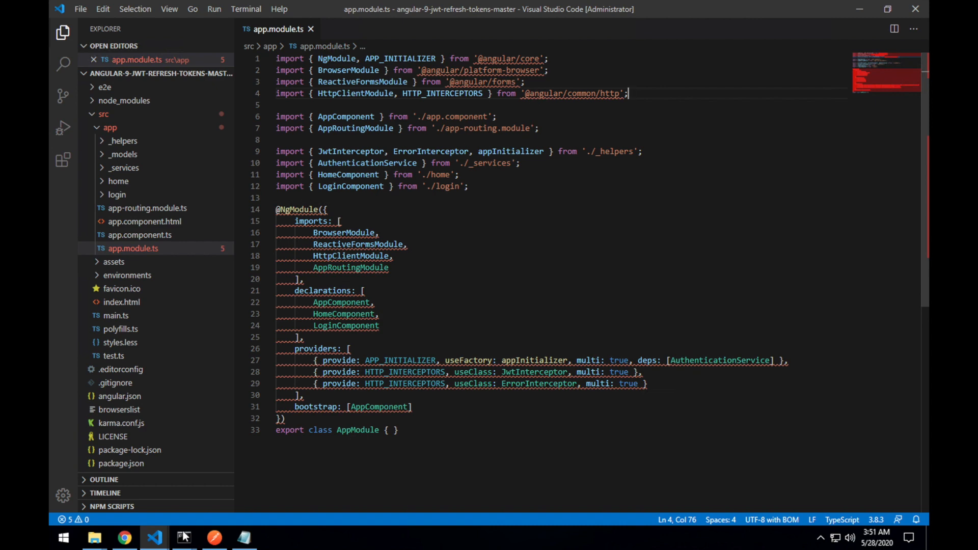
left_click(186, 538)
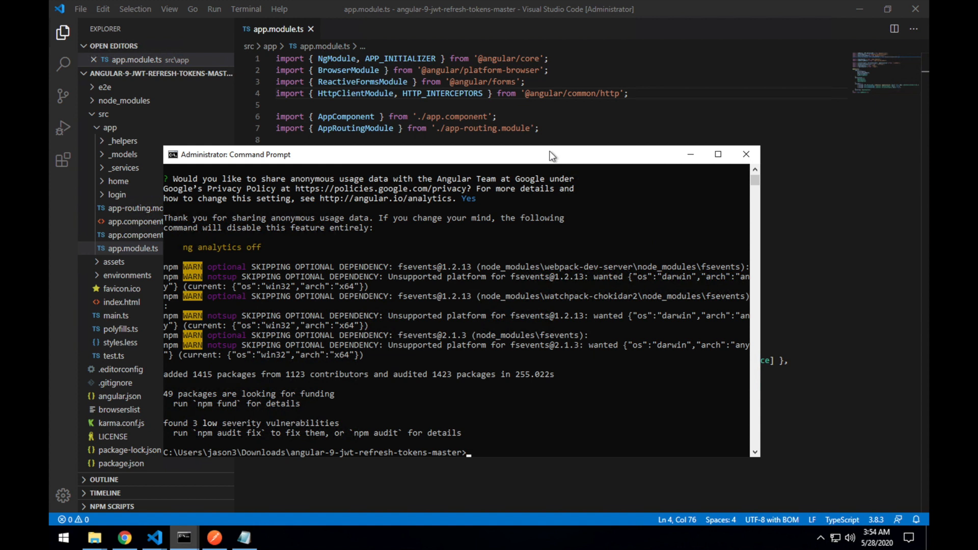
Run npm start to launch the Angular app at localhost:4200.
type("npm")
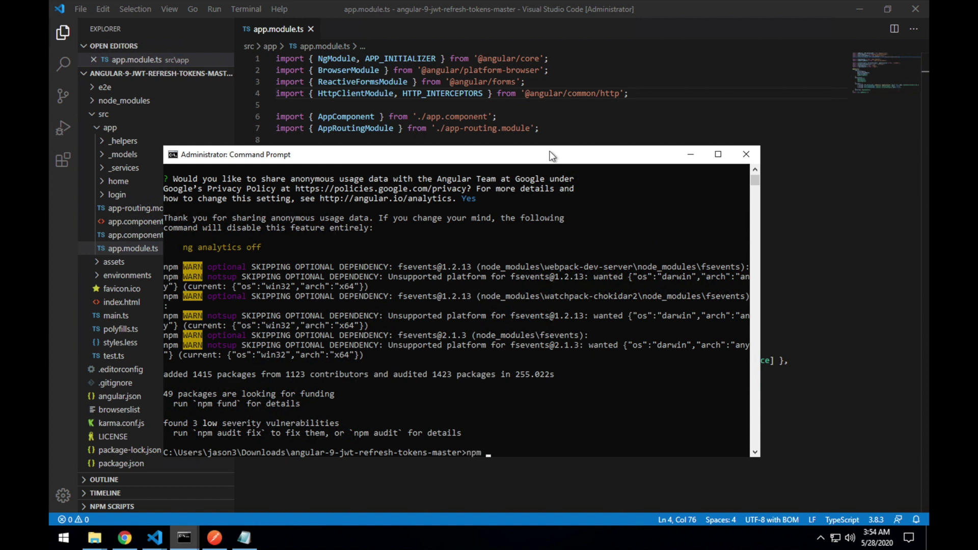
type("npm start")
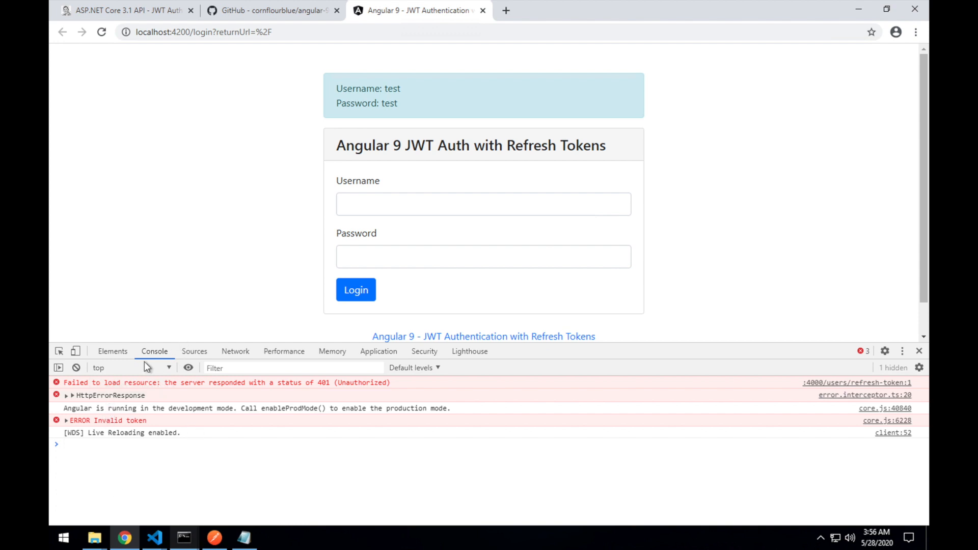
mouse_move(319, 363)
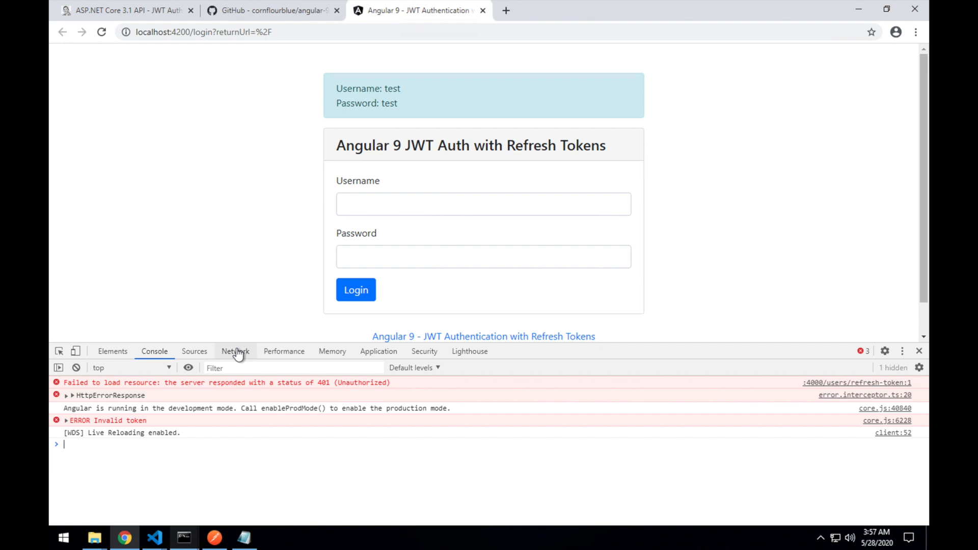
Clear the old console errors in DevTools, with the Network panel checked.
left_click(236, 351)
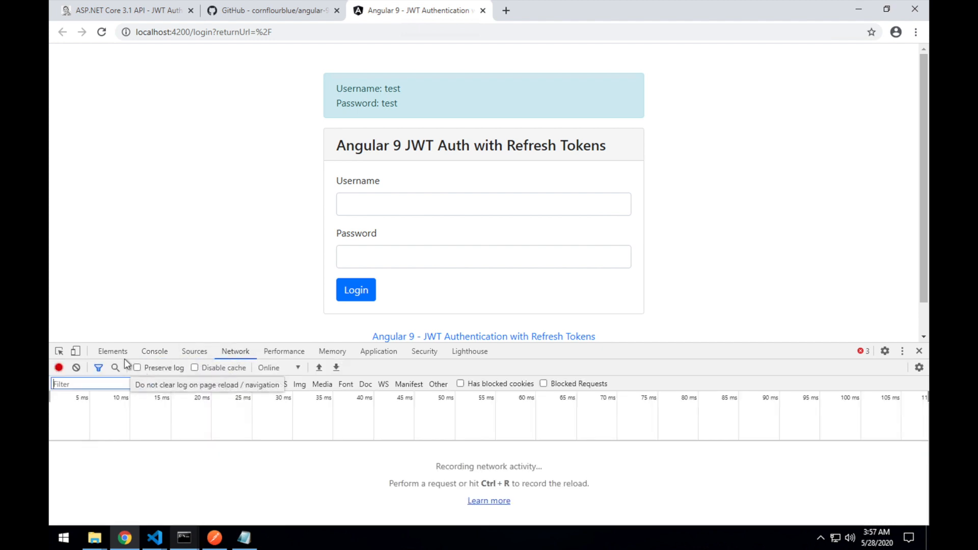
left_click(155, 351)
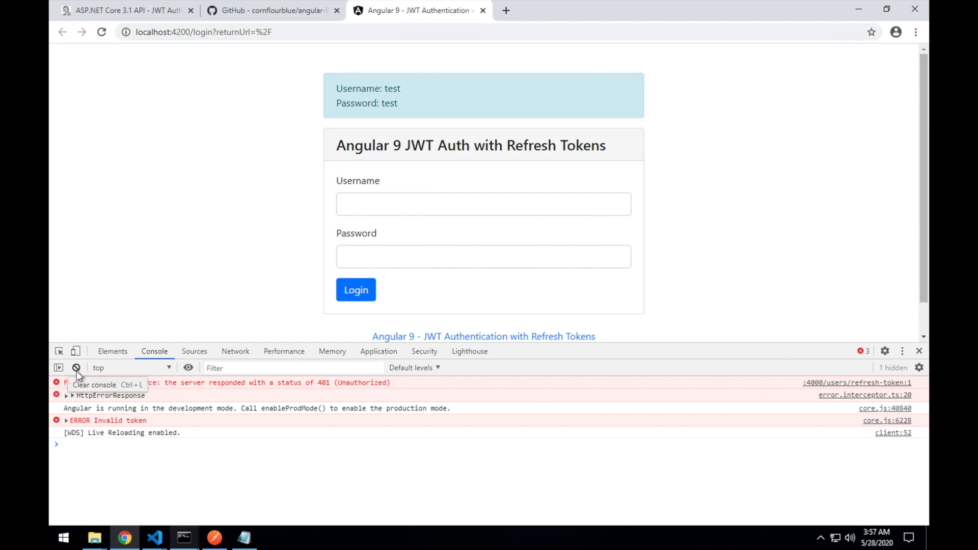
left_click(75, 368)
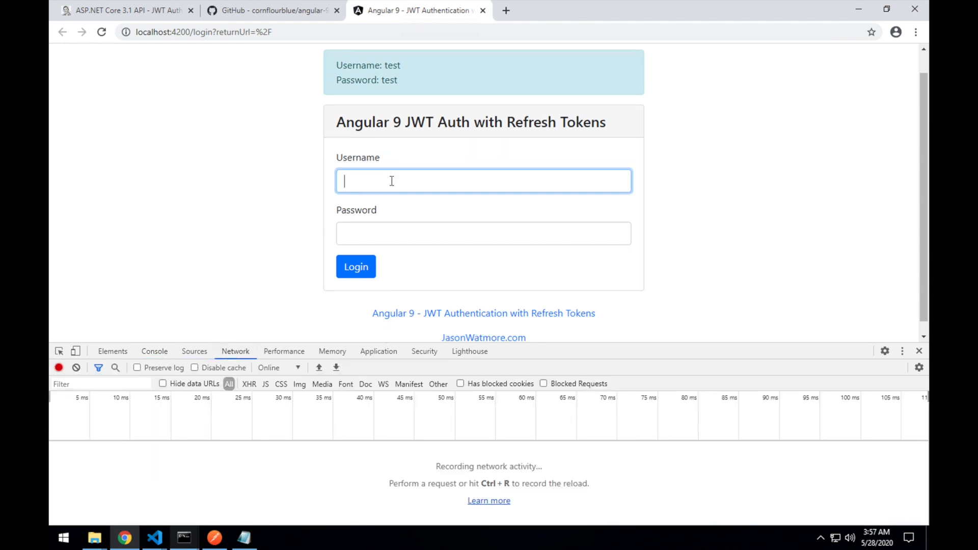
Log in with username and password 'test' and select the authenticate request.
type("test")
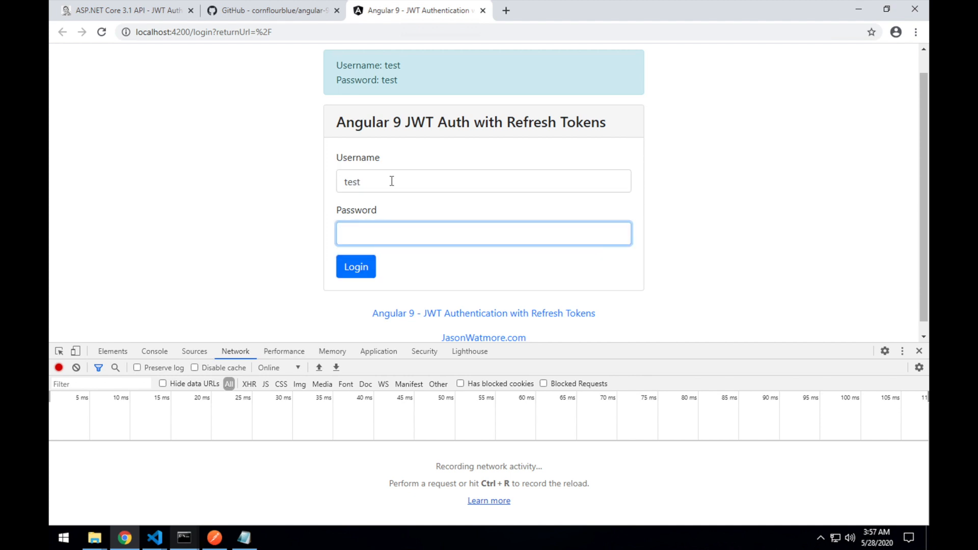
left_click(356, 267)
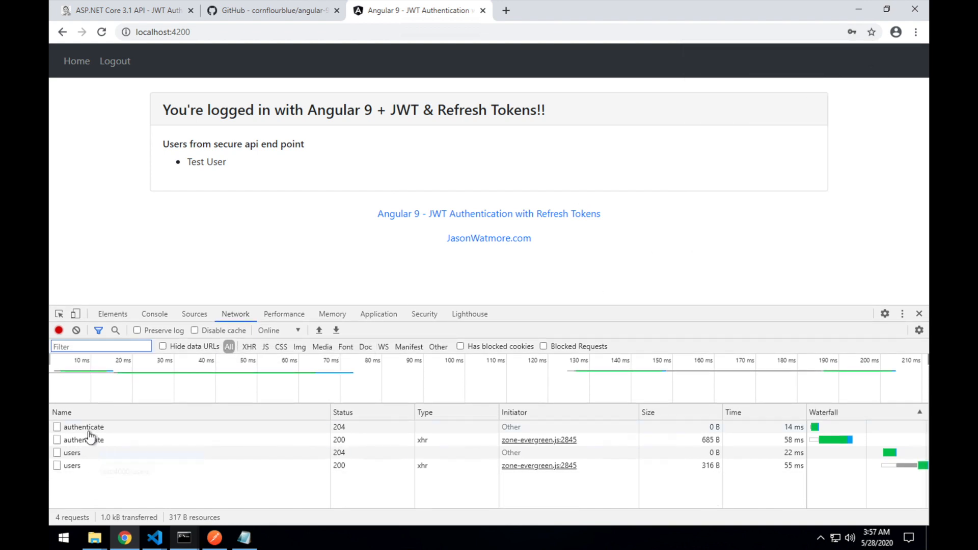
left_click(84, 440)
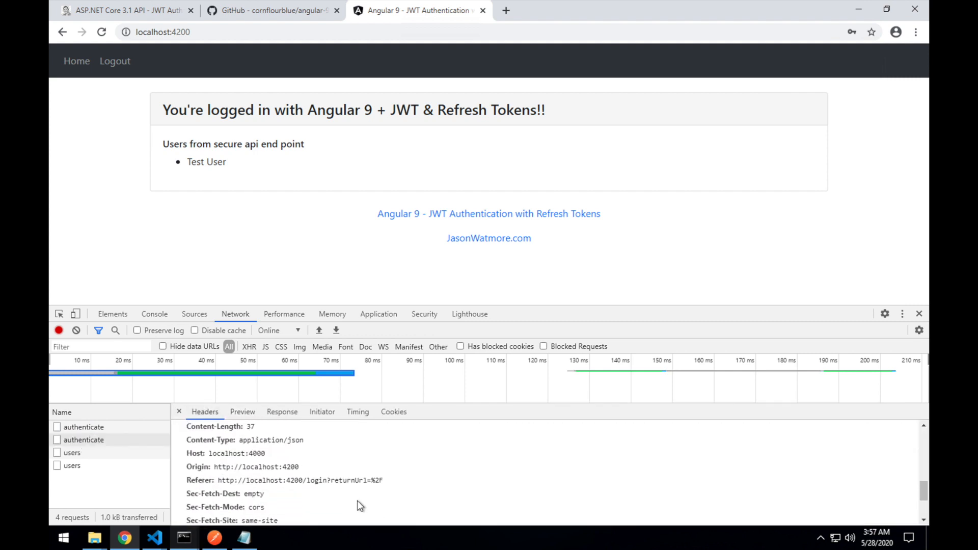
View the authenticate response's jwtToken in Preview and the Set-Cookie refreshToken in Headers.
scroll("down", 3)
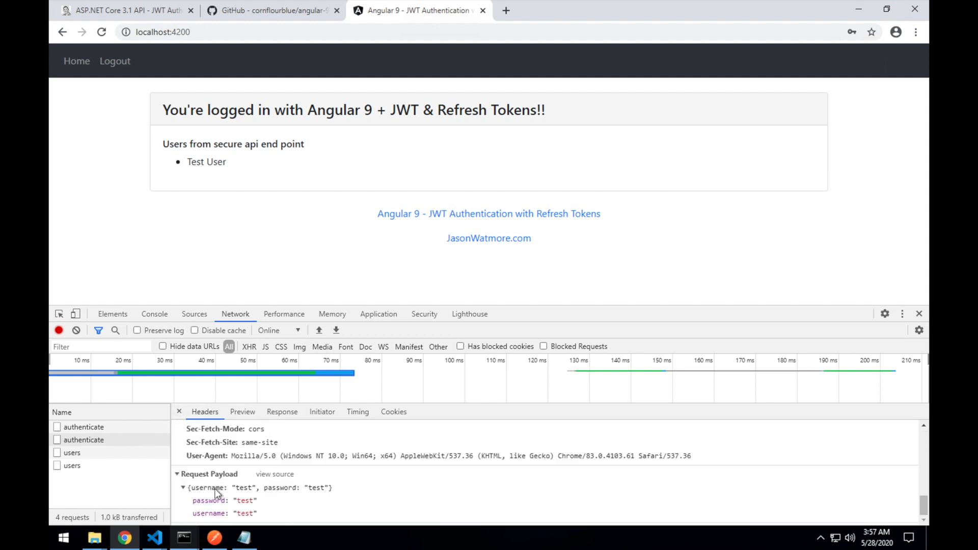
left_click(242, 411)
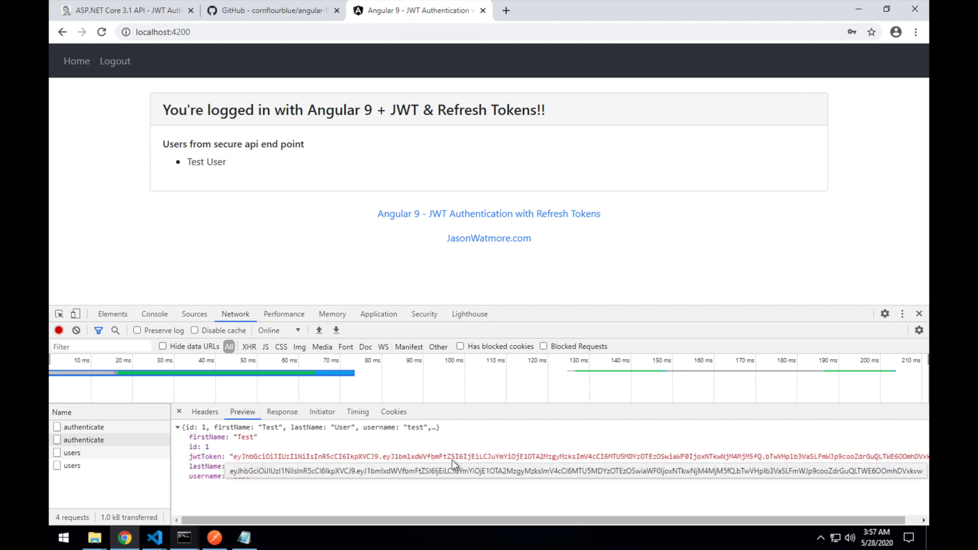
left_click(204, 411)
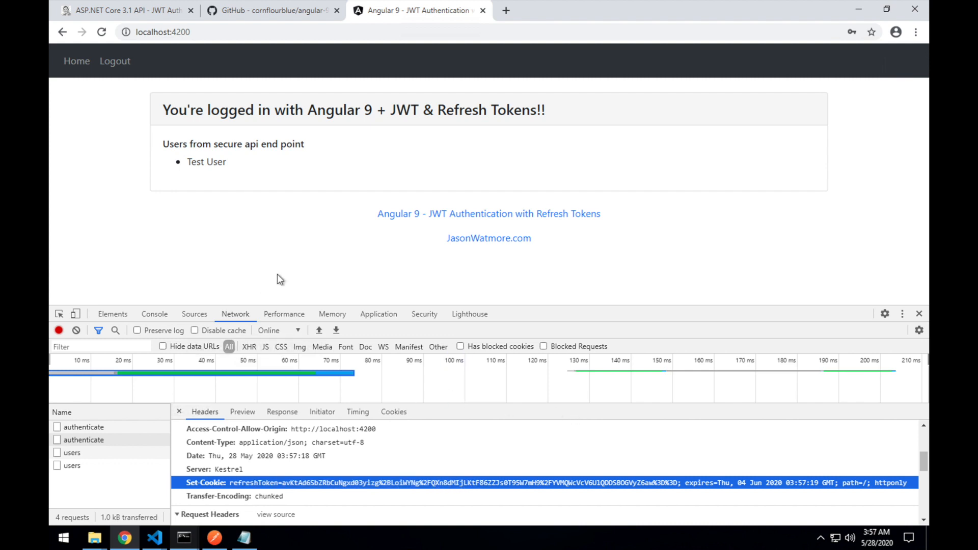
mouse_move(660, 472)
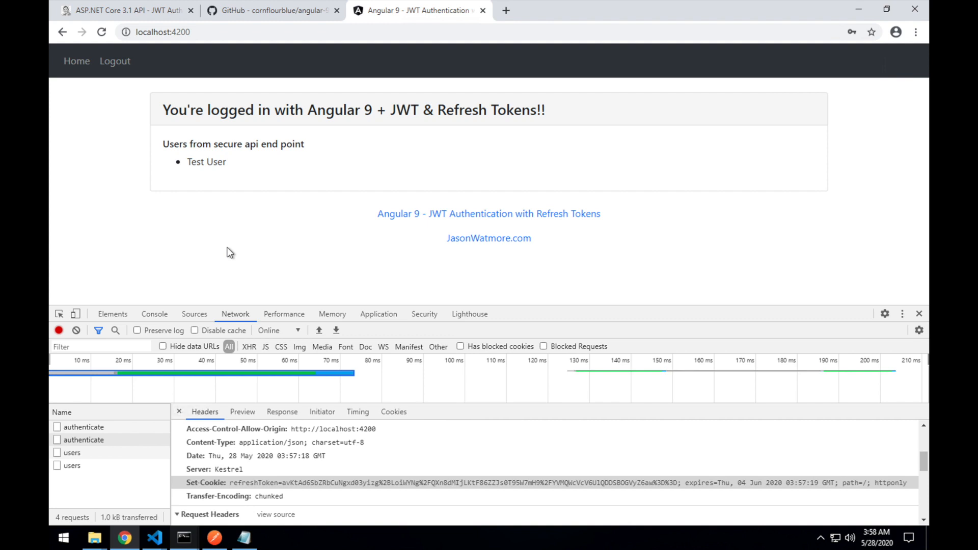
mouse_move(293, 263)
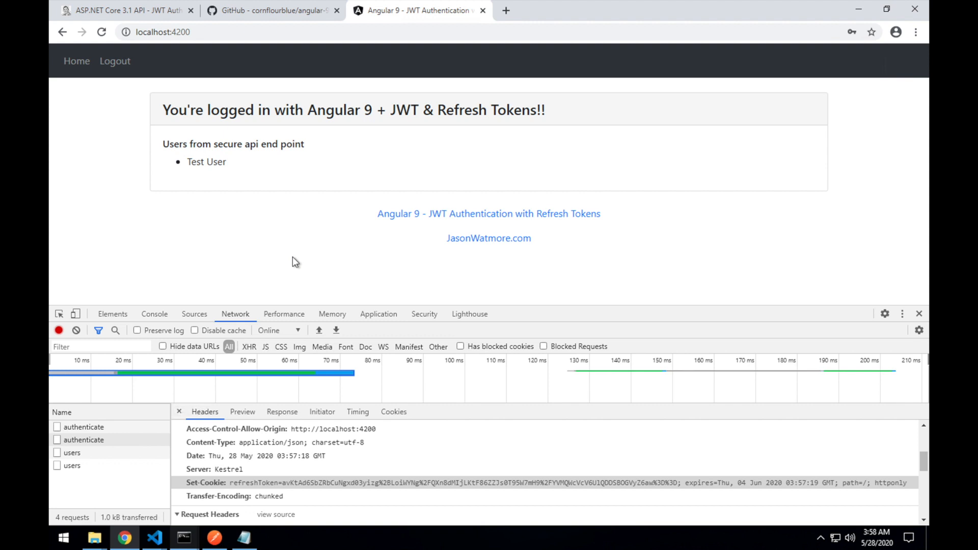
mouse_move(192, 157)
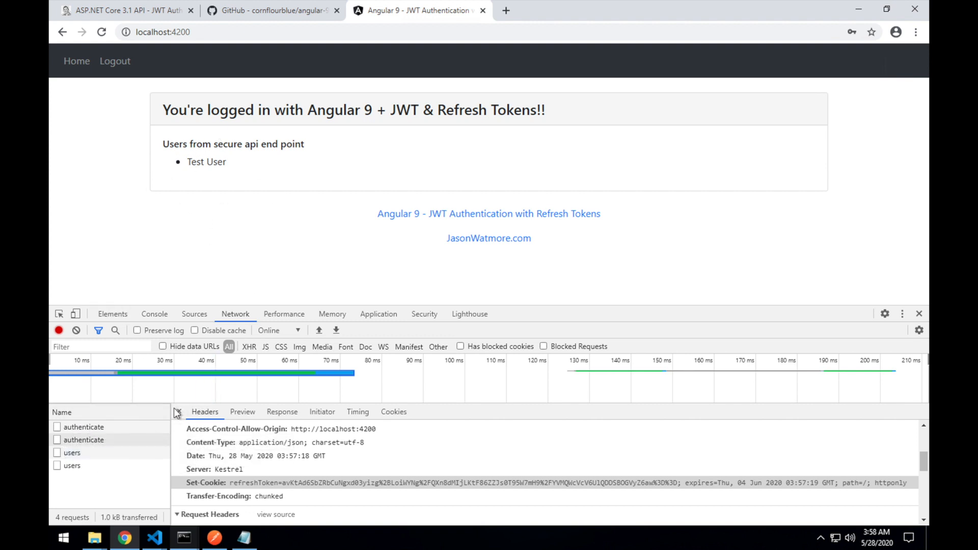
Select the users request to show its Authorization Bearer header carrying the JWT.
left_click(177, 412)
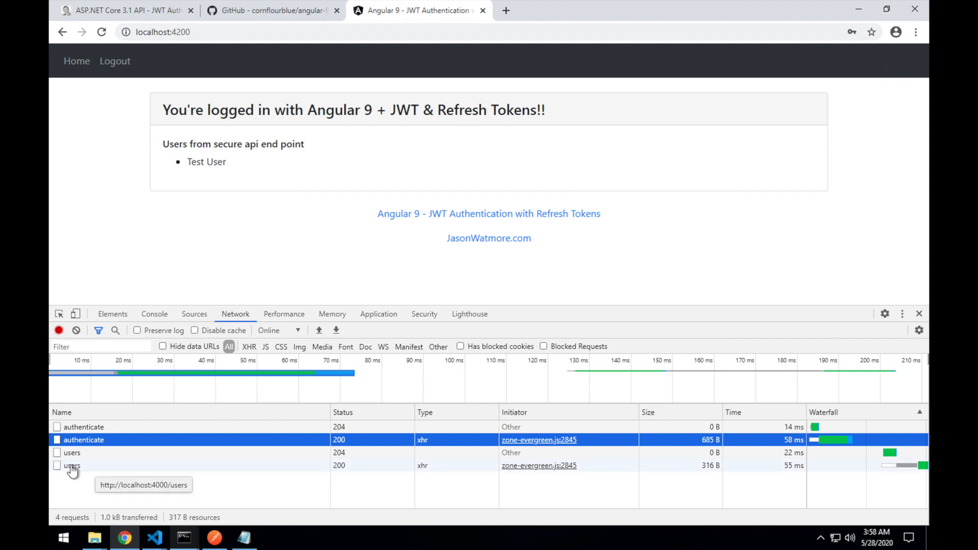
left_click(67, 465)
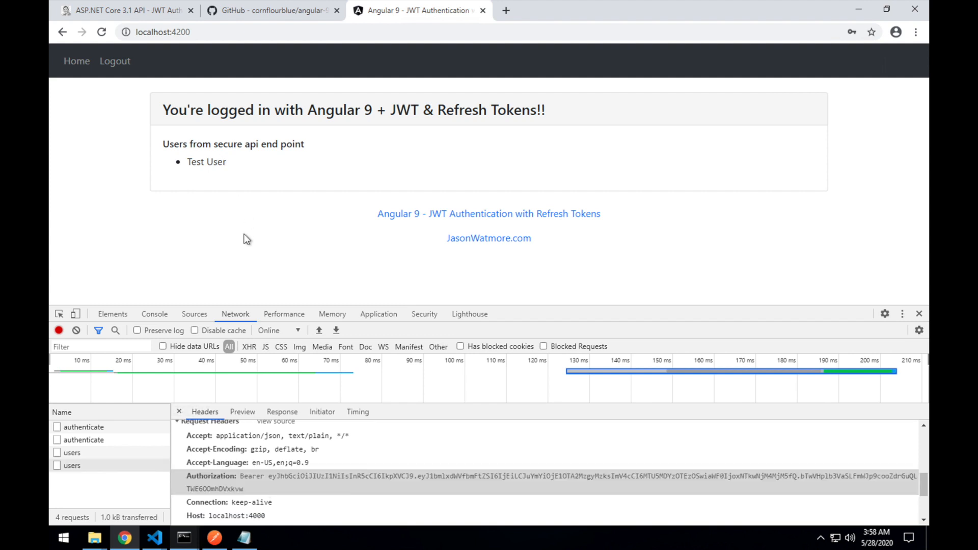
mouse_move(117, 34)
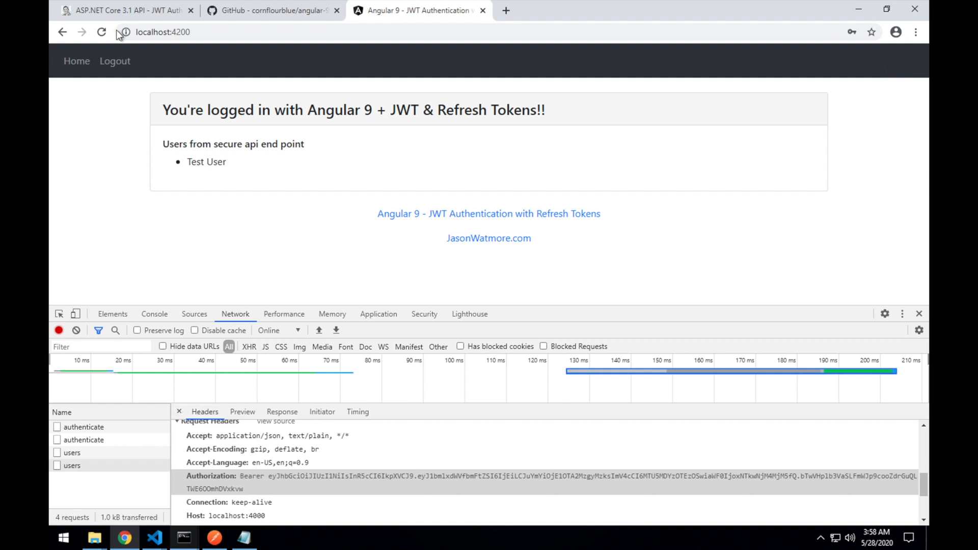